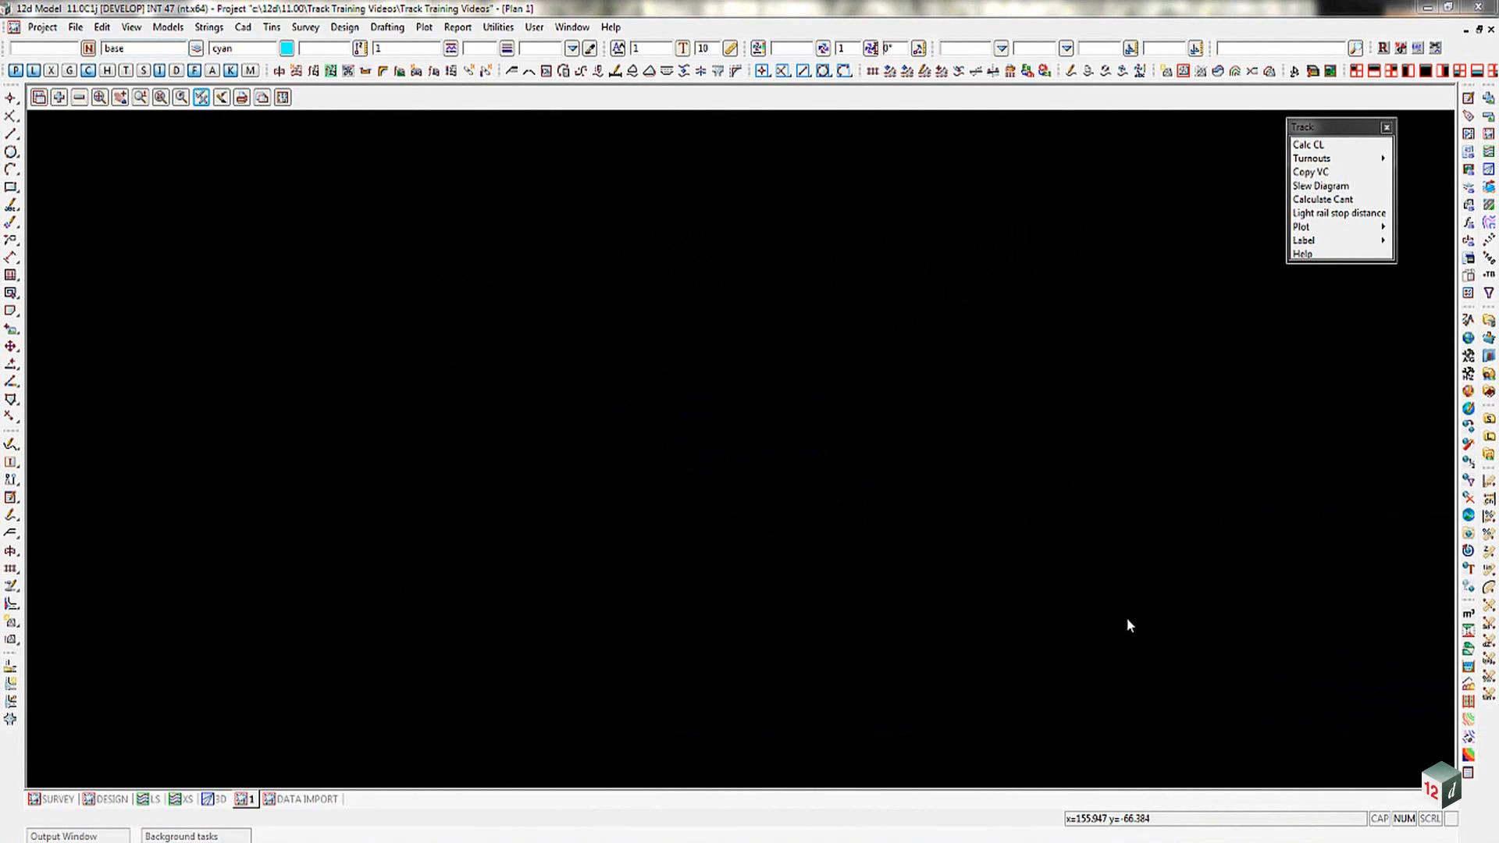
mouse_move(1130, 625)
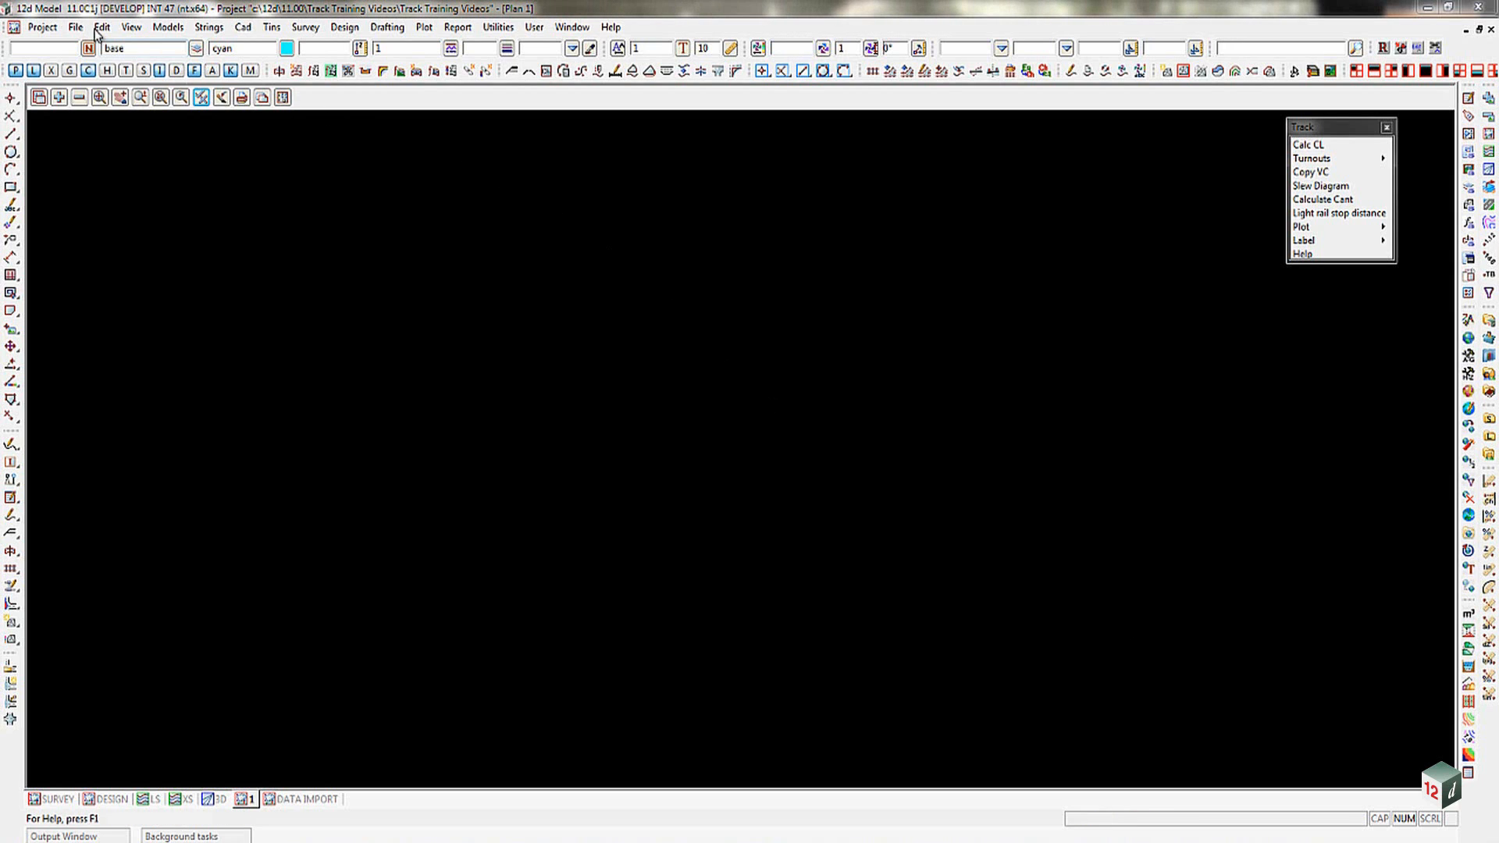
- Read the RAIL 60kg.12da archive file into the project as 12d archive data
left_click(75, 26)
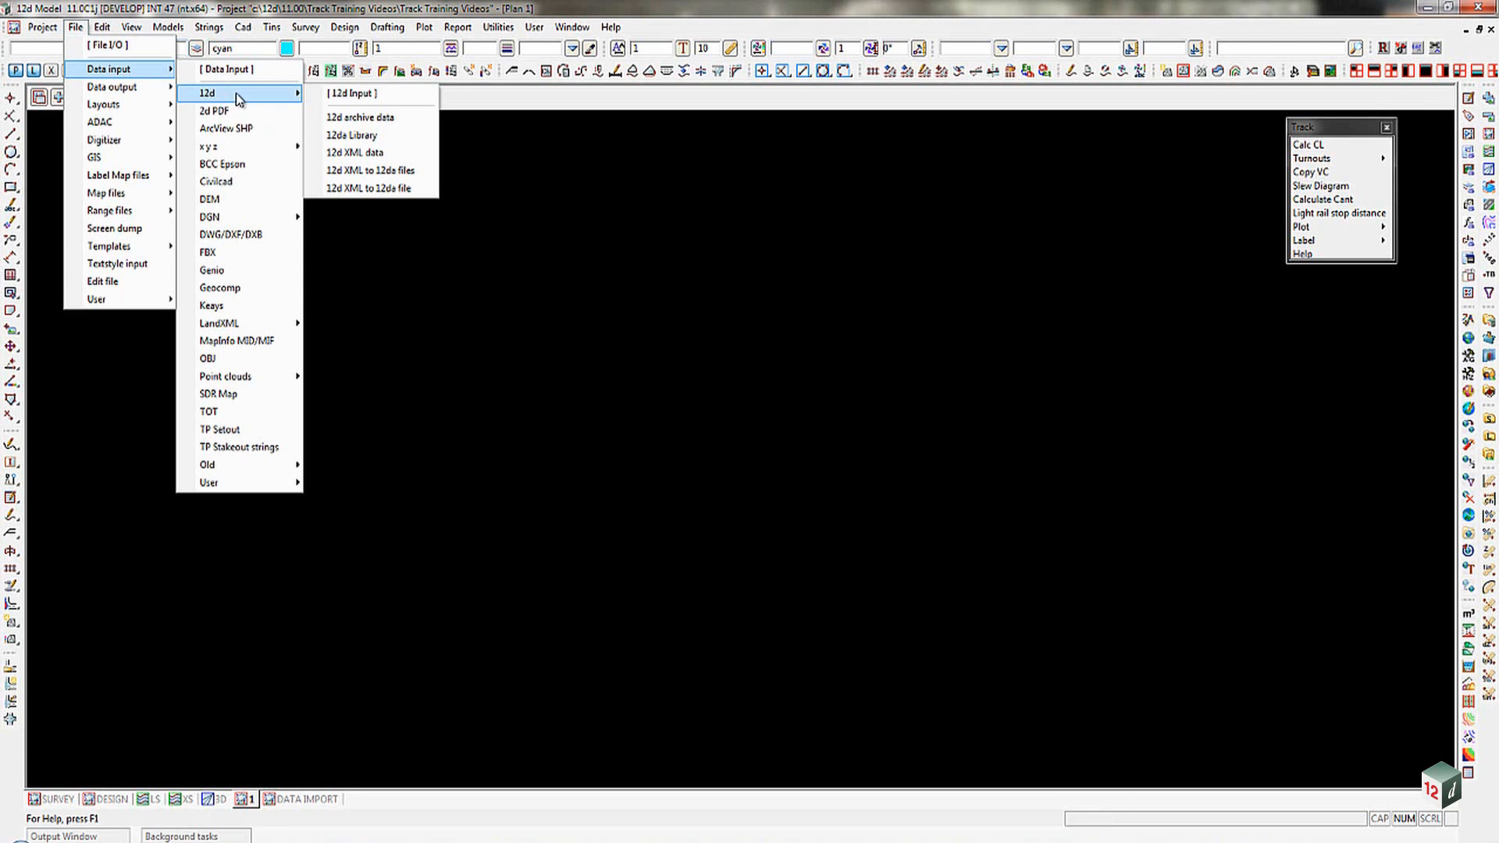
left_click(358, 116)
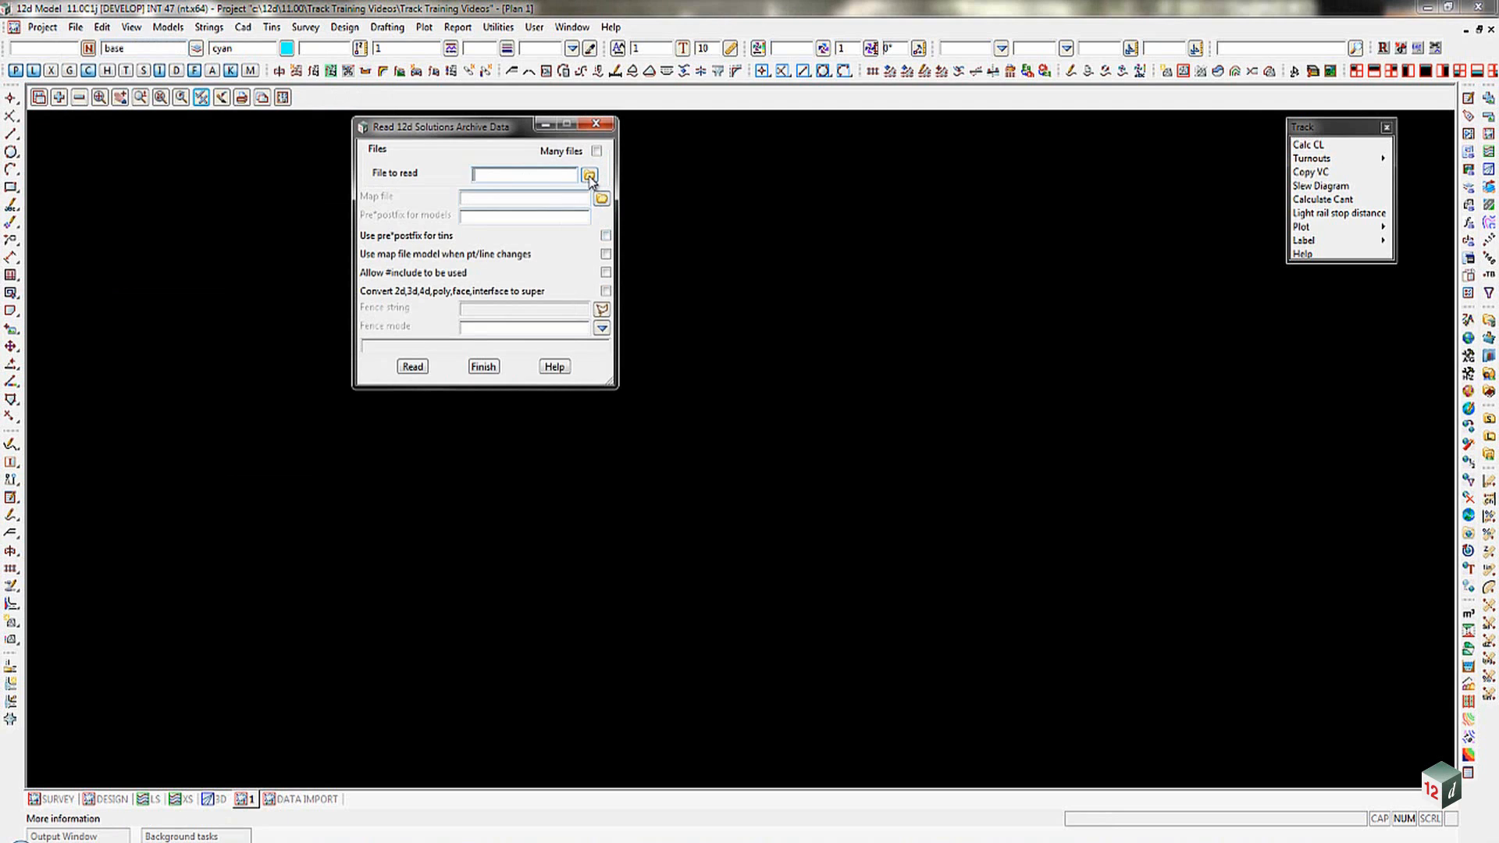
left_click(591, 174)
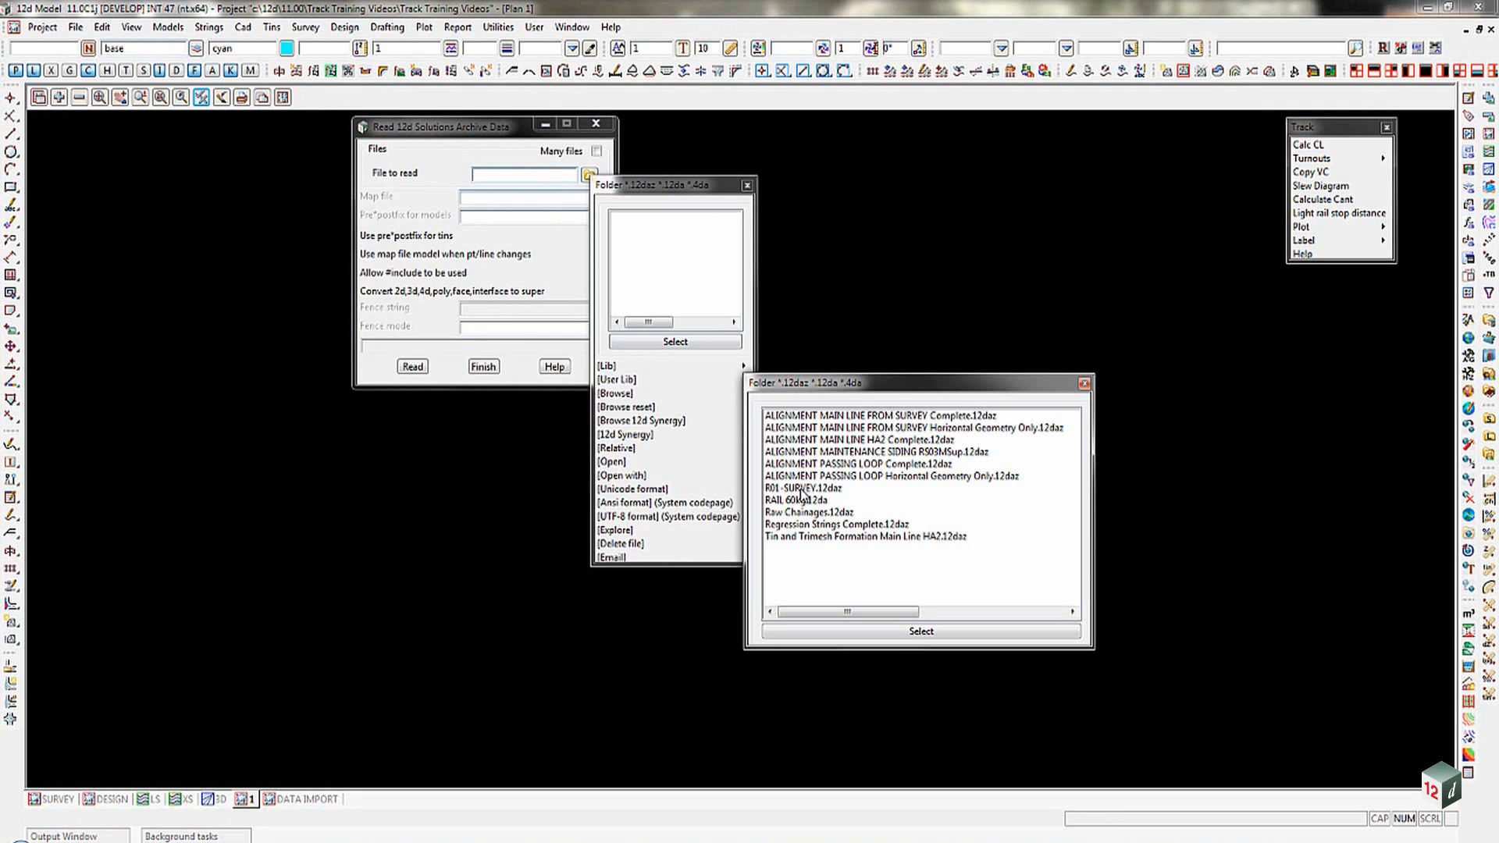
mouse_move(786, 507)
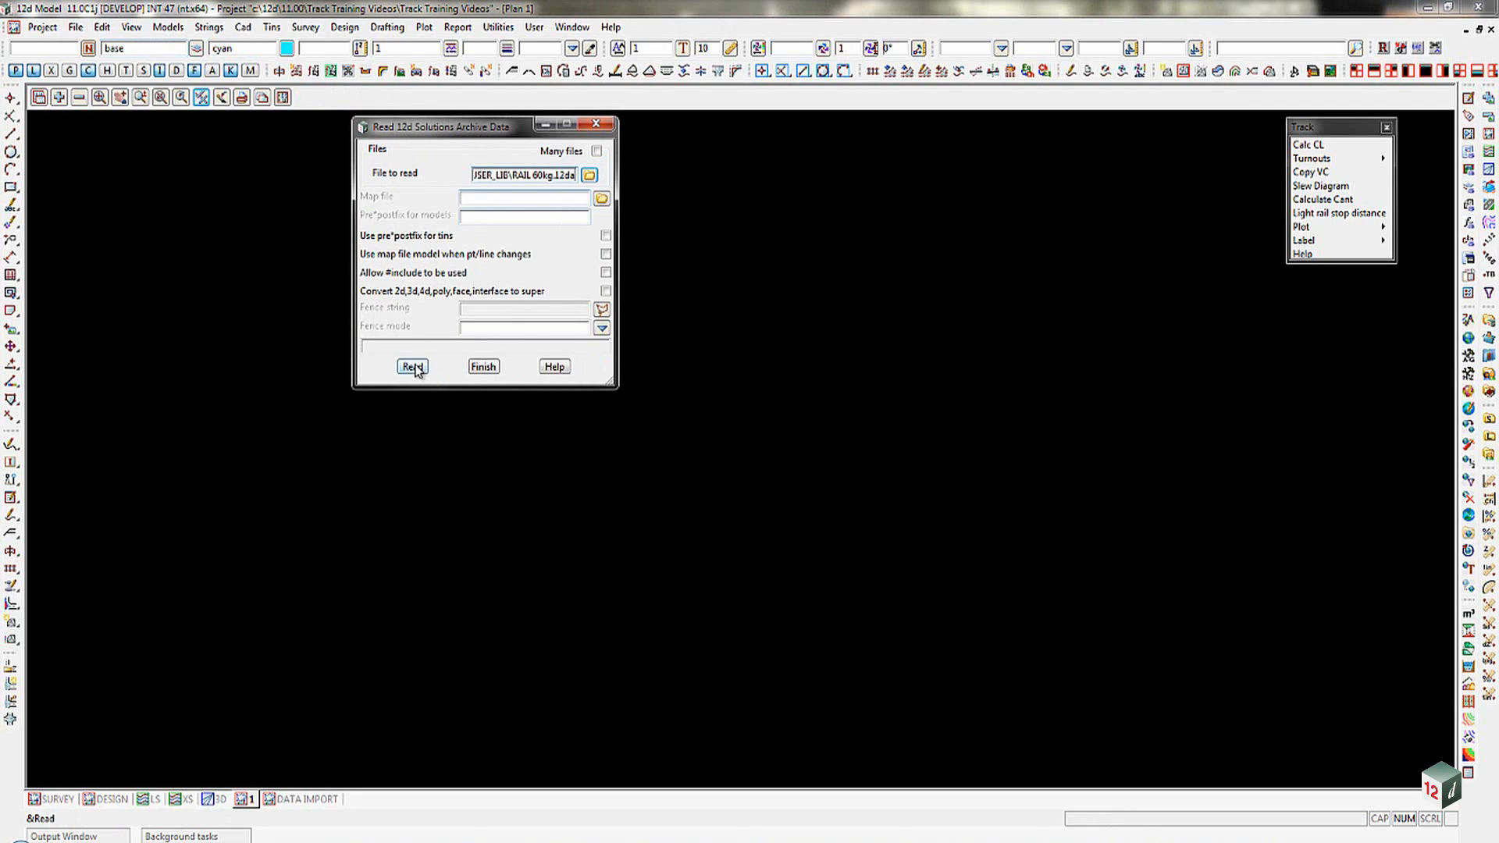
mouse_move(413, 367)
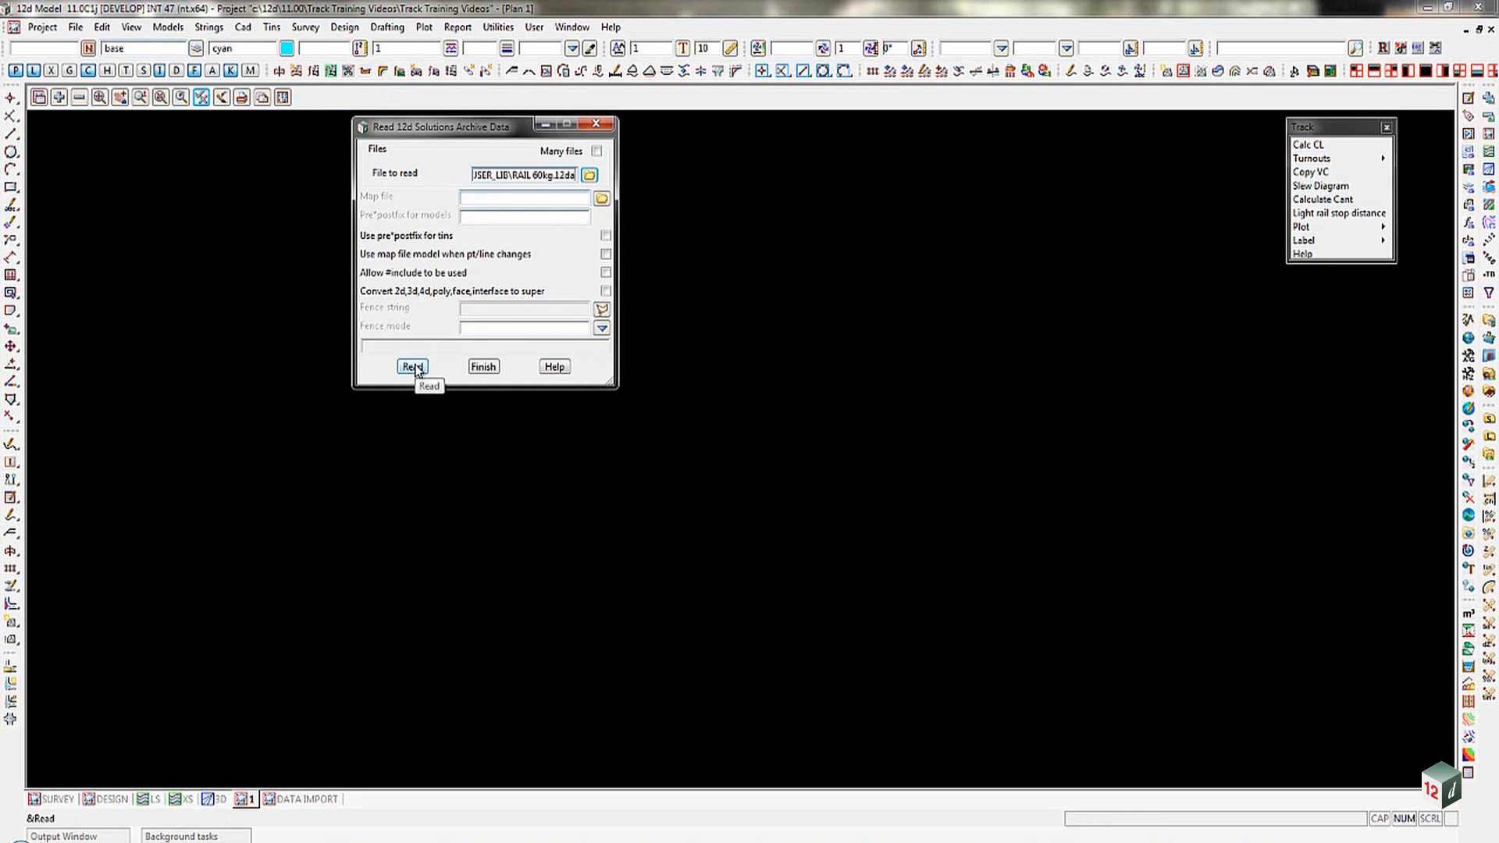
left_click(412, 366)
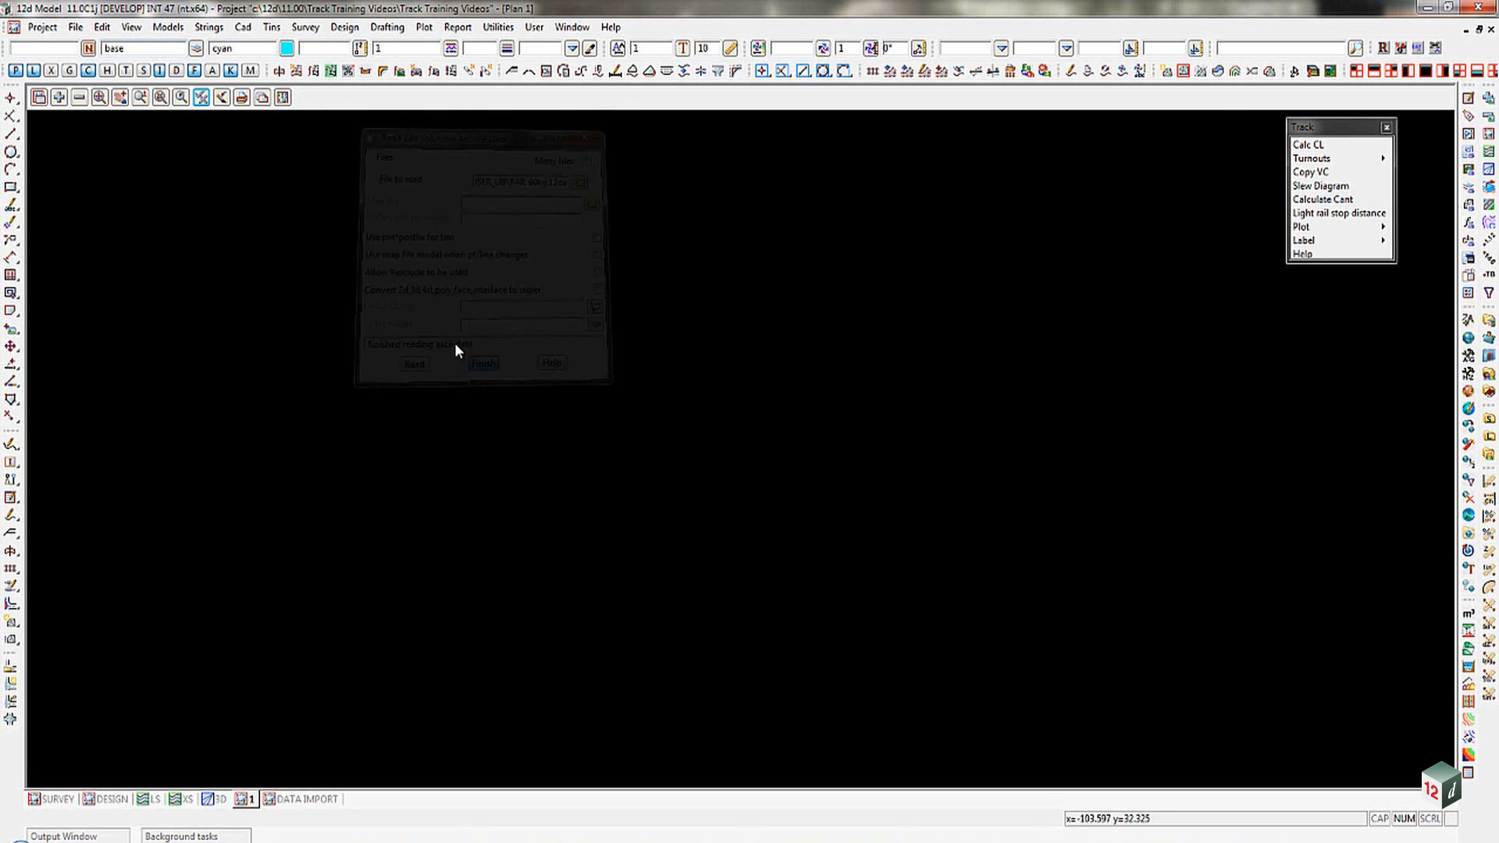
left_click(485, 363)
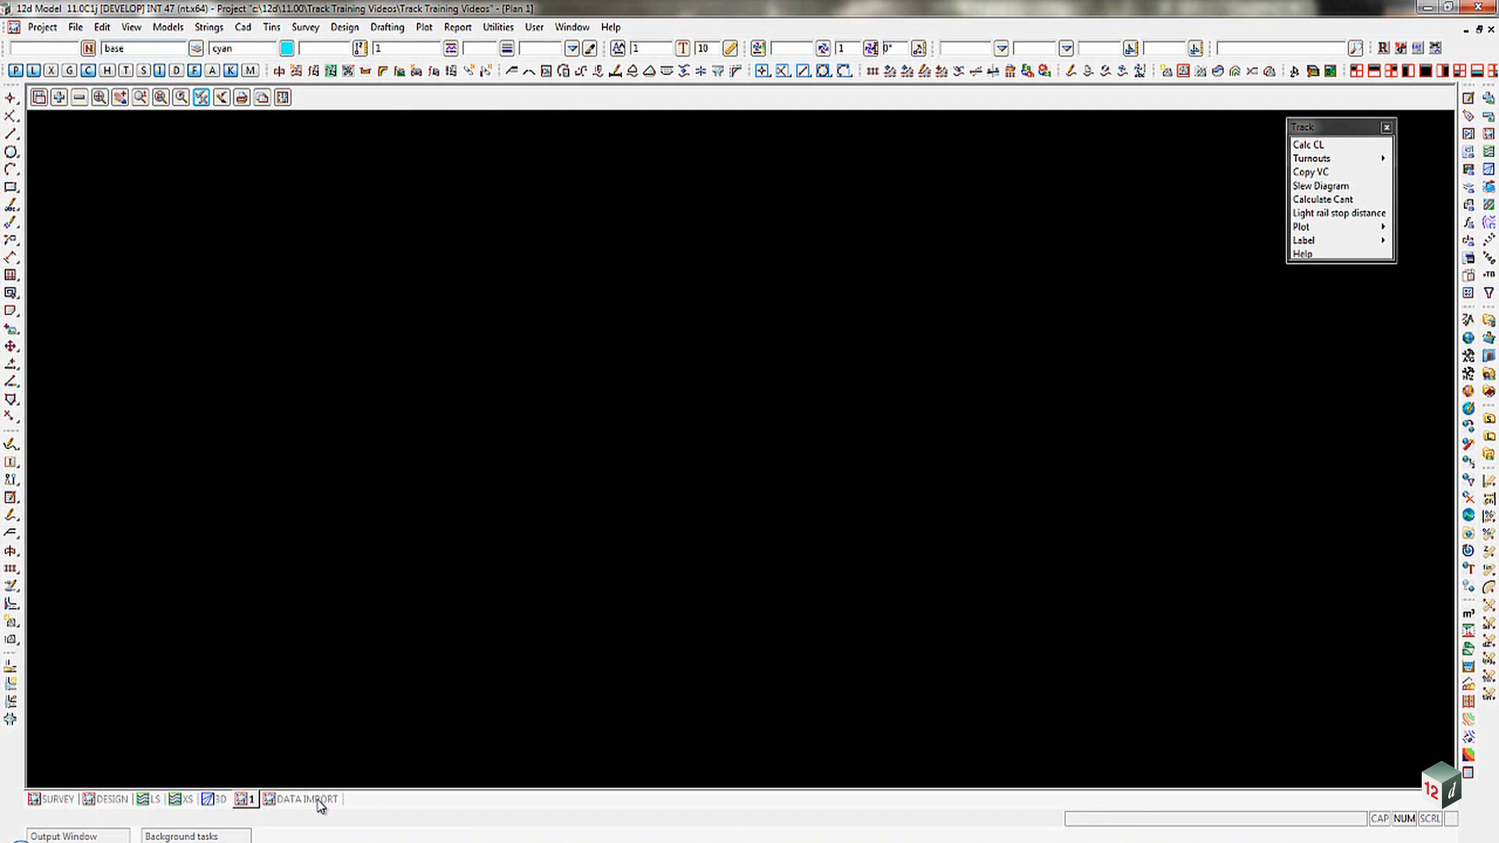
- Show the imported 60kg rail cross-section in the DATA IMPORT view with origin axes
left_click(305, 800)
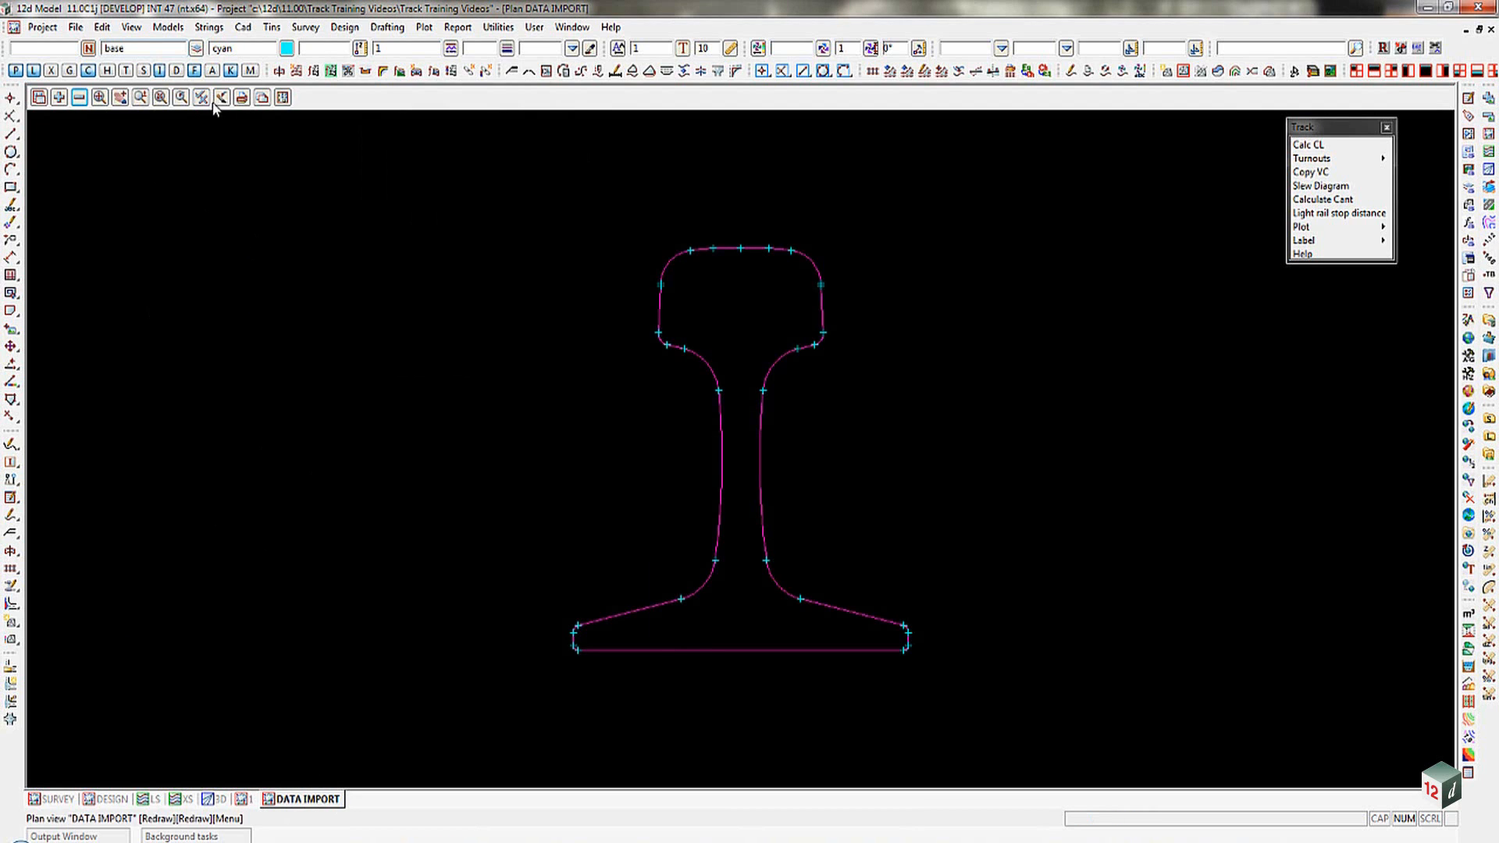
left_click(201, 97)
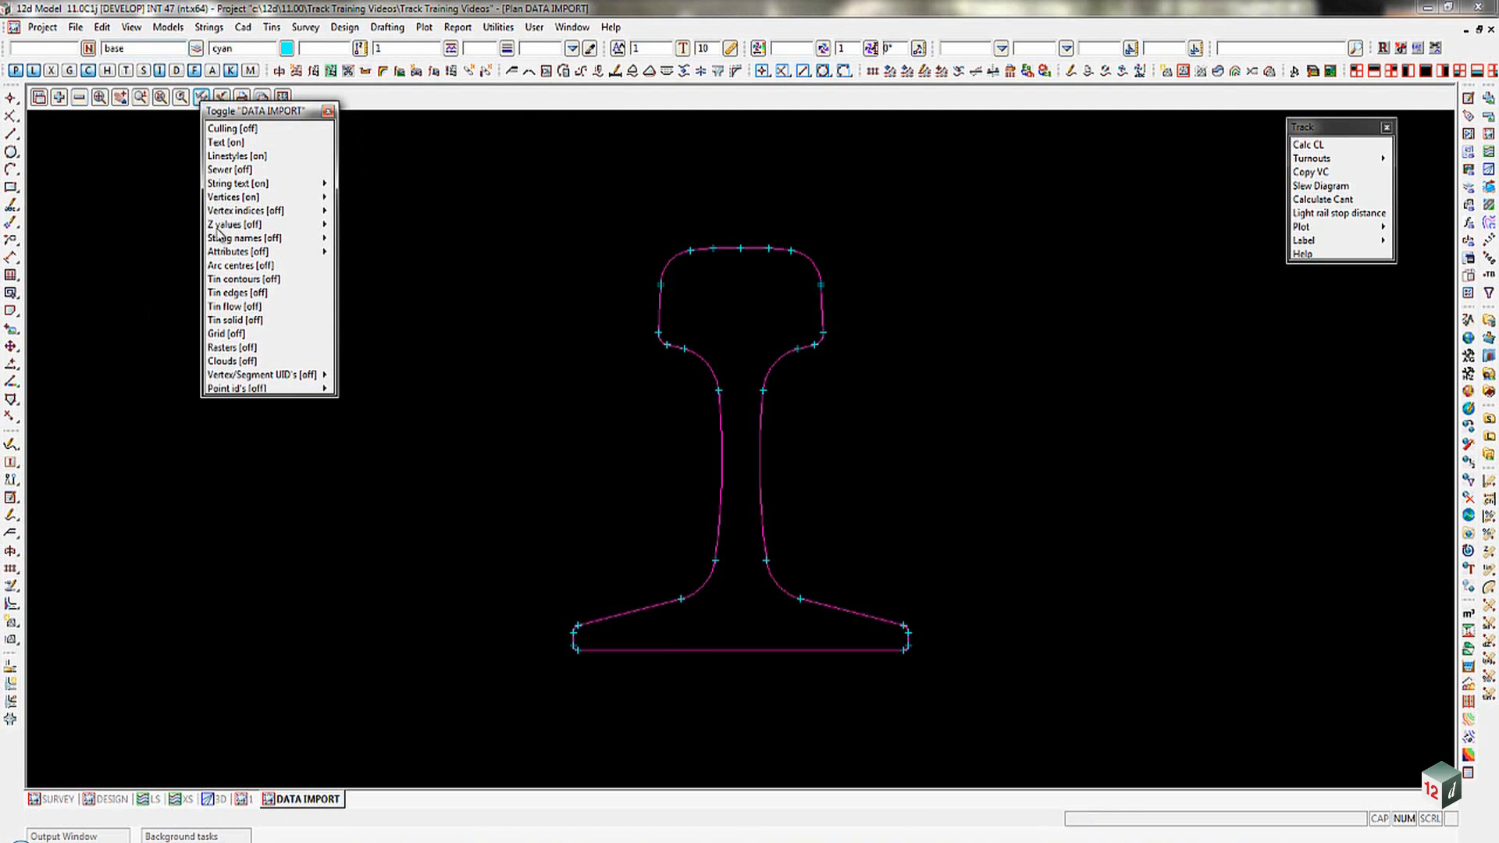
left_click(220, 341)
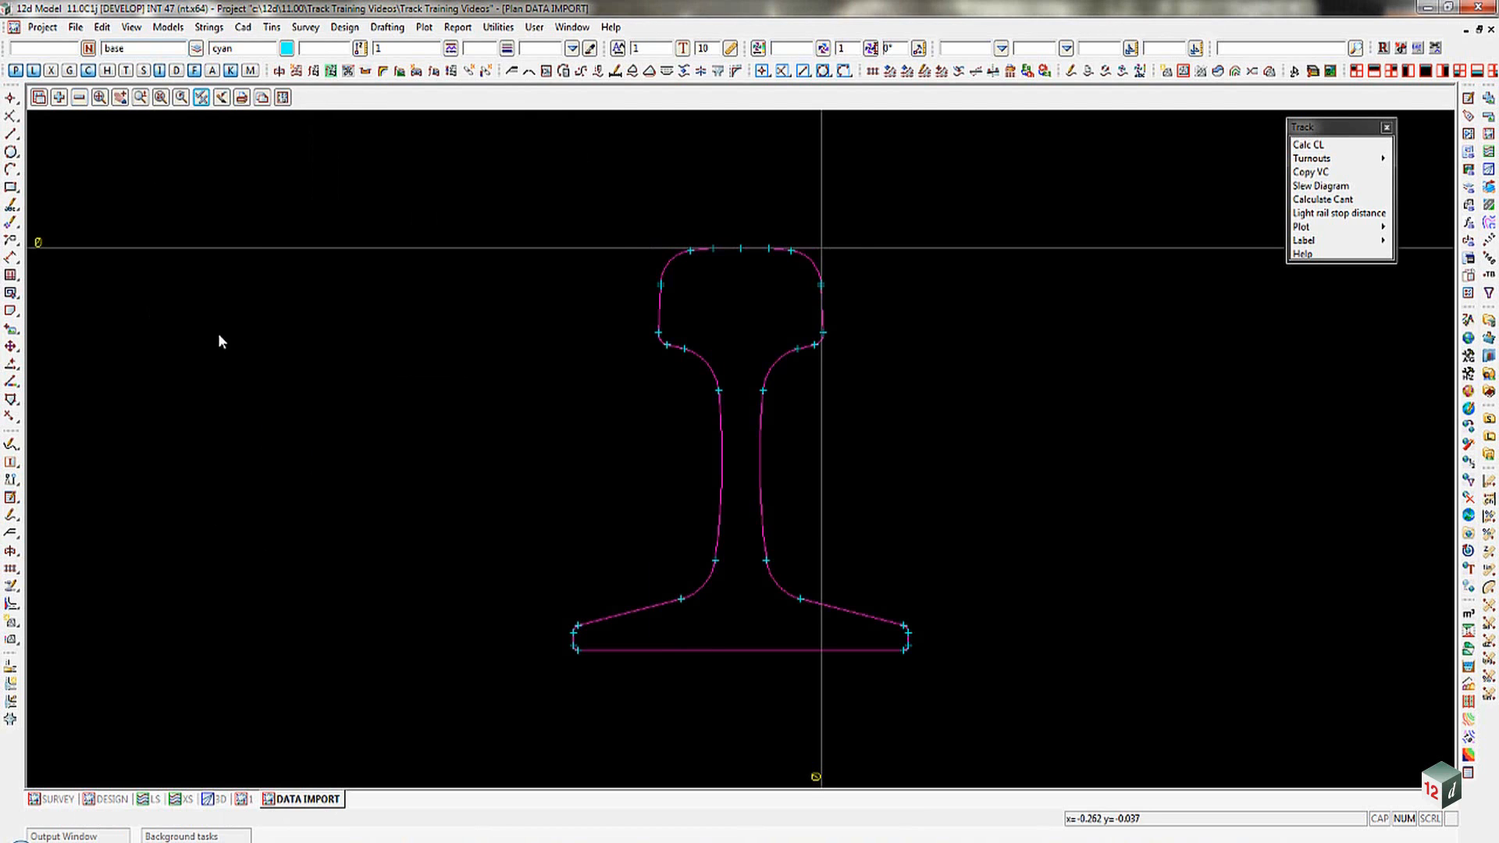
mouse_move(823, 256)
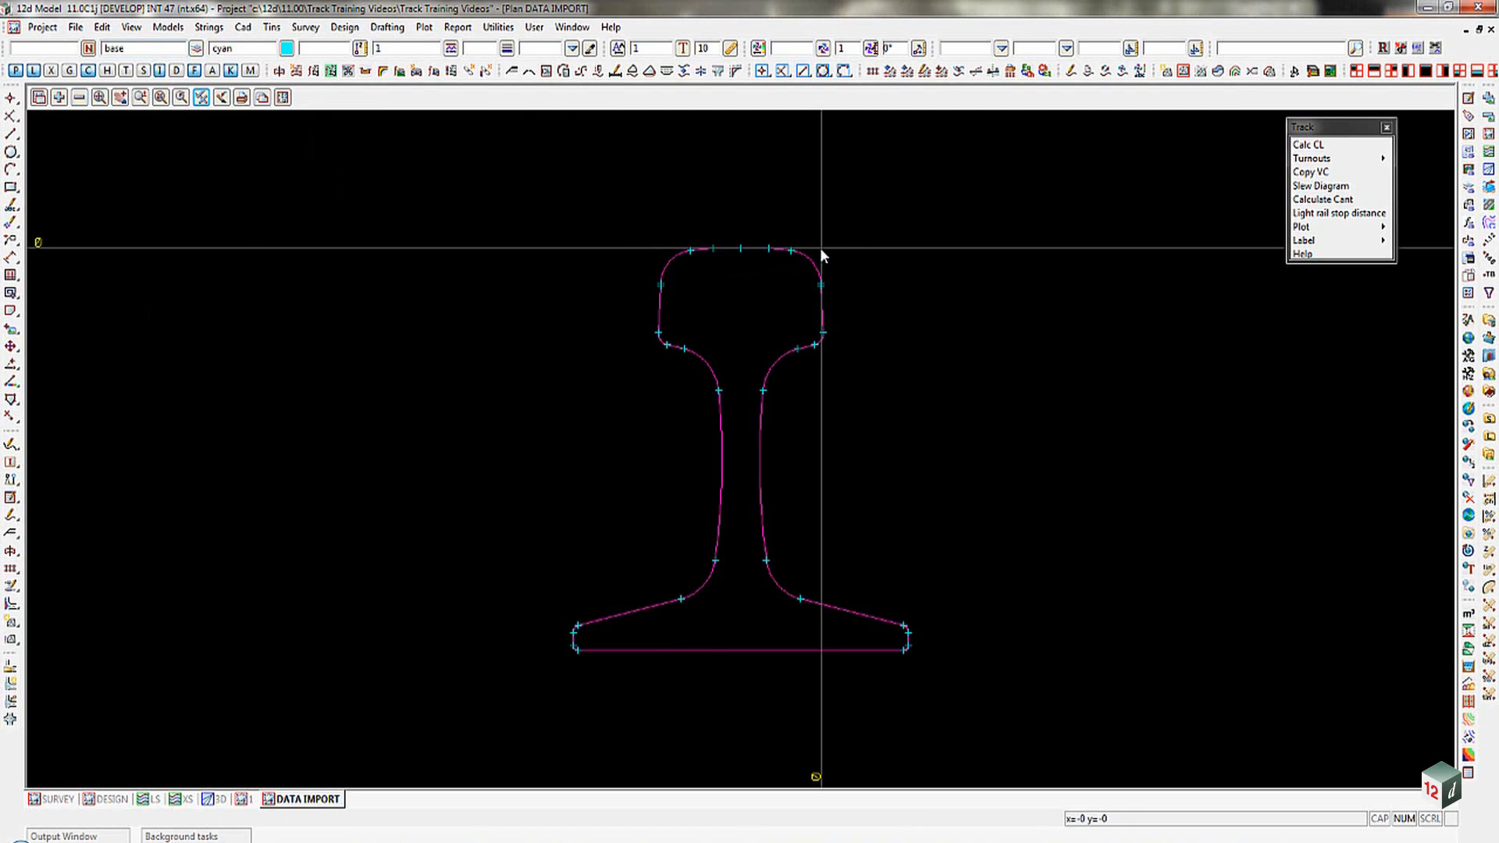
mouse_move(818, 253)
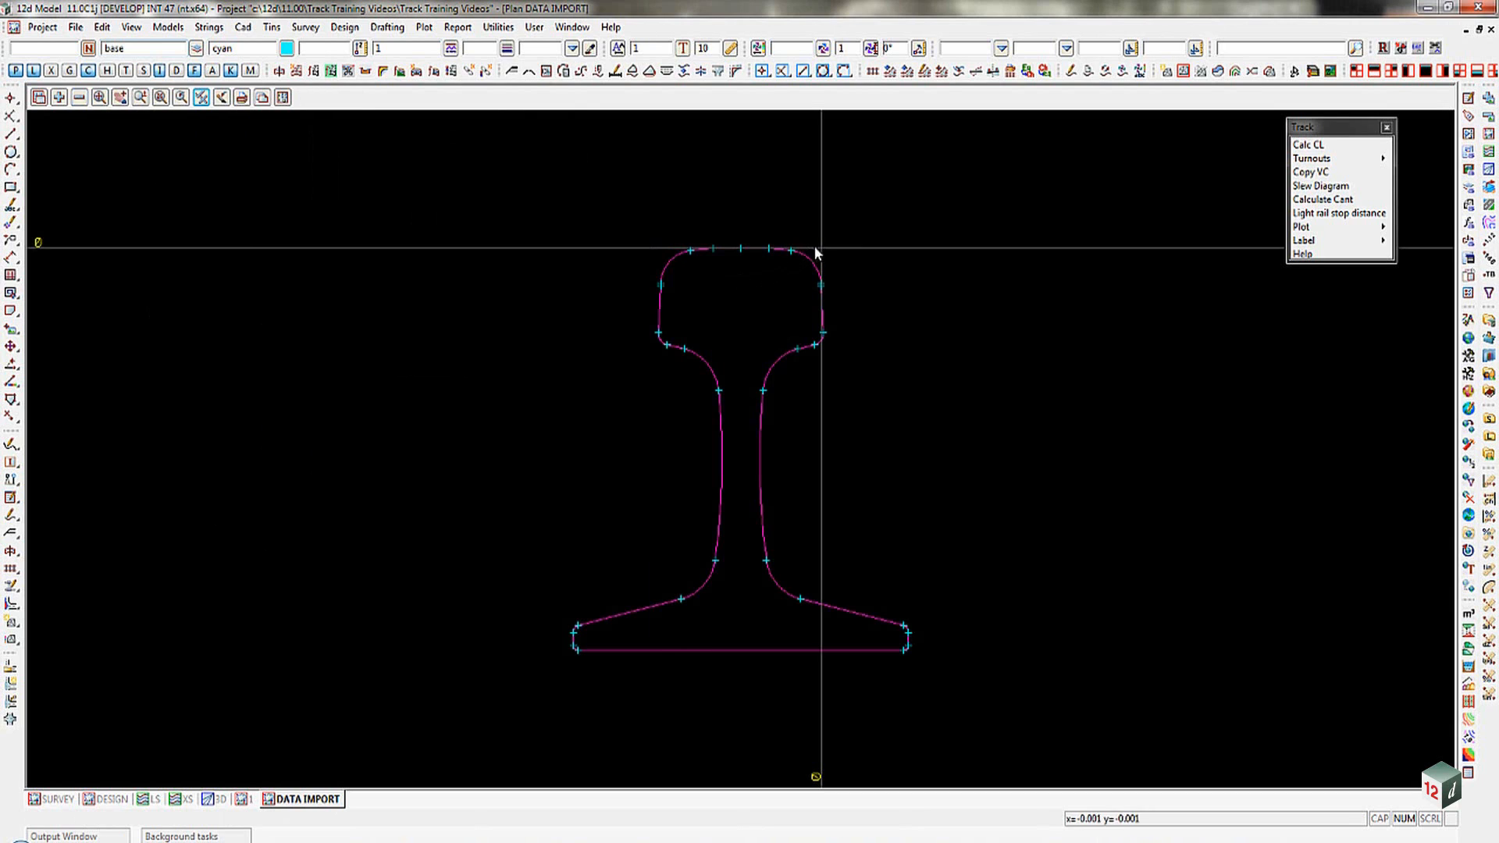
mouse_move(822, 258)
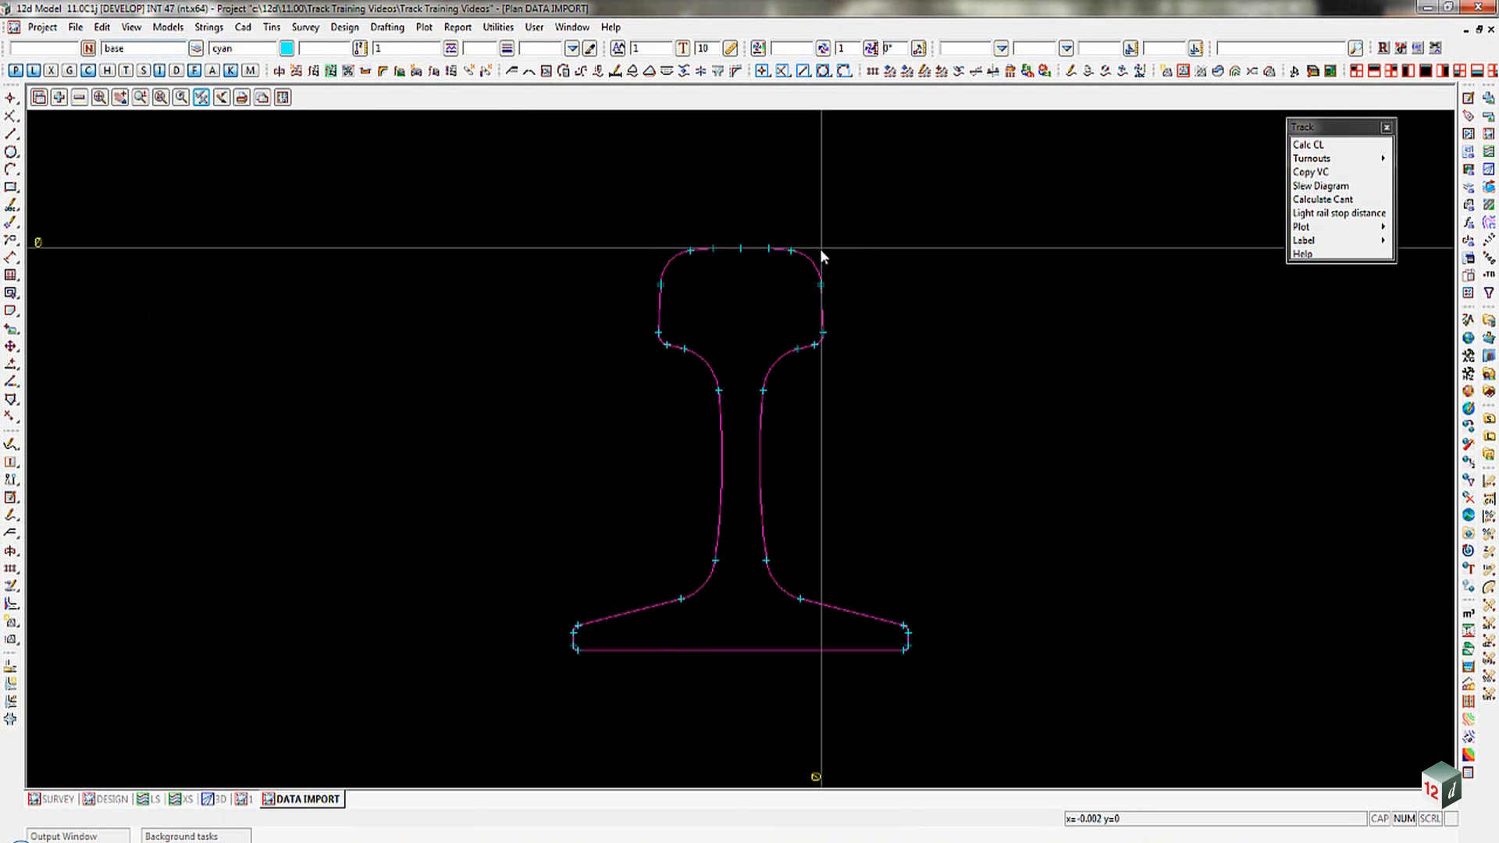
mouse_move(821, 294)
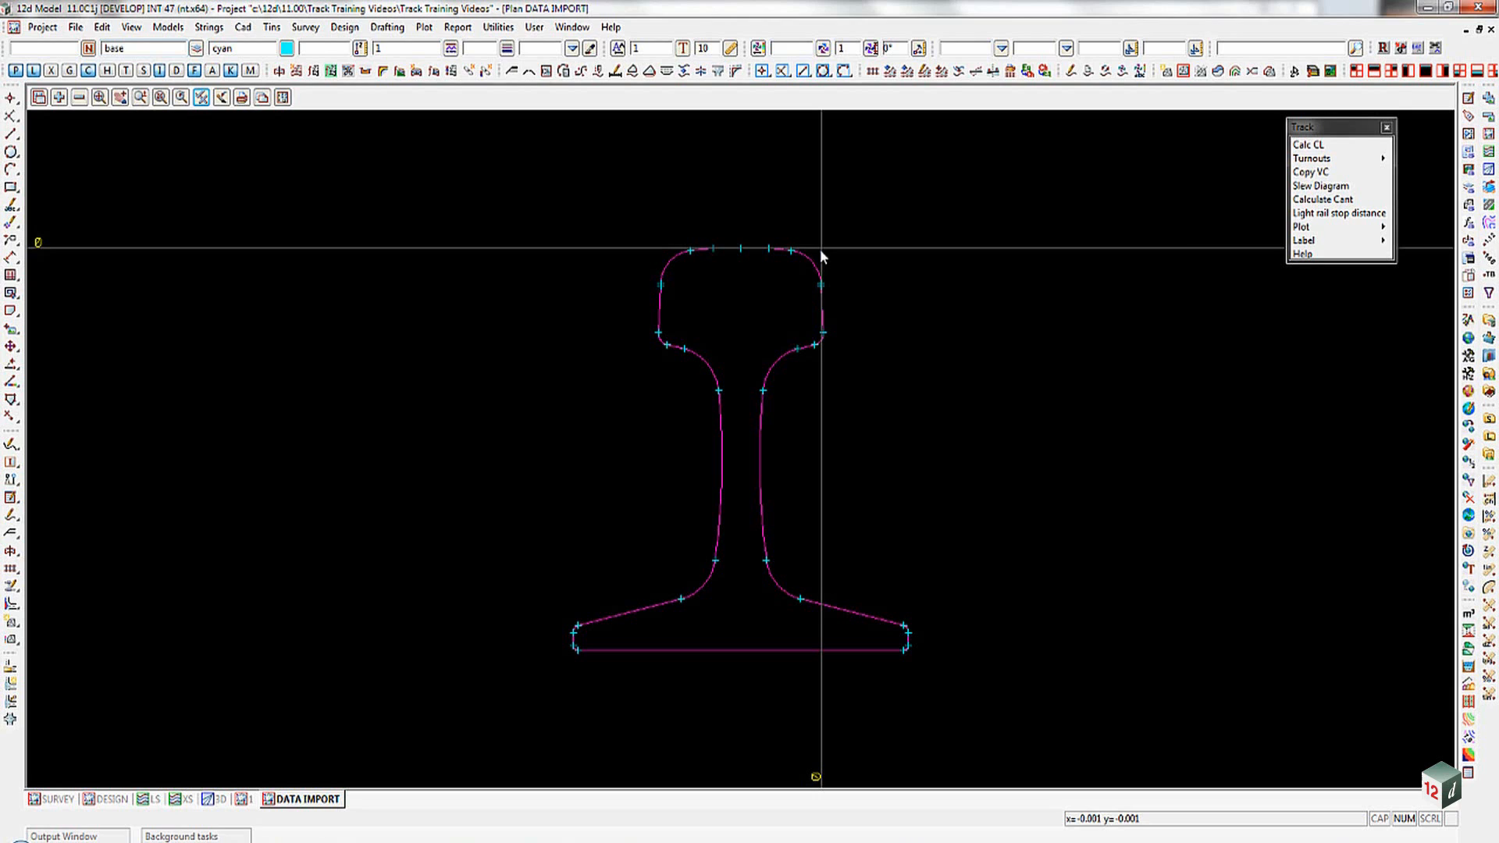
mouse_move(1310, 230)
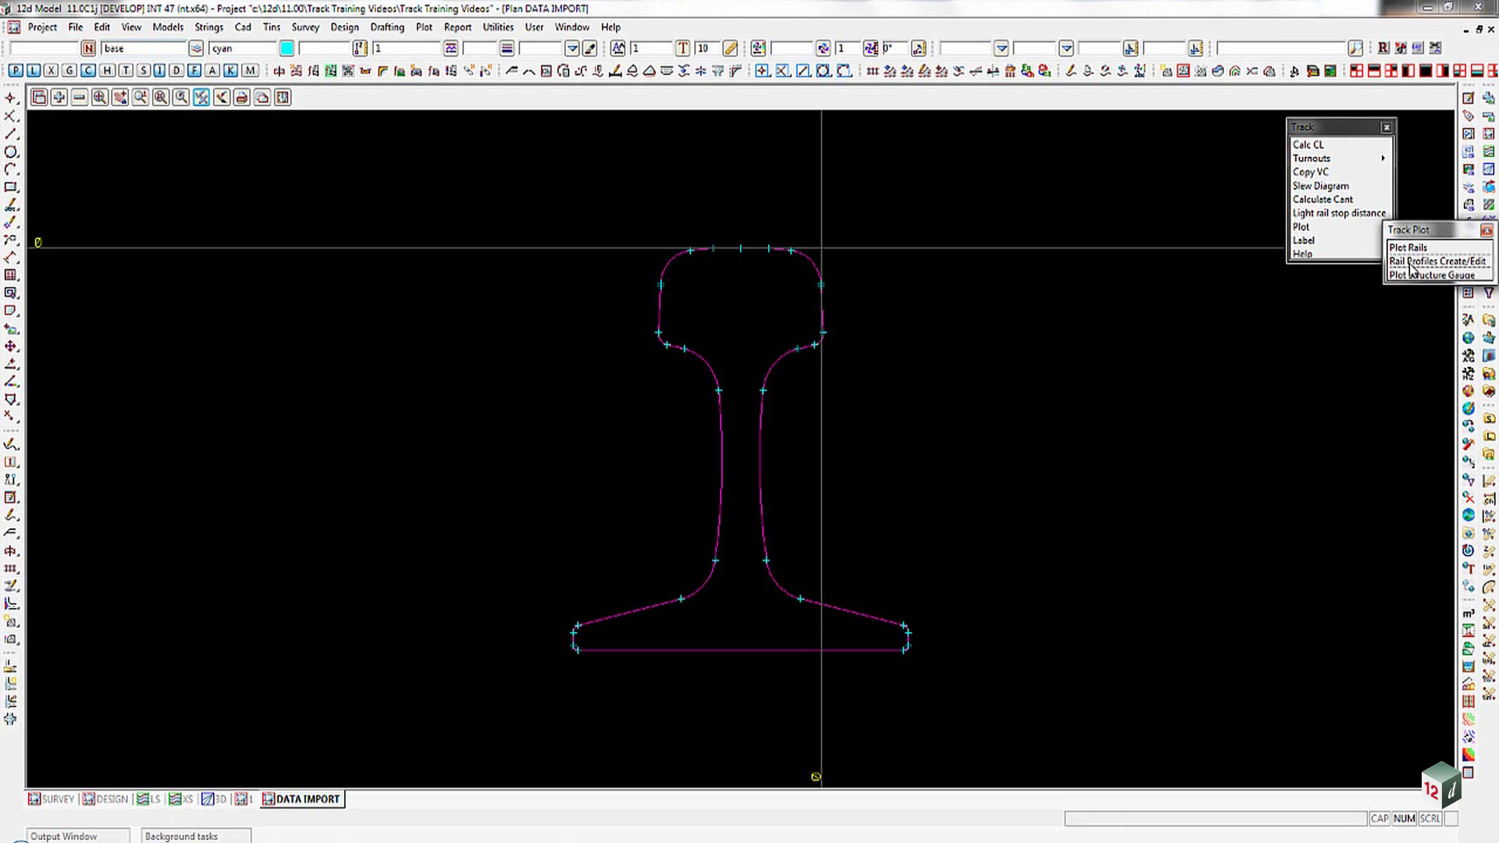
- Create a rail profile with Type UIC 60 and rail height above sleeper 0.17
left_click(1437, 261)
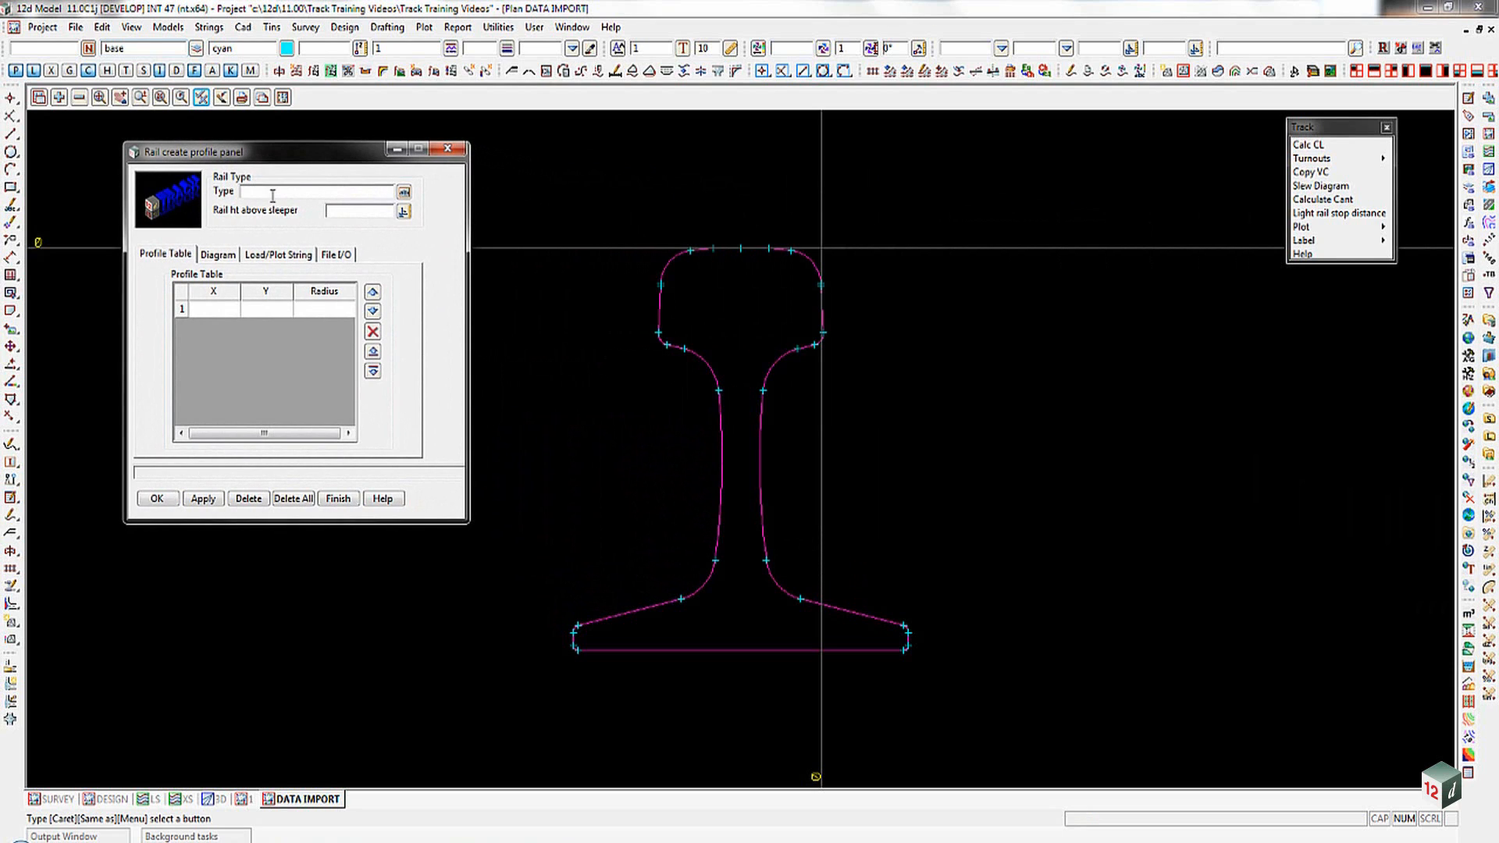
left_click(315, 192)
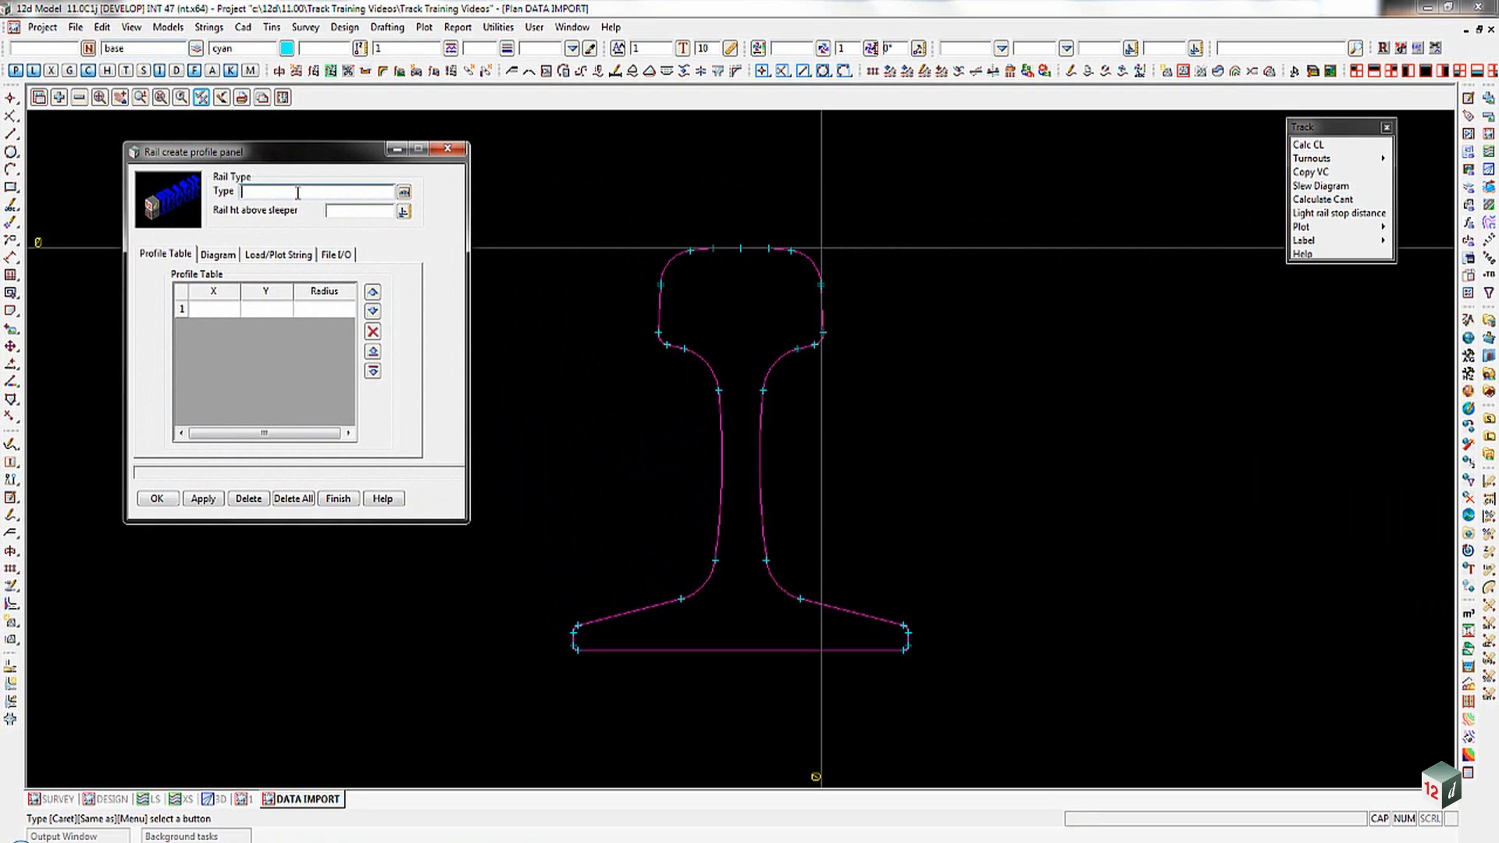
type("U")
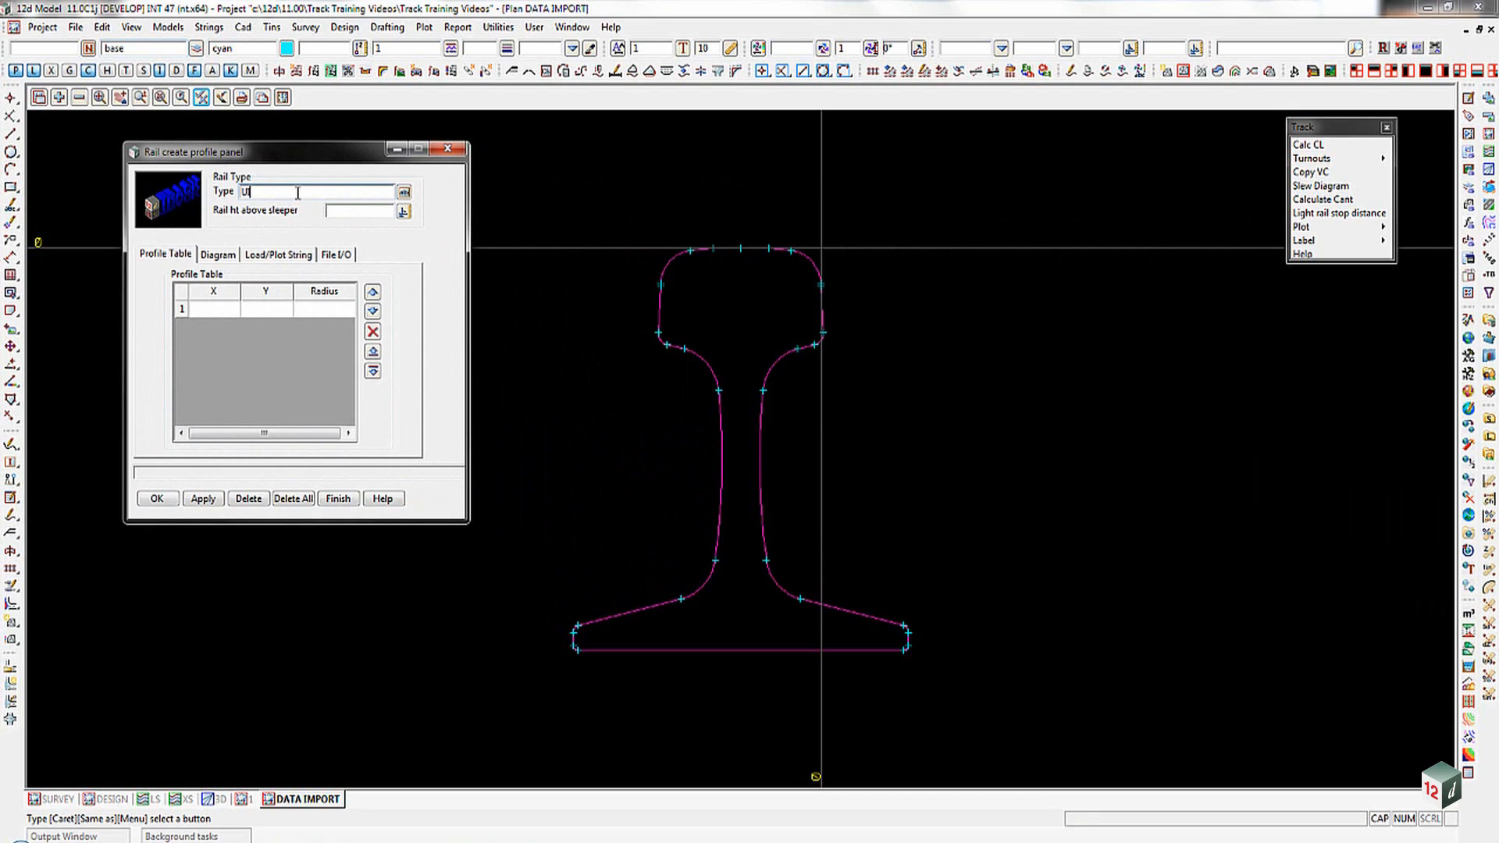
type("IC 60")
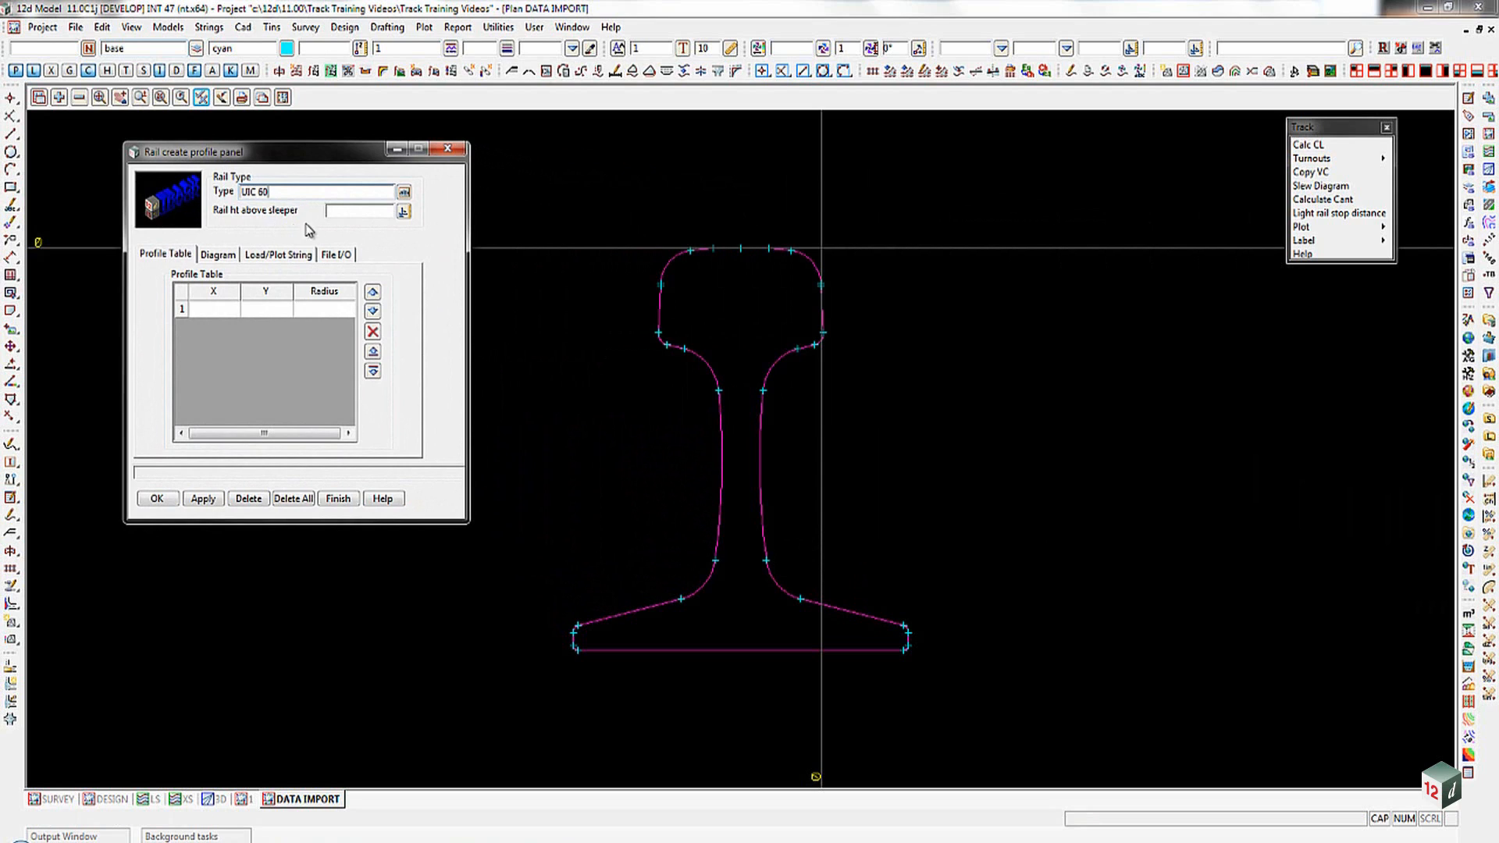
left_click(358, 211)
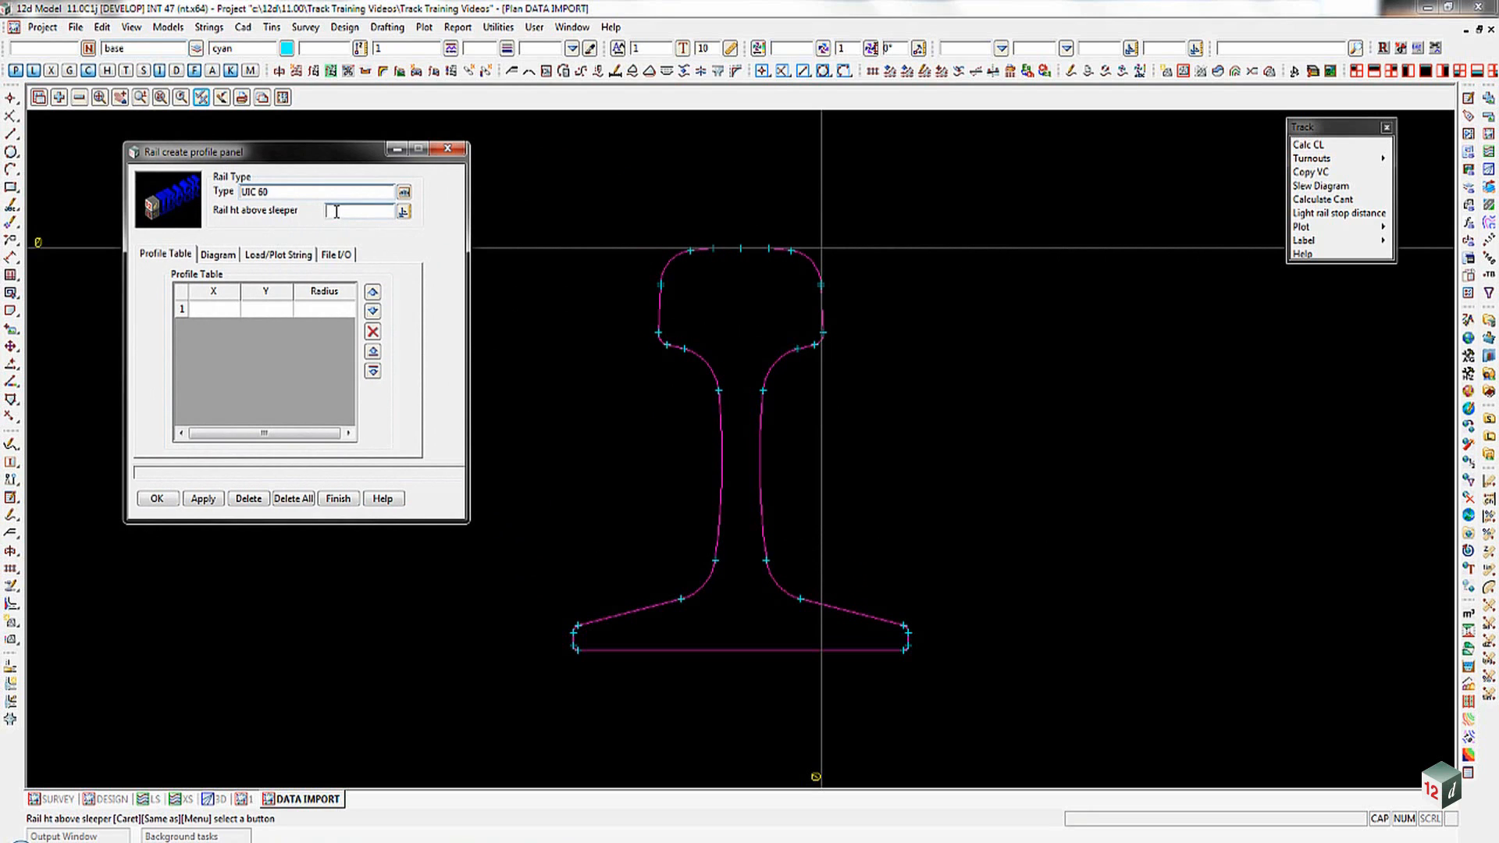
type("0.17")
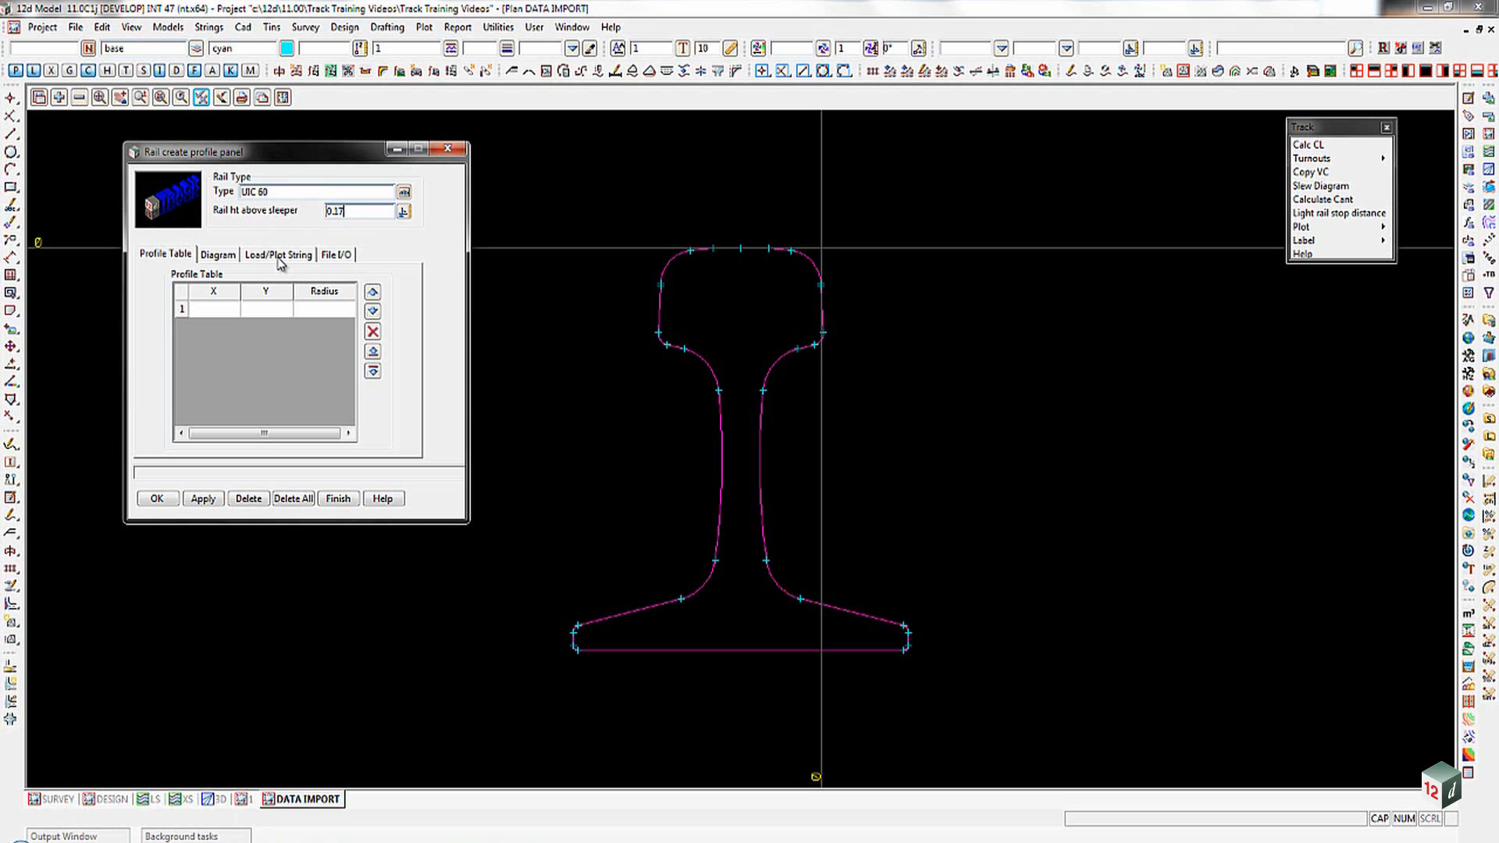
- Load the UIC60 profile coordinates from the imported rail outline string and preview its diagram
left_click(278, 255)
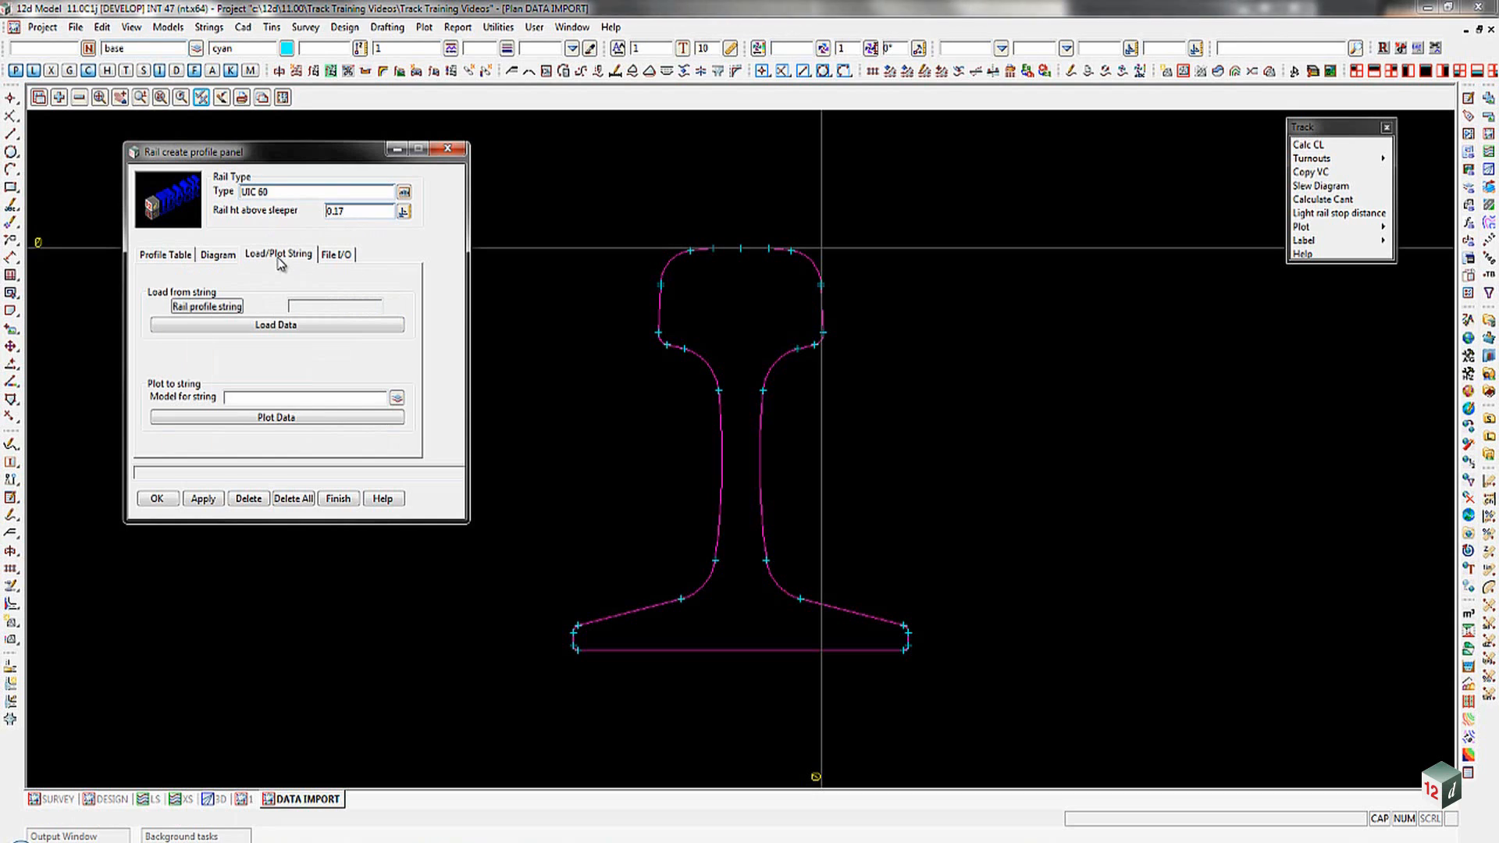
left_click(207, 306)
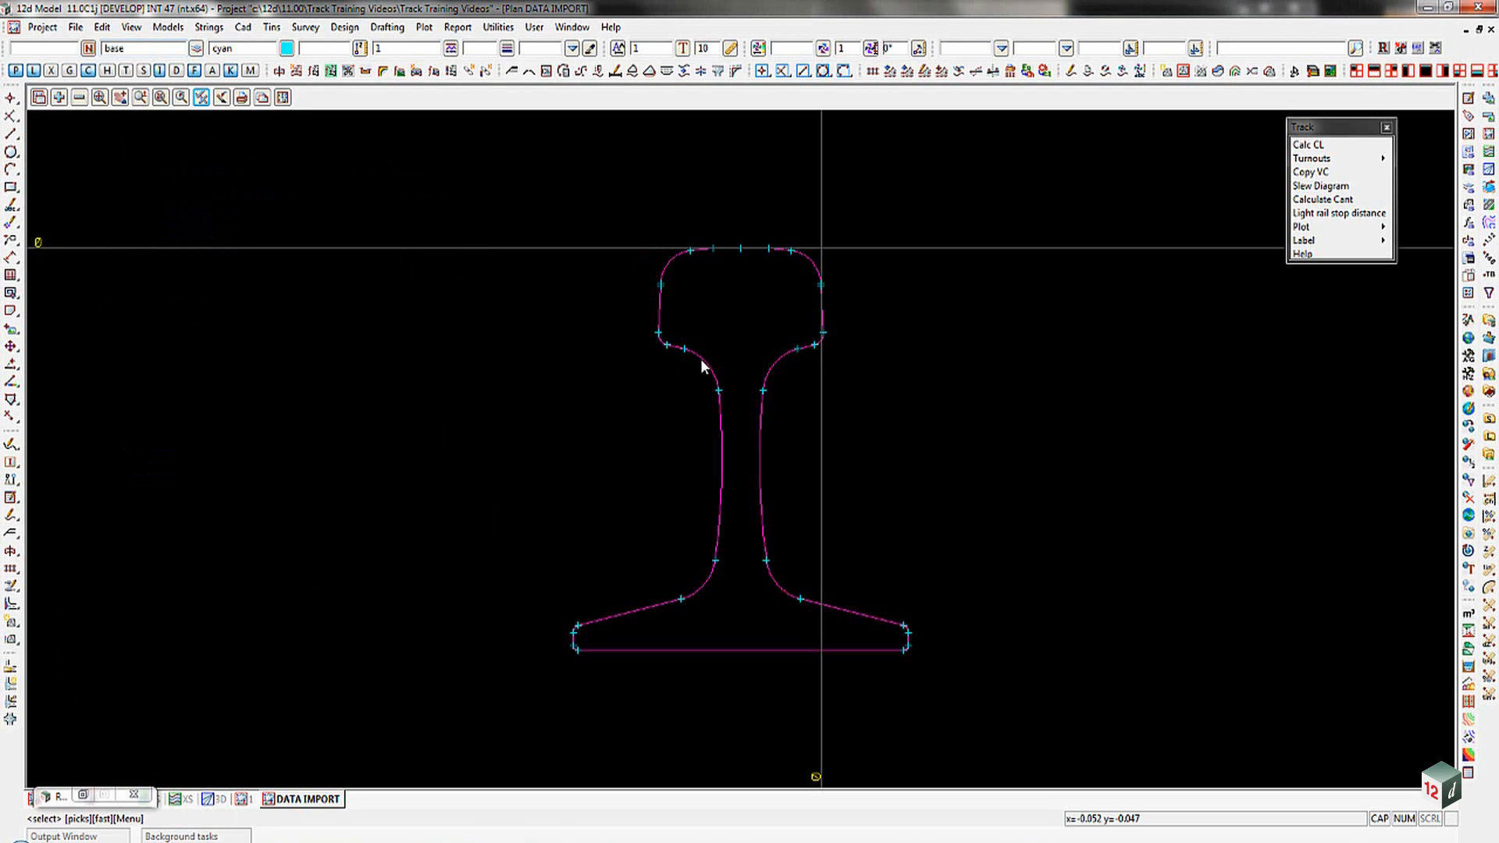
left_click(702, 357)
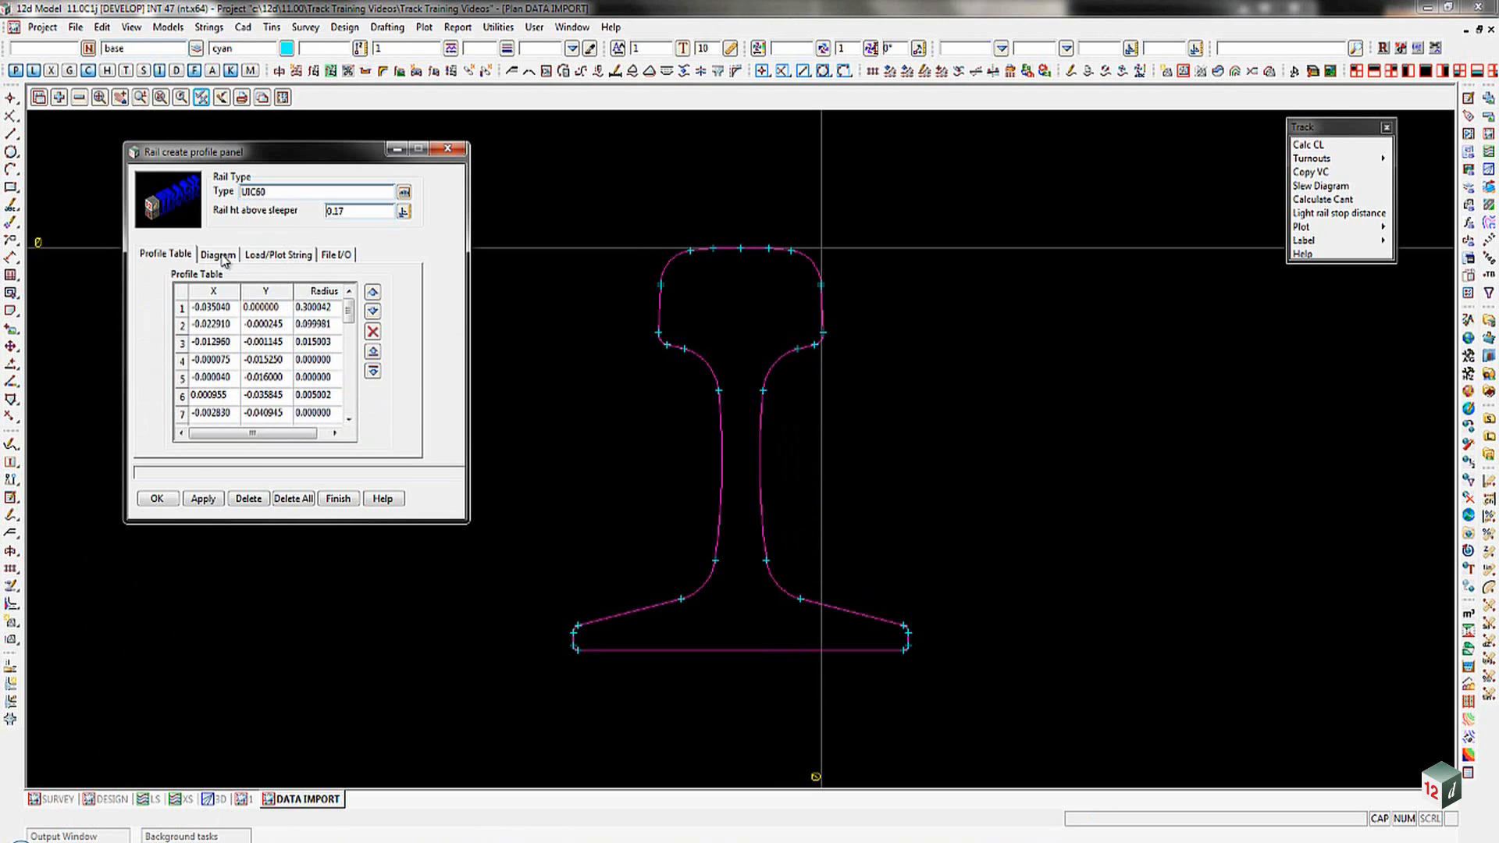
left_click(217, 255)
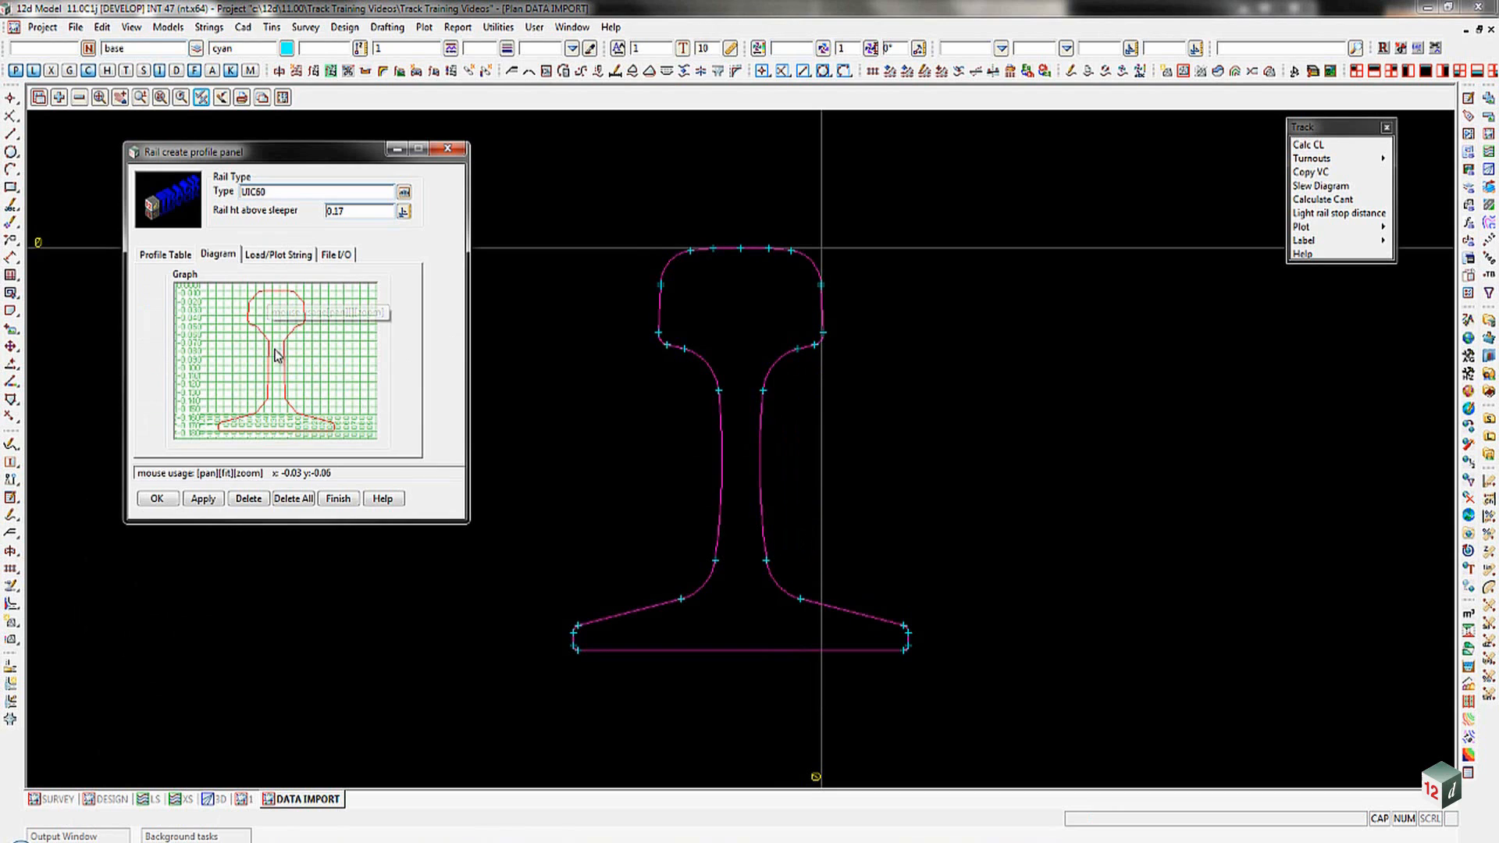
mouse_move(251, 315)
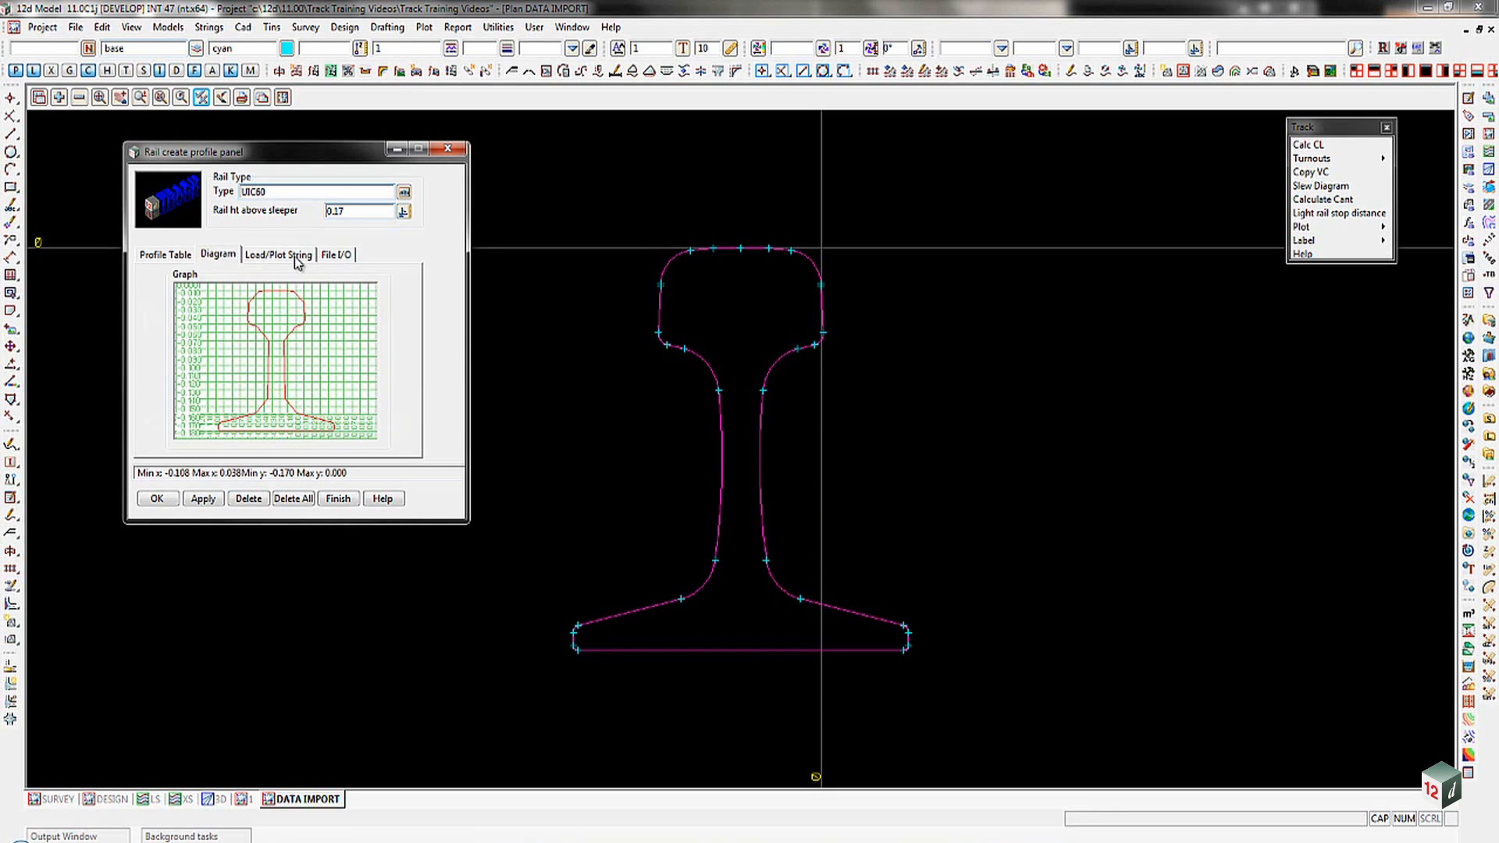
left_click(278, 255)
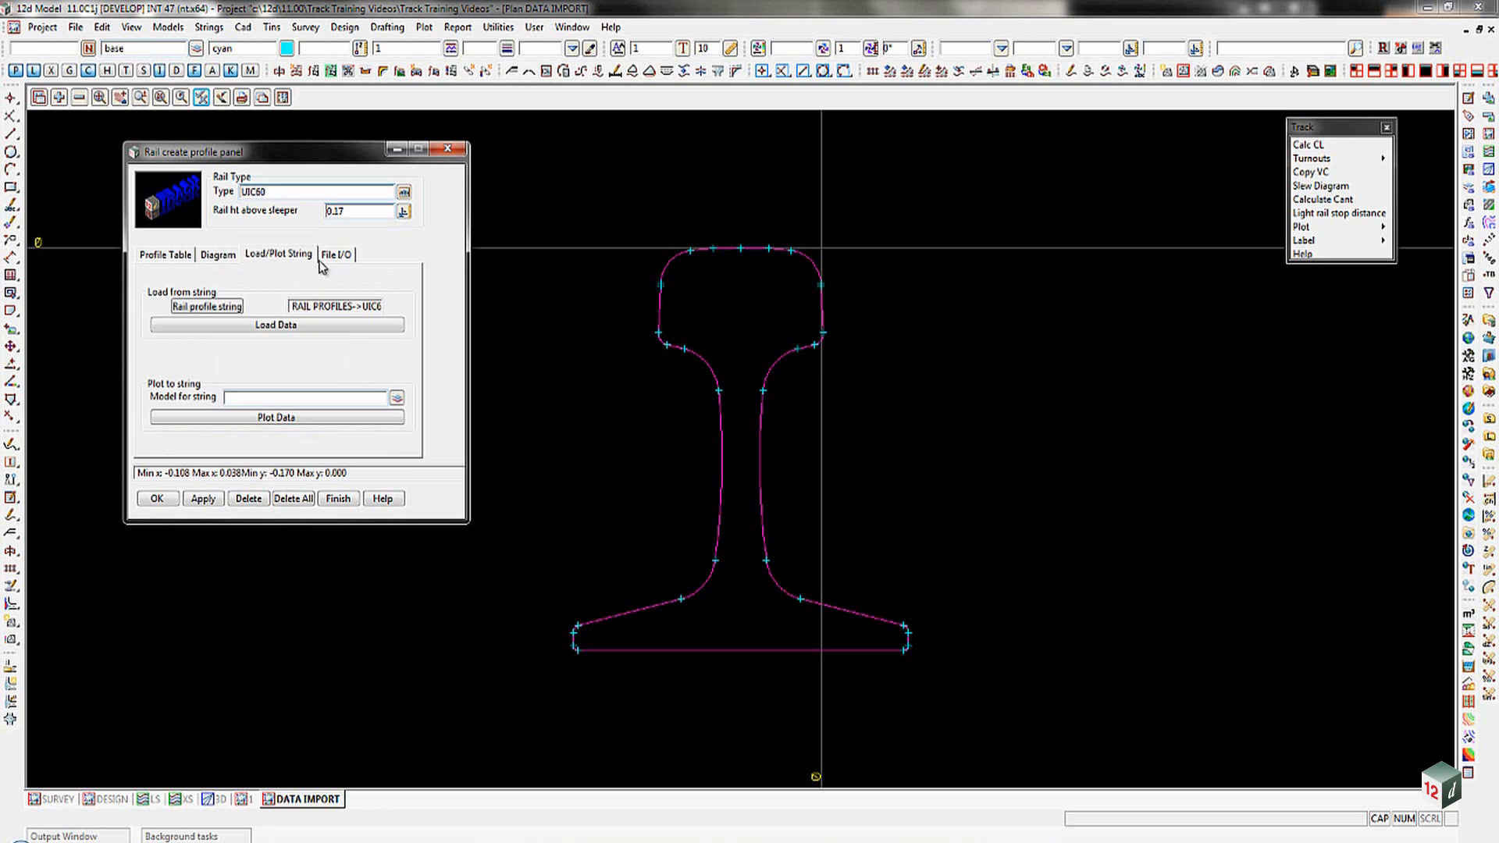
- Write the UIC60 rail profile to the 'UIC 60' profile file and finish
left_click(336, 254)
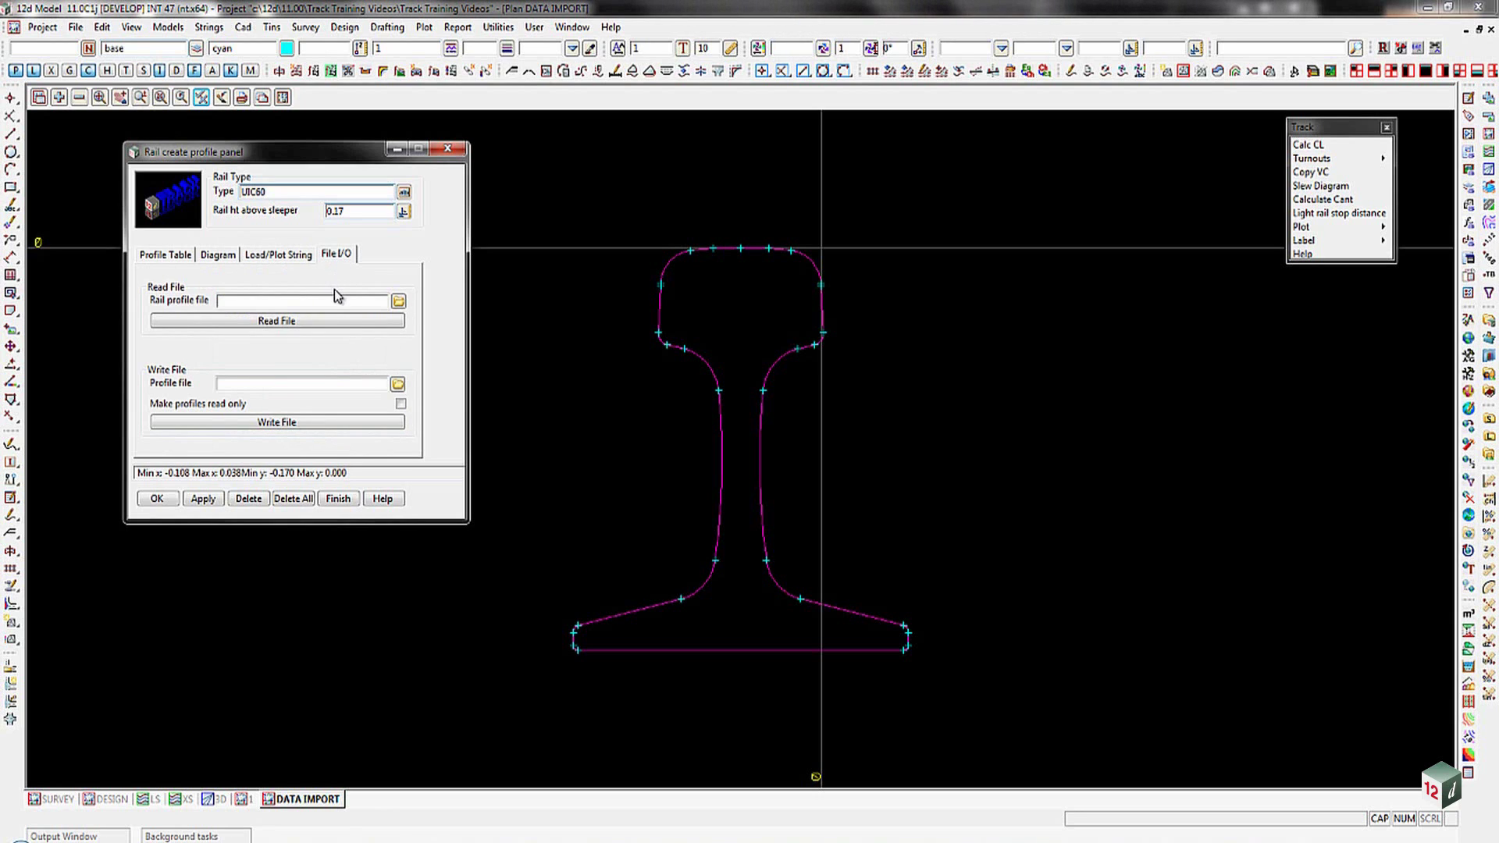
mouse_move(399, 301)
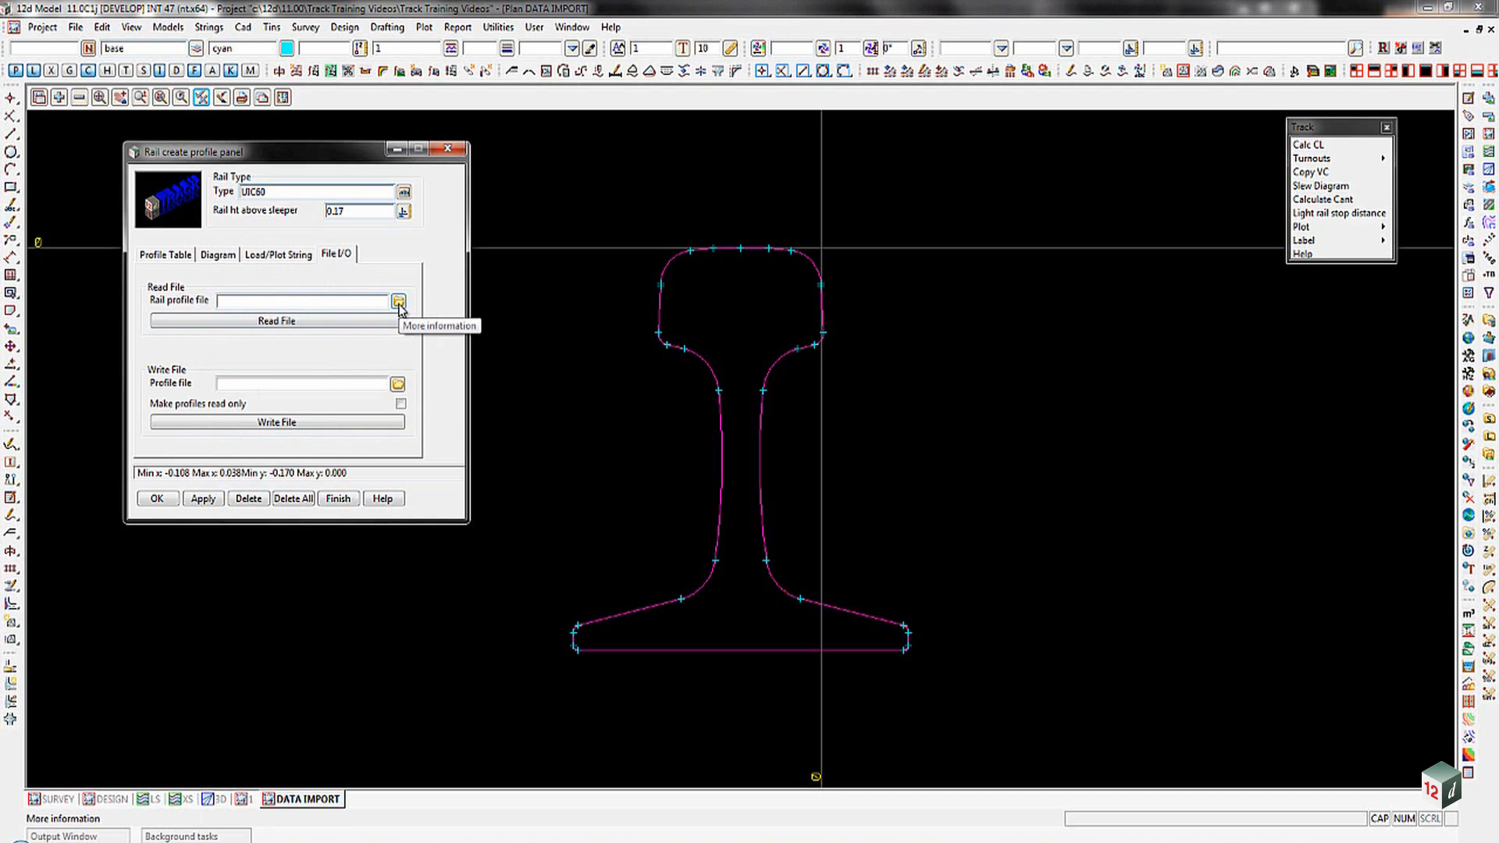
mouse_move(358, 367)
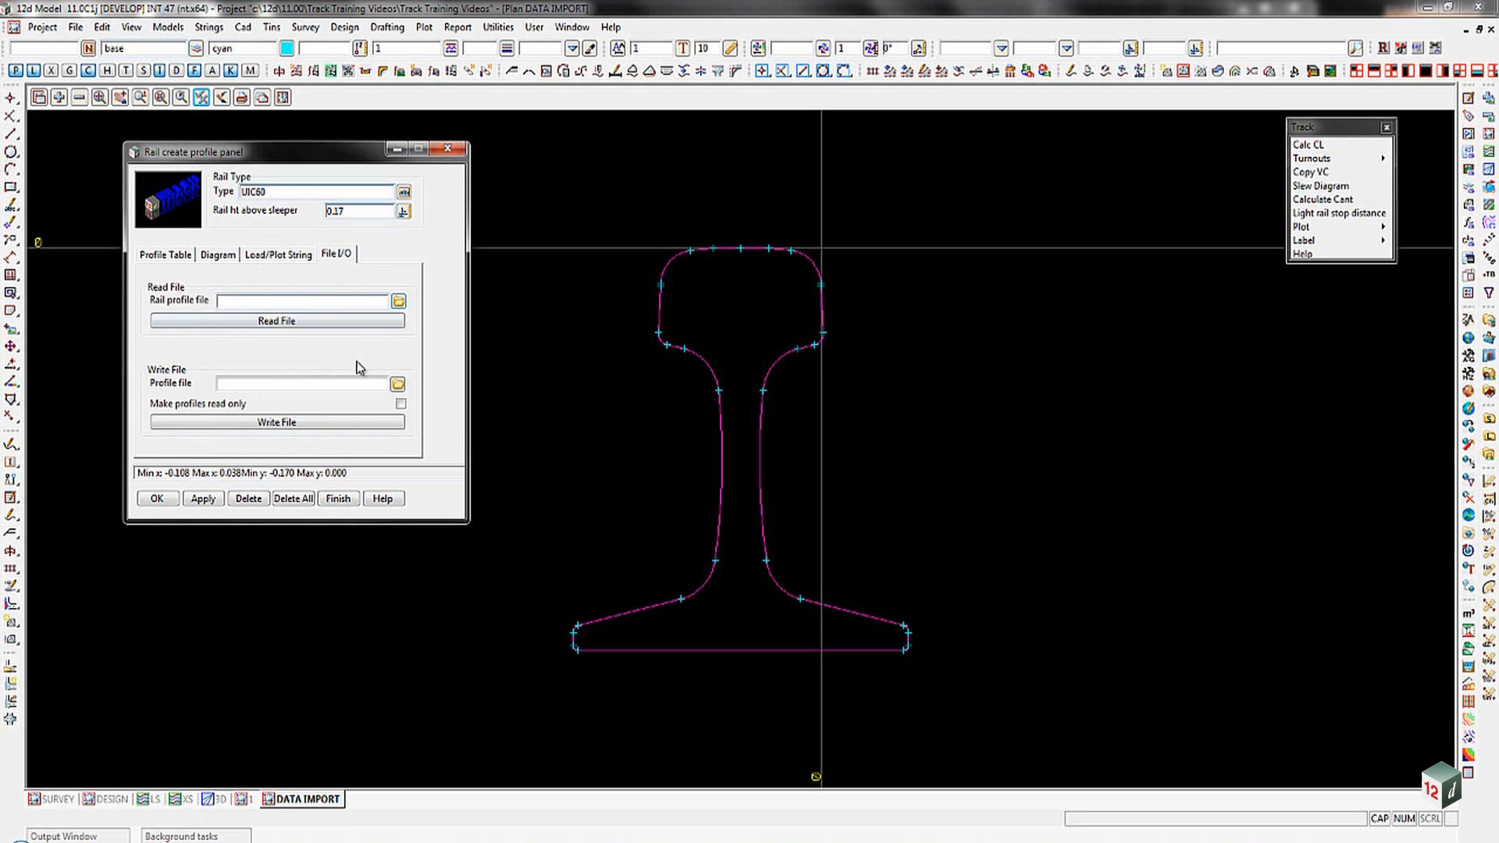
left_click(297, 382)
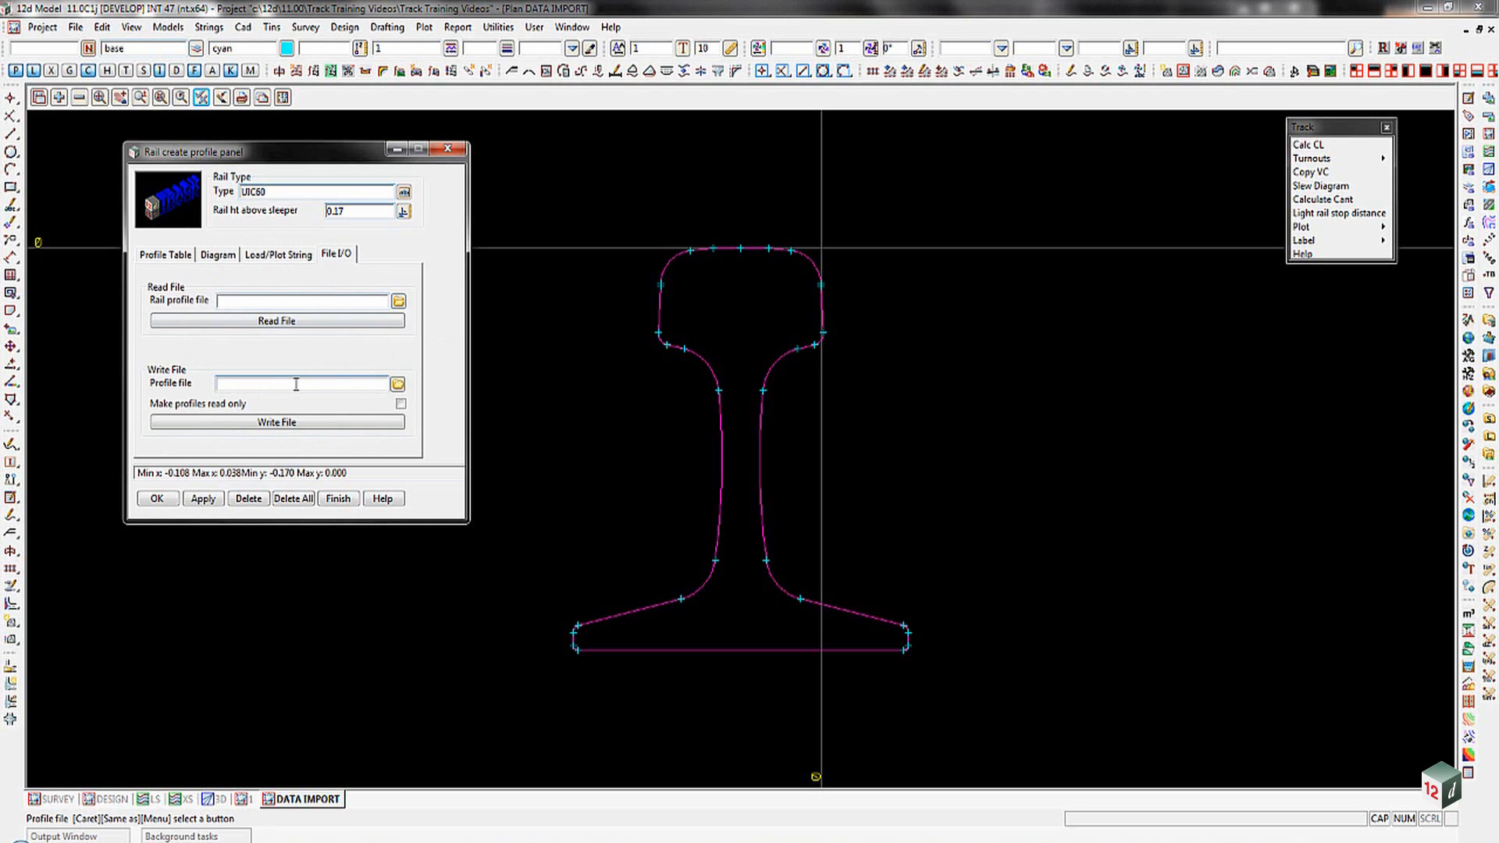
type("UIC 6")
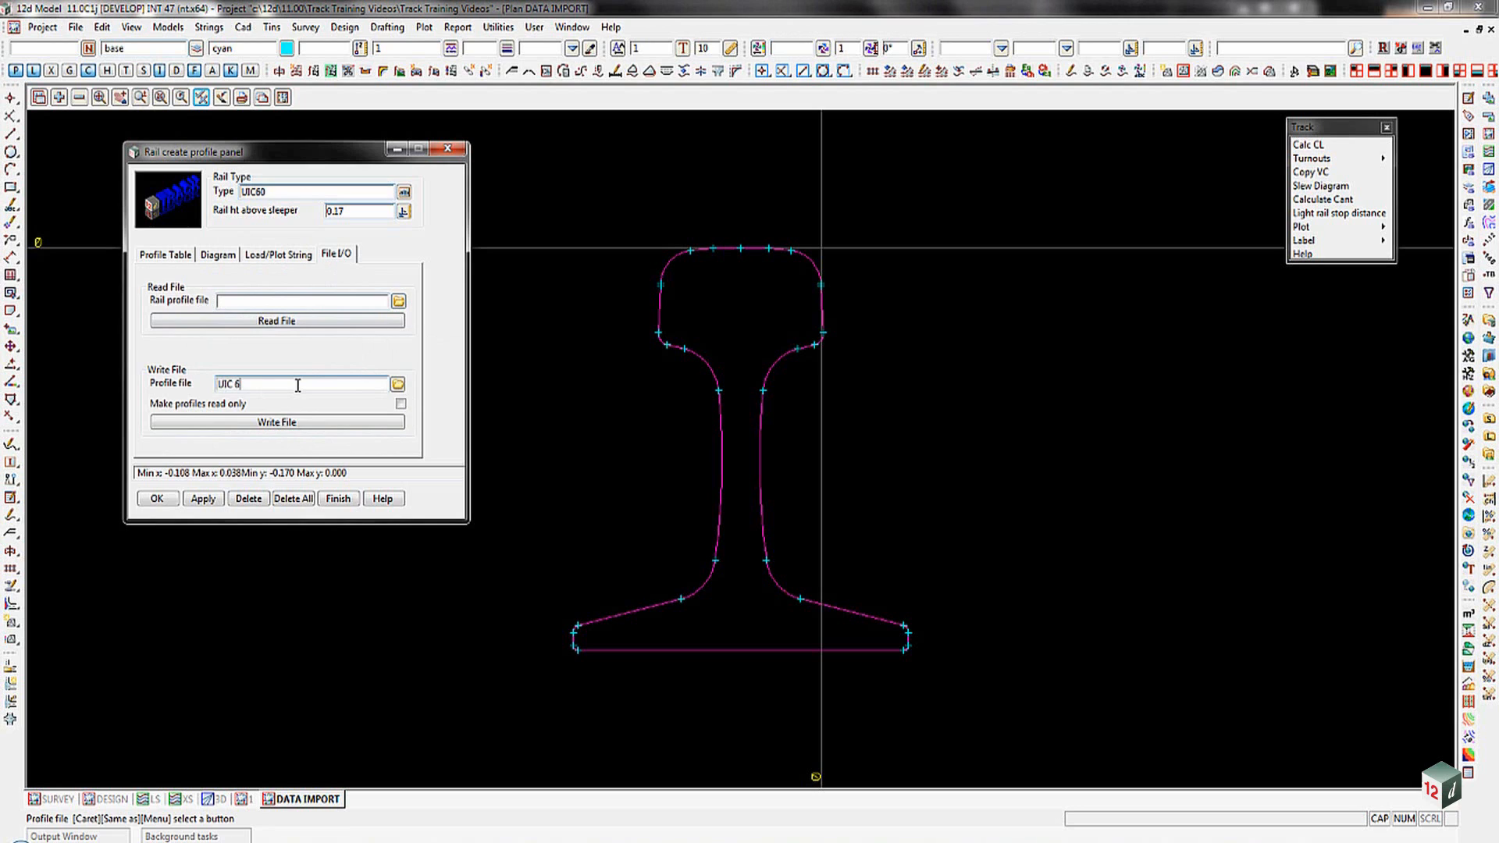
left_click(277, 421)
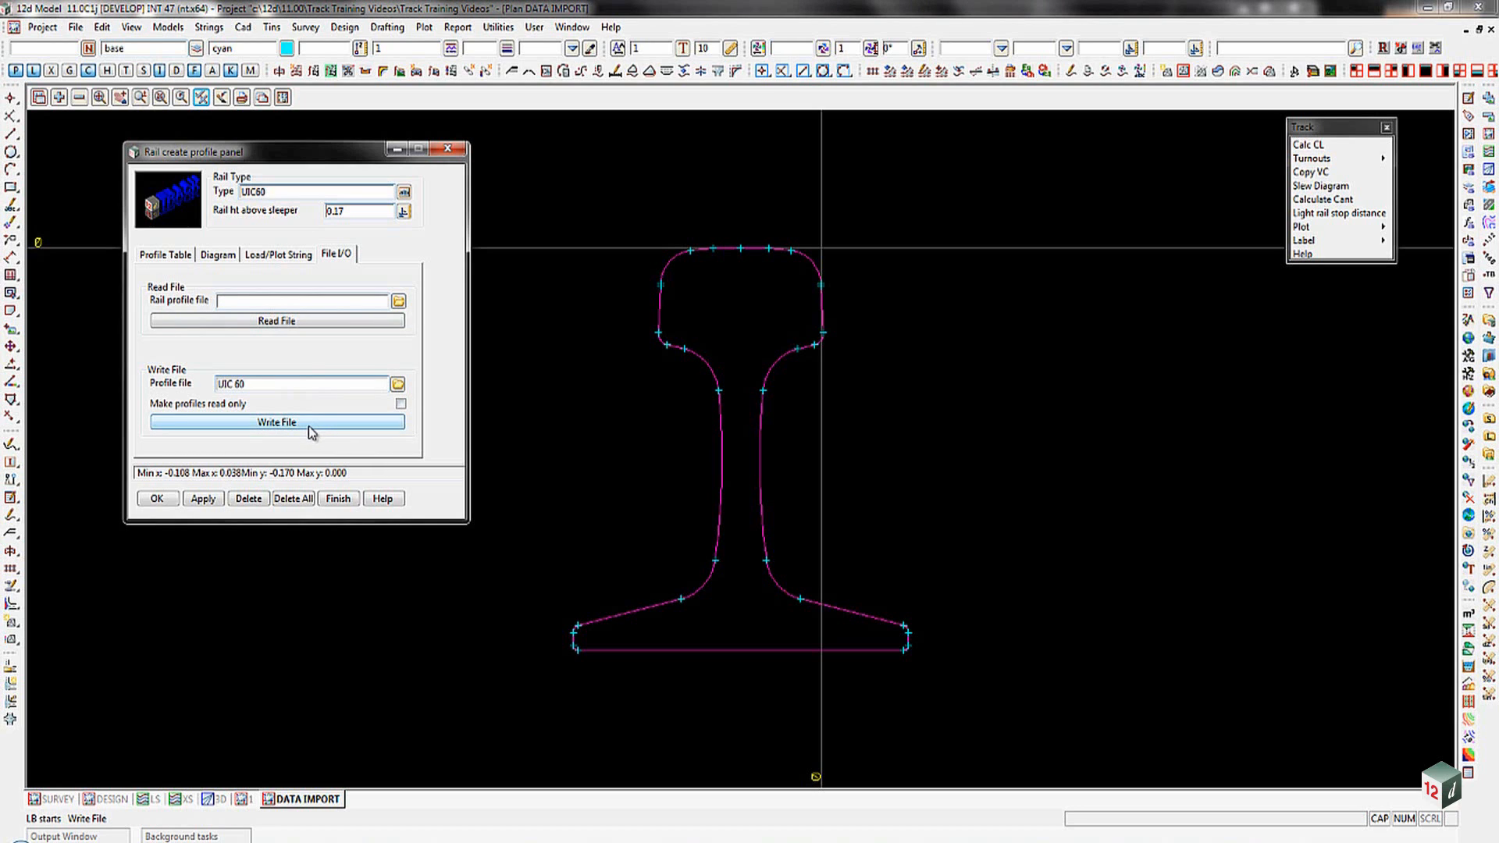
left_click(157, 499)
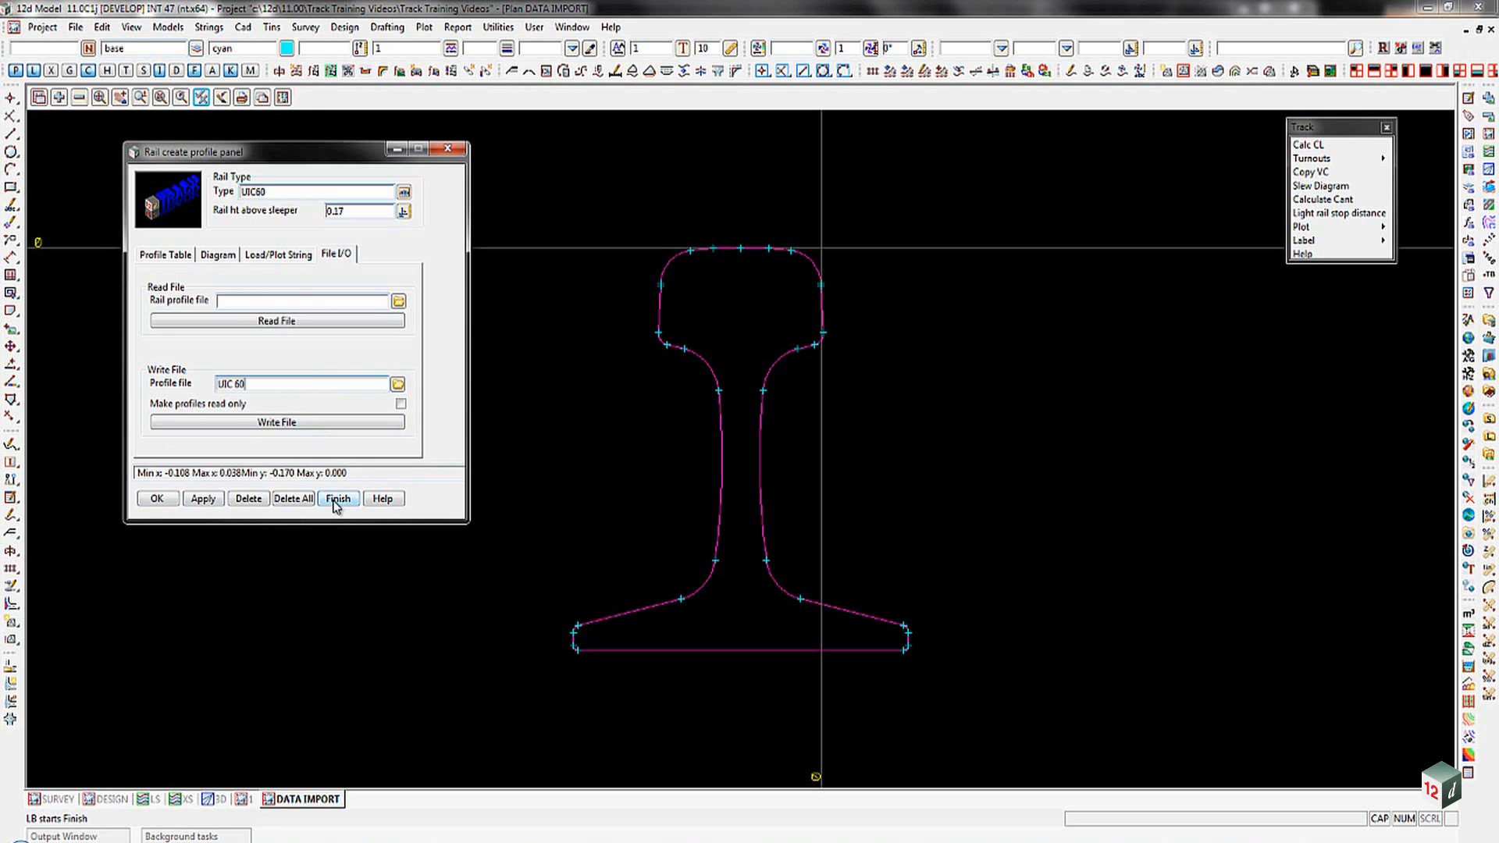
left_click(337, 498)
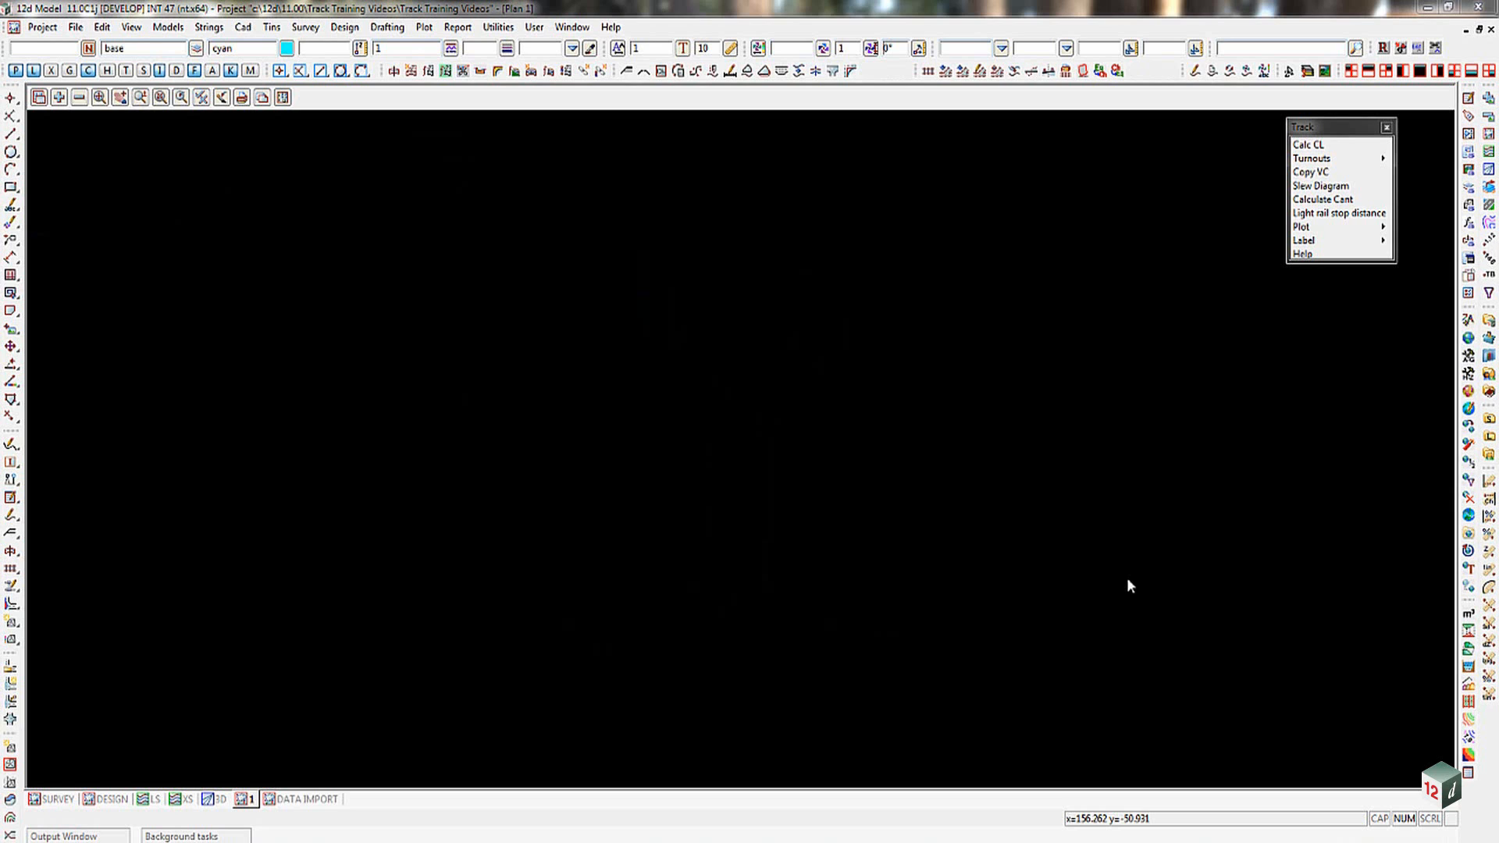
mouse_move(1123, 618)
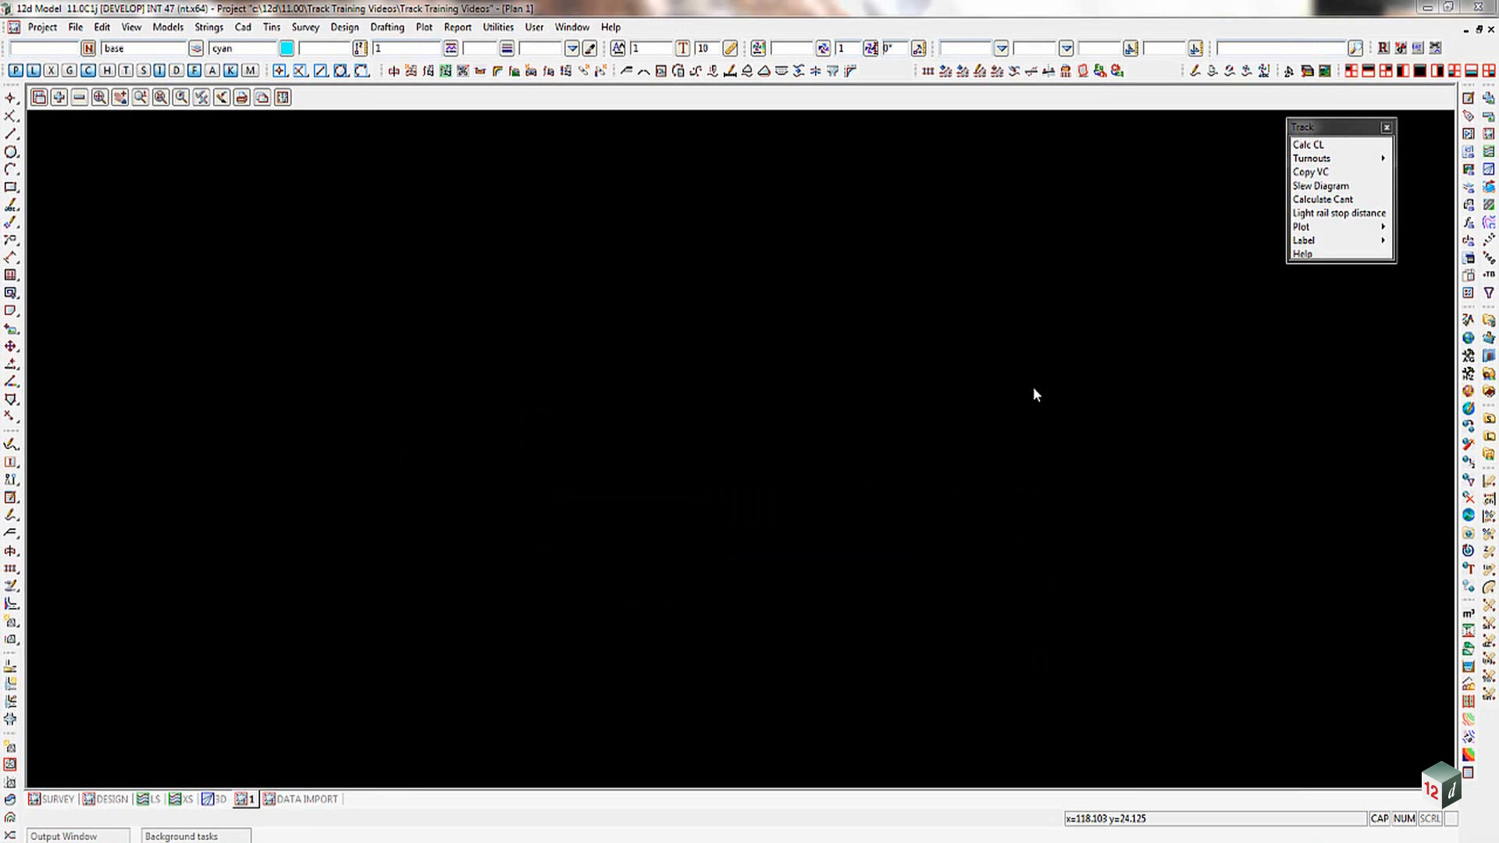
mouse_move(1001, 89)
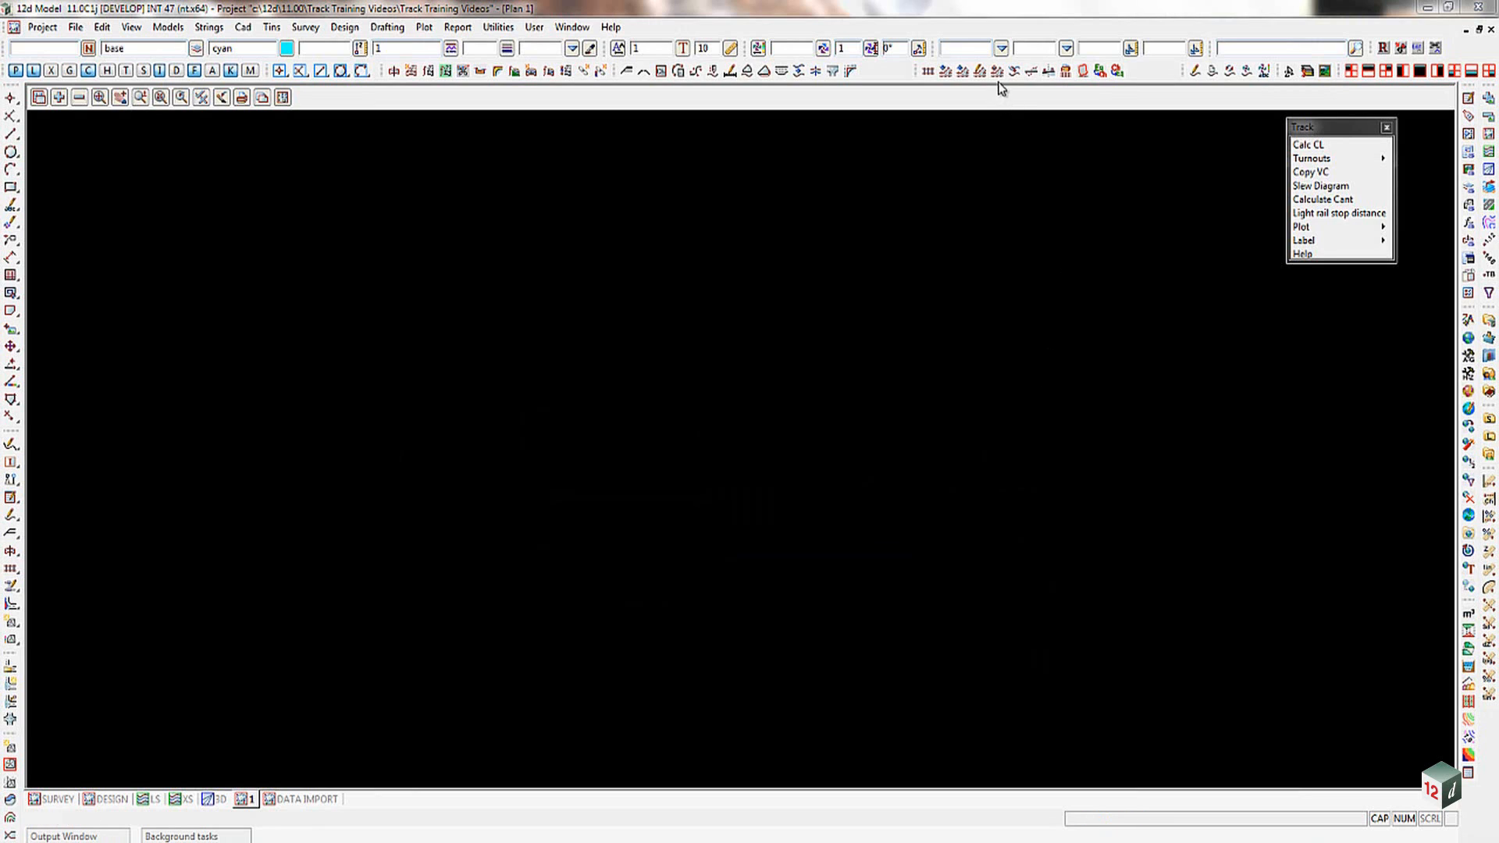
left_click(1313, 158)
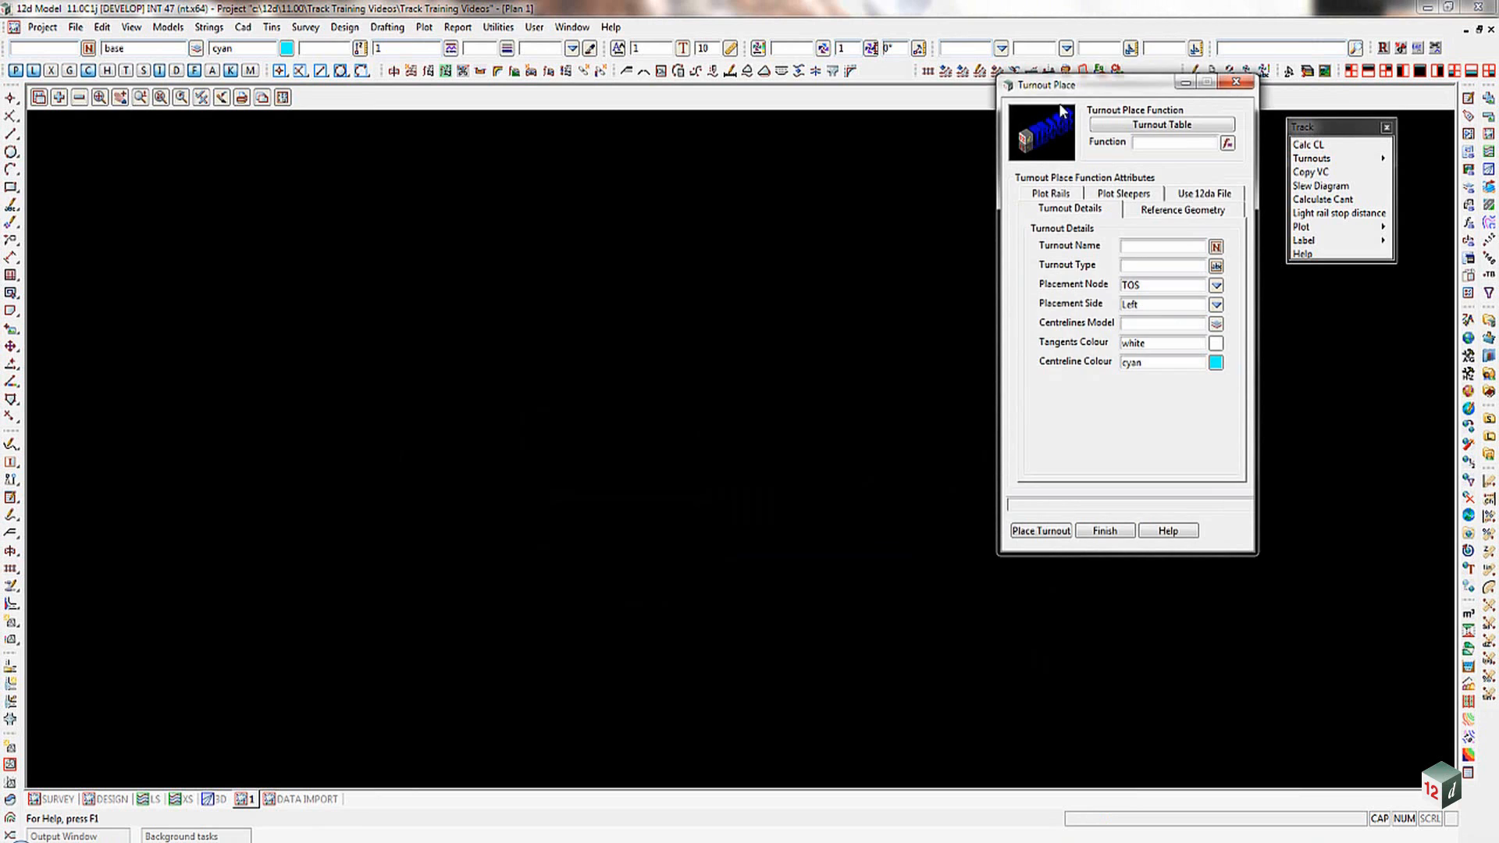
left_click_drag(1047, 85, 660, 189)
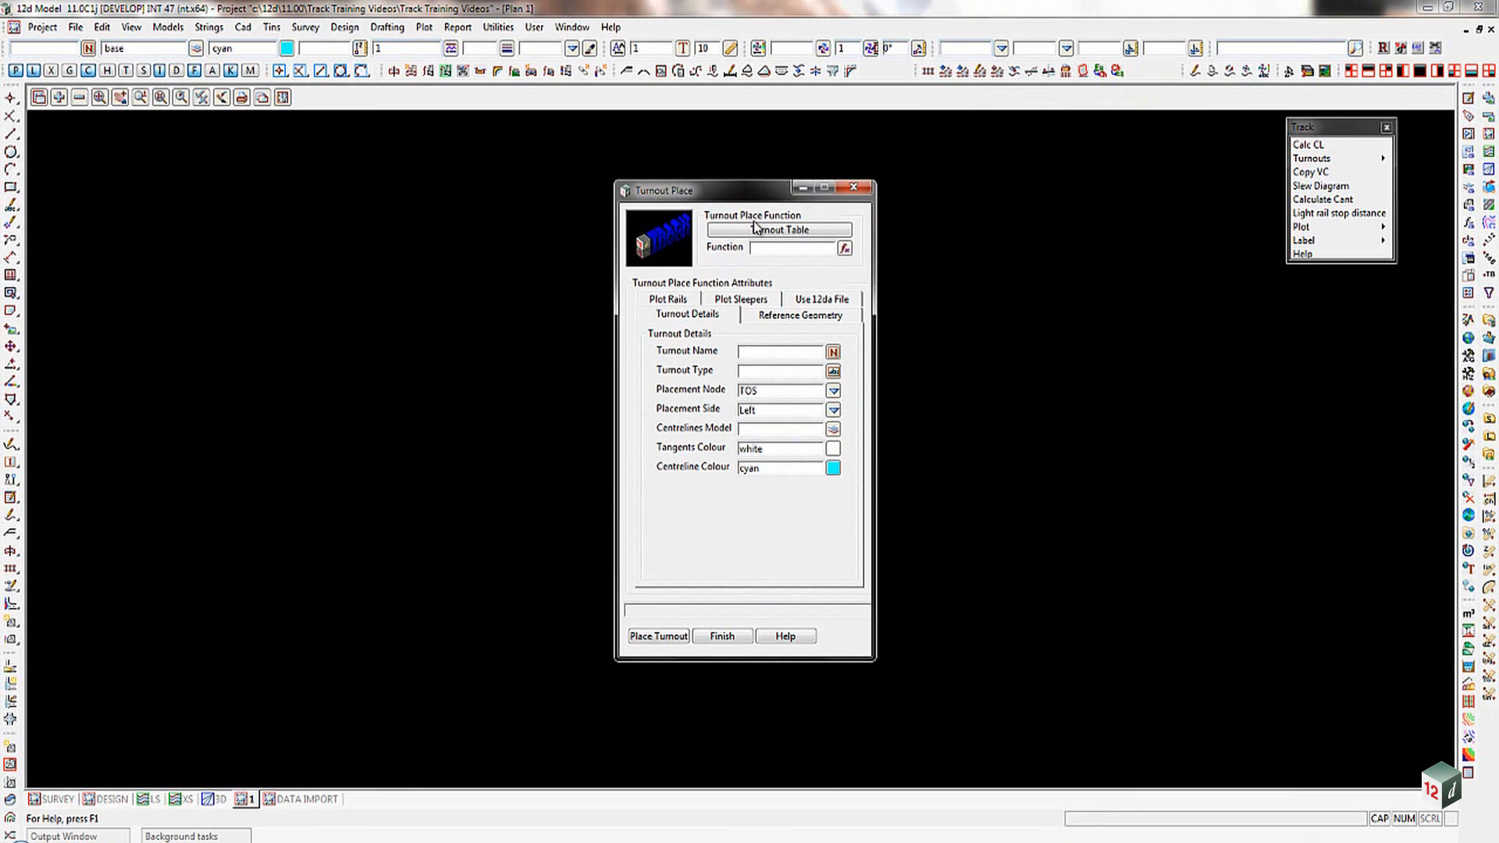
left_click(780, 247)
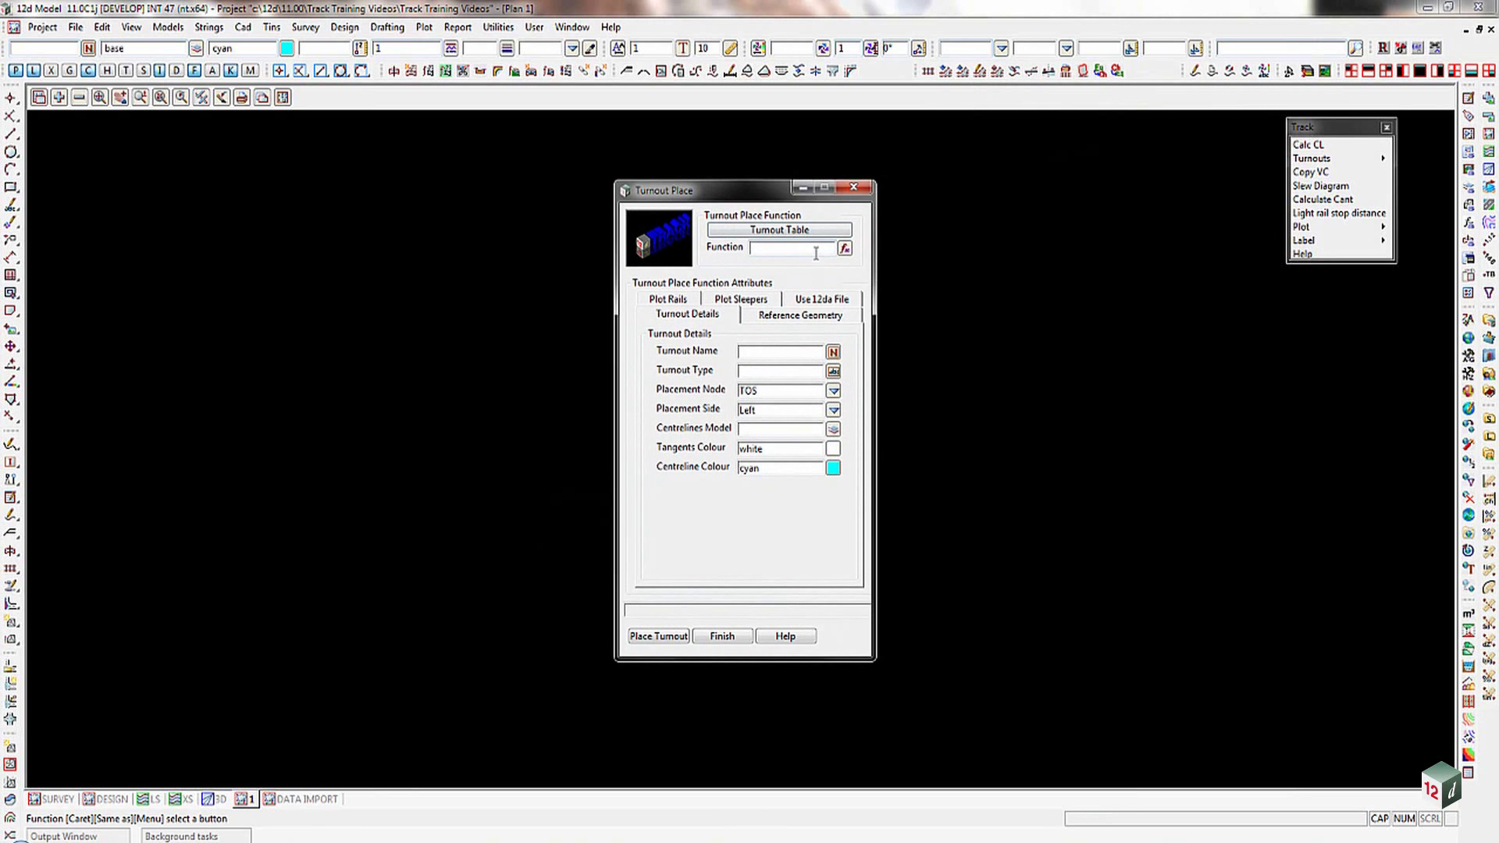
mouse_move(811, 252)
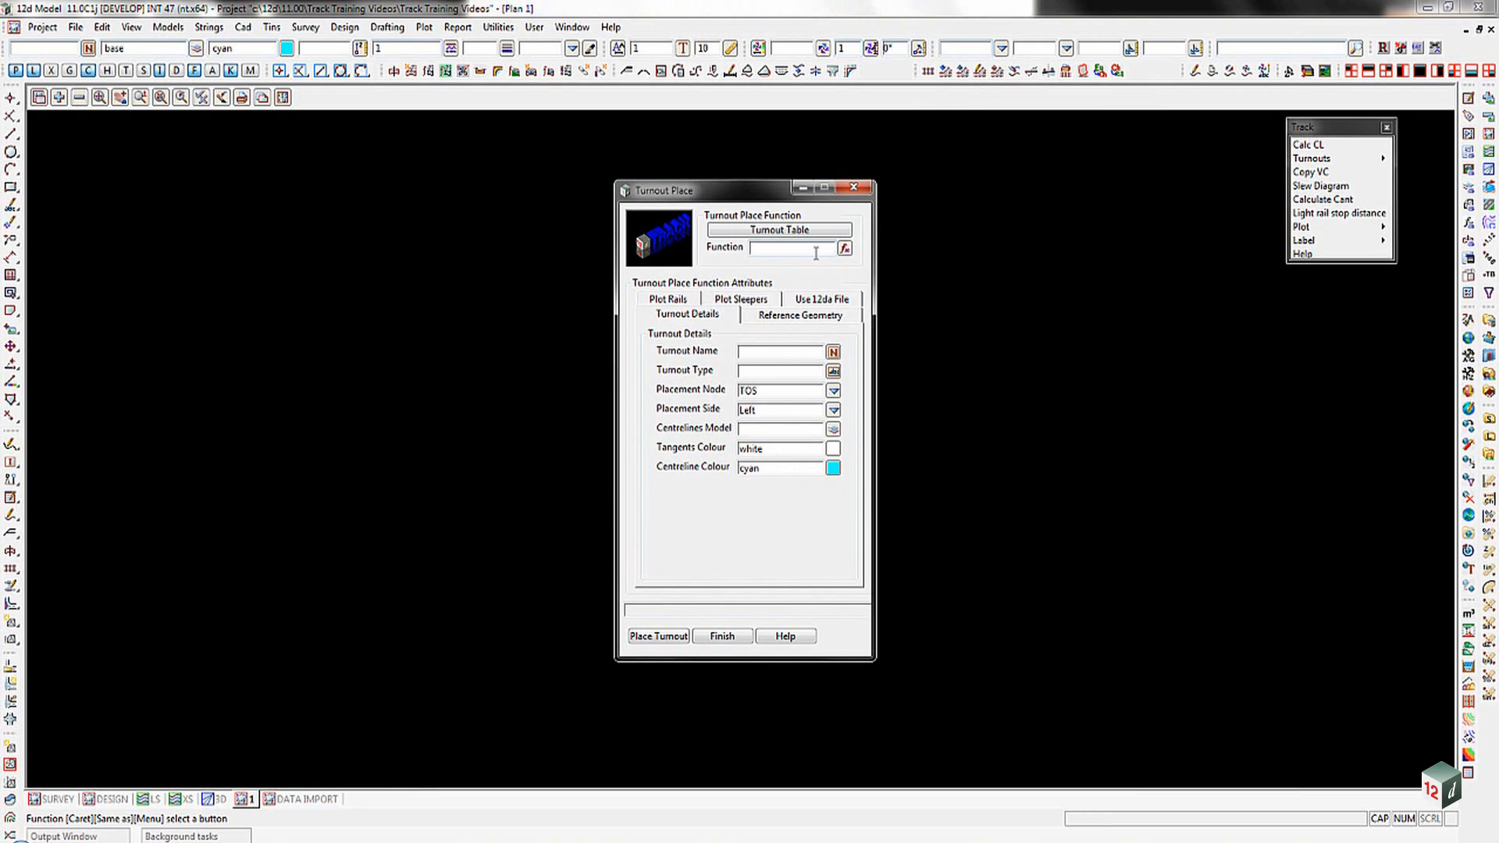
left_click(721, 632)
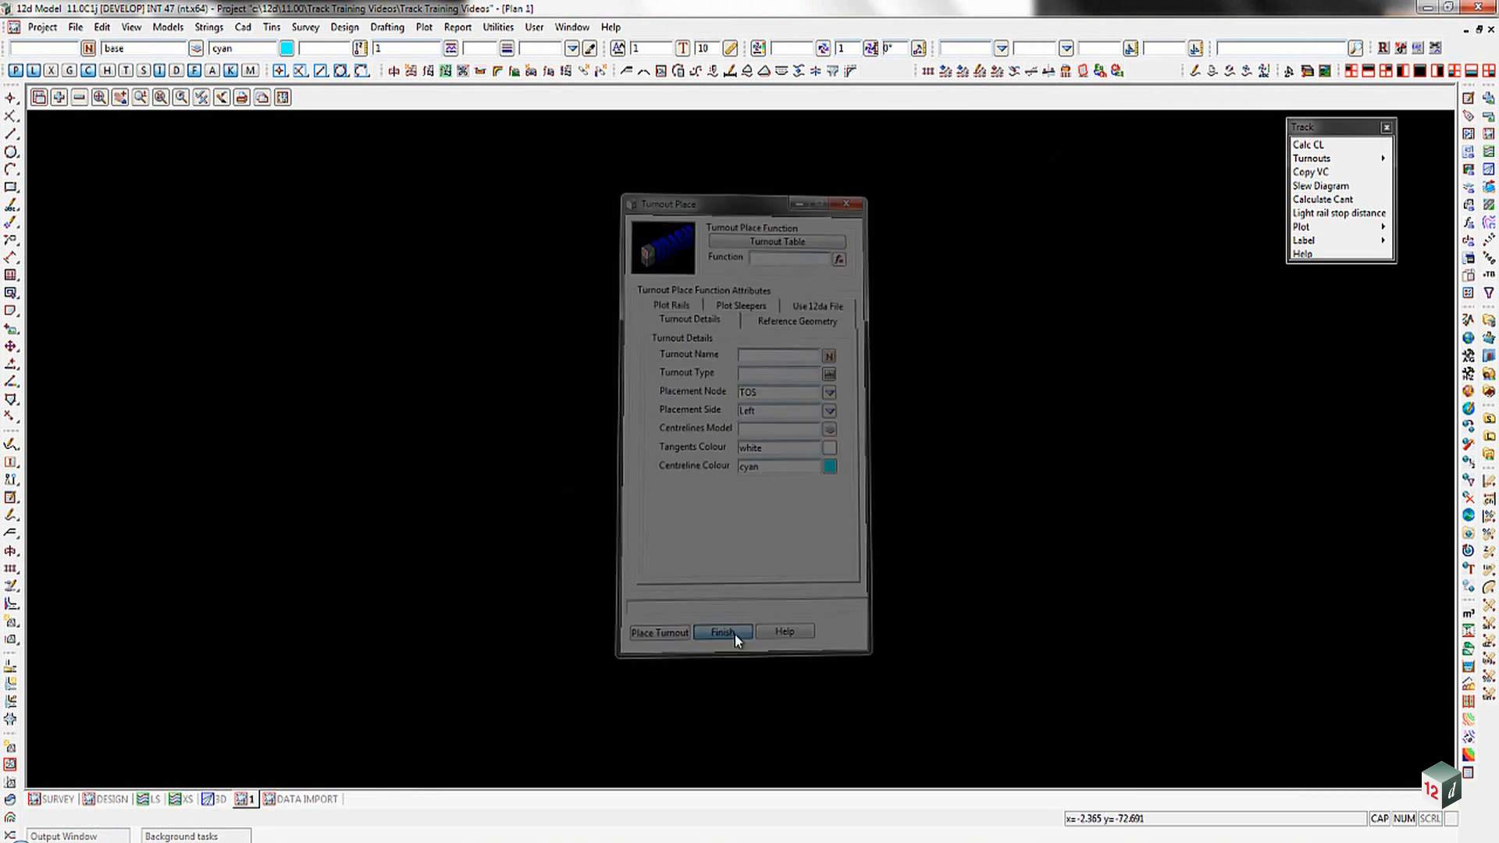
left_click(723, 633)
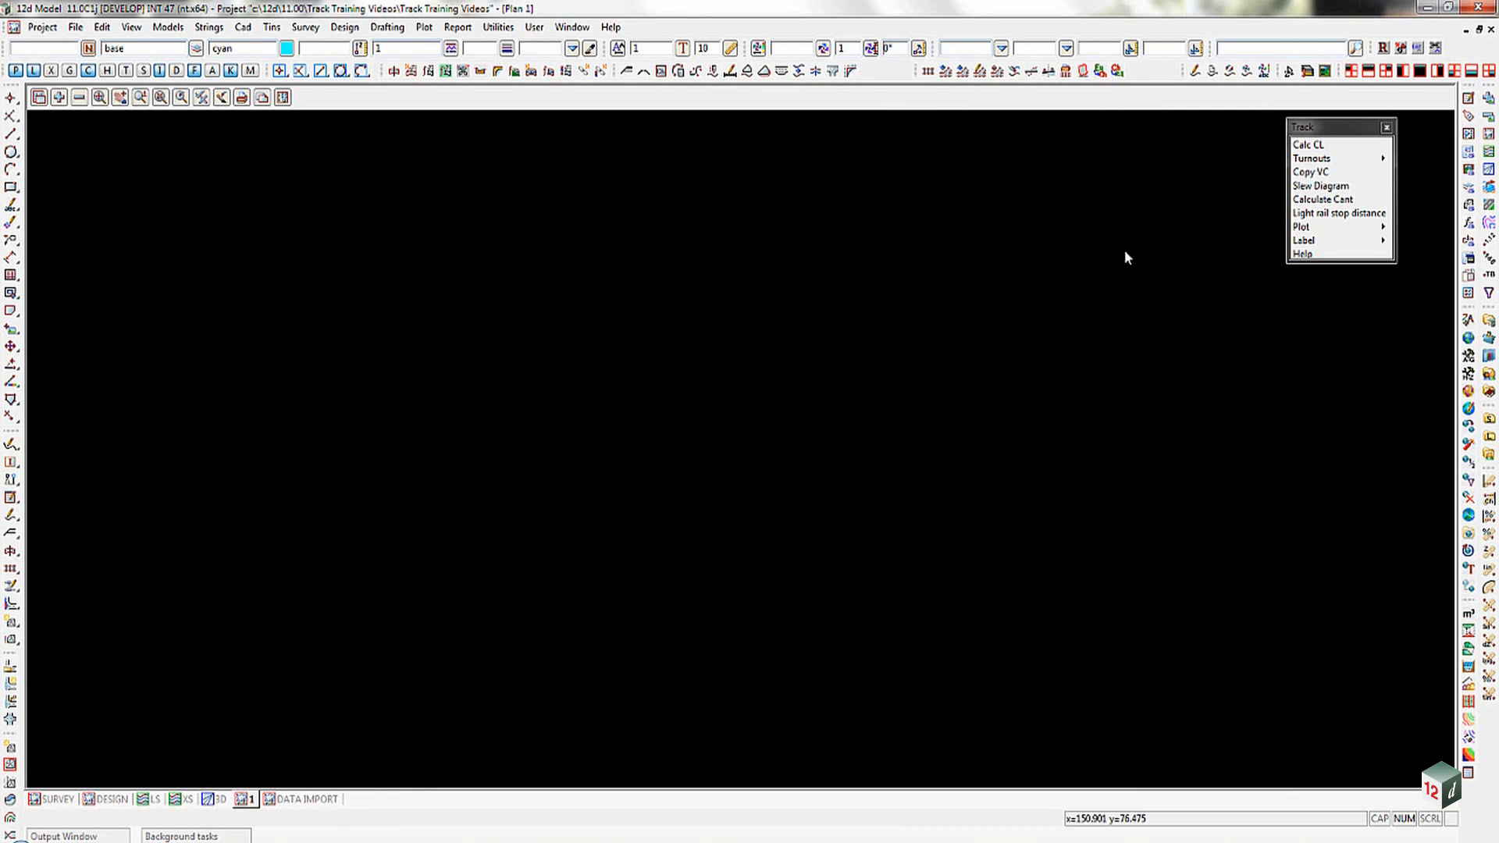
mouse_move(1312, 162)
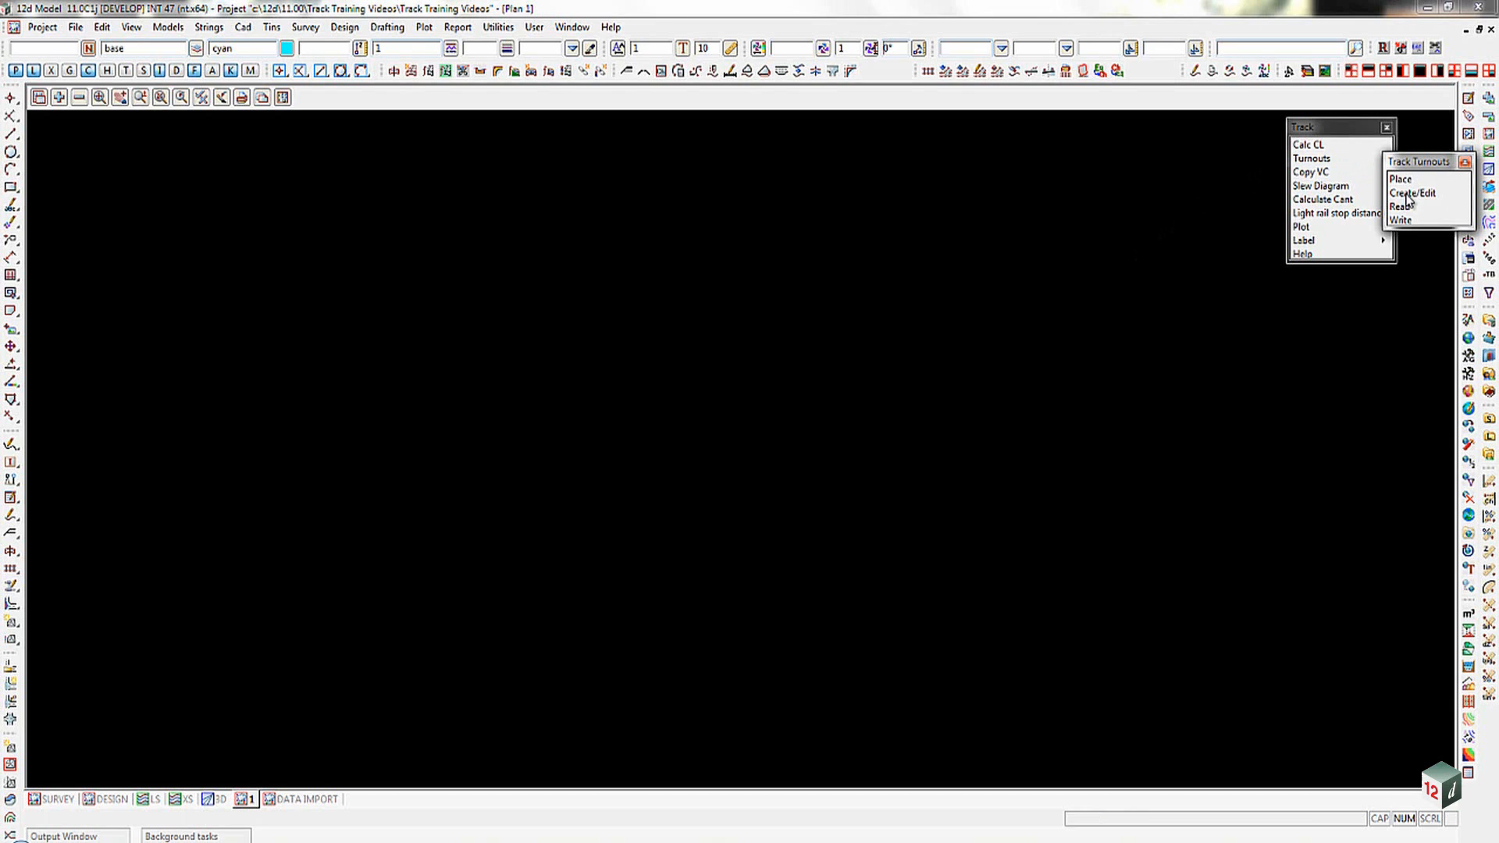
mouse_move(1402, 215)
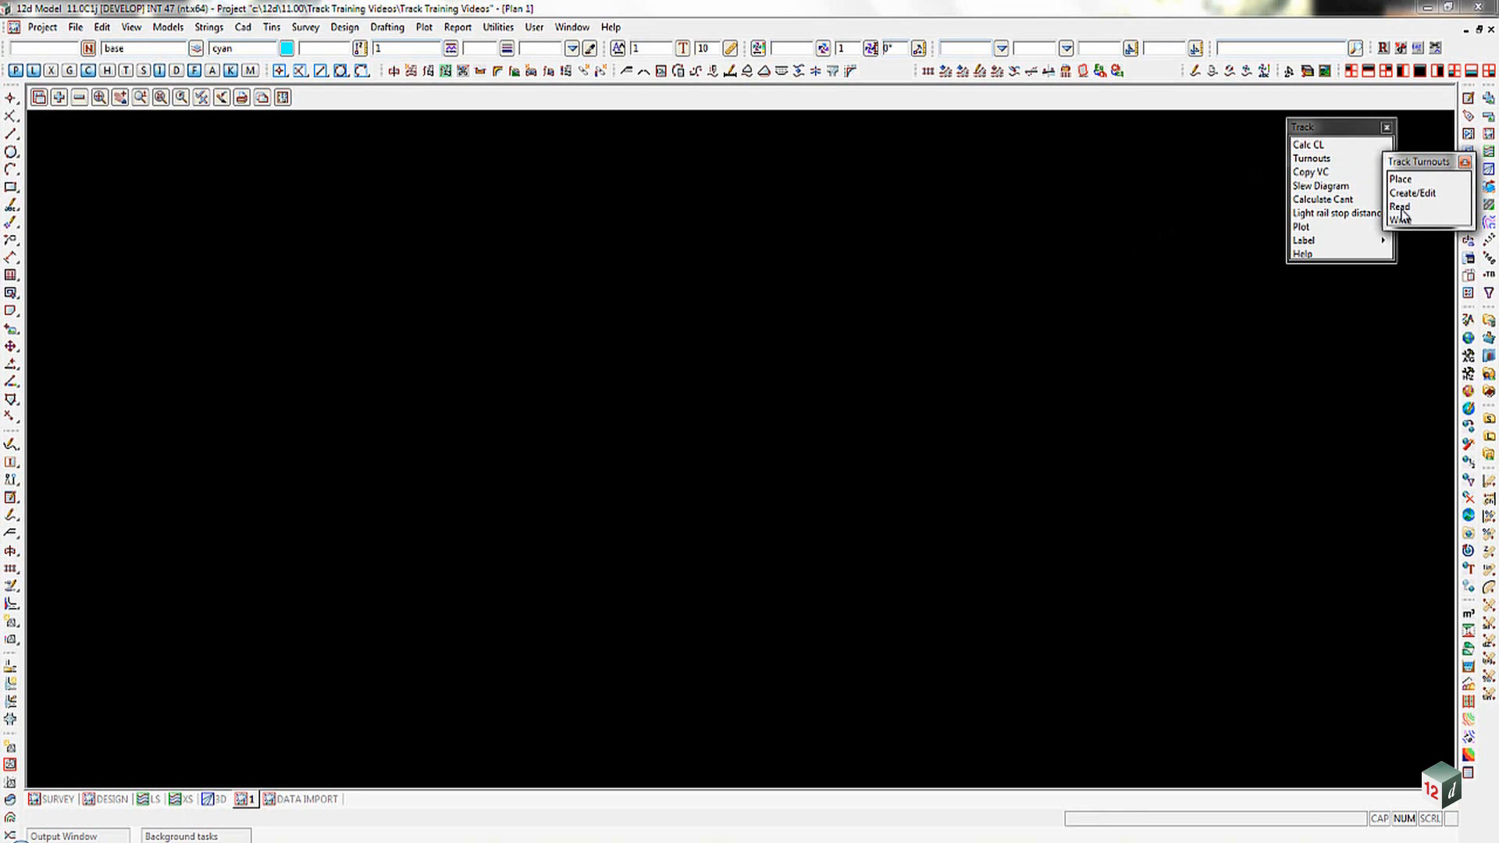
mouse_move(1372, 159)
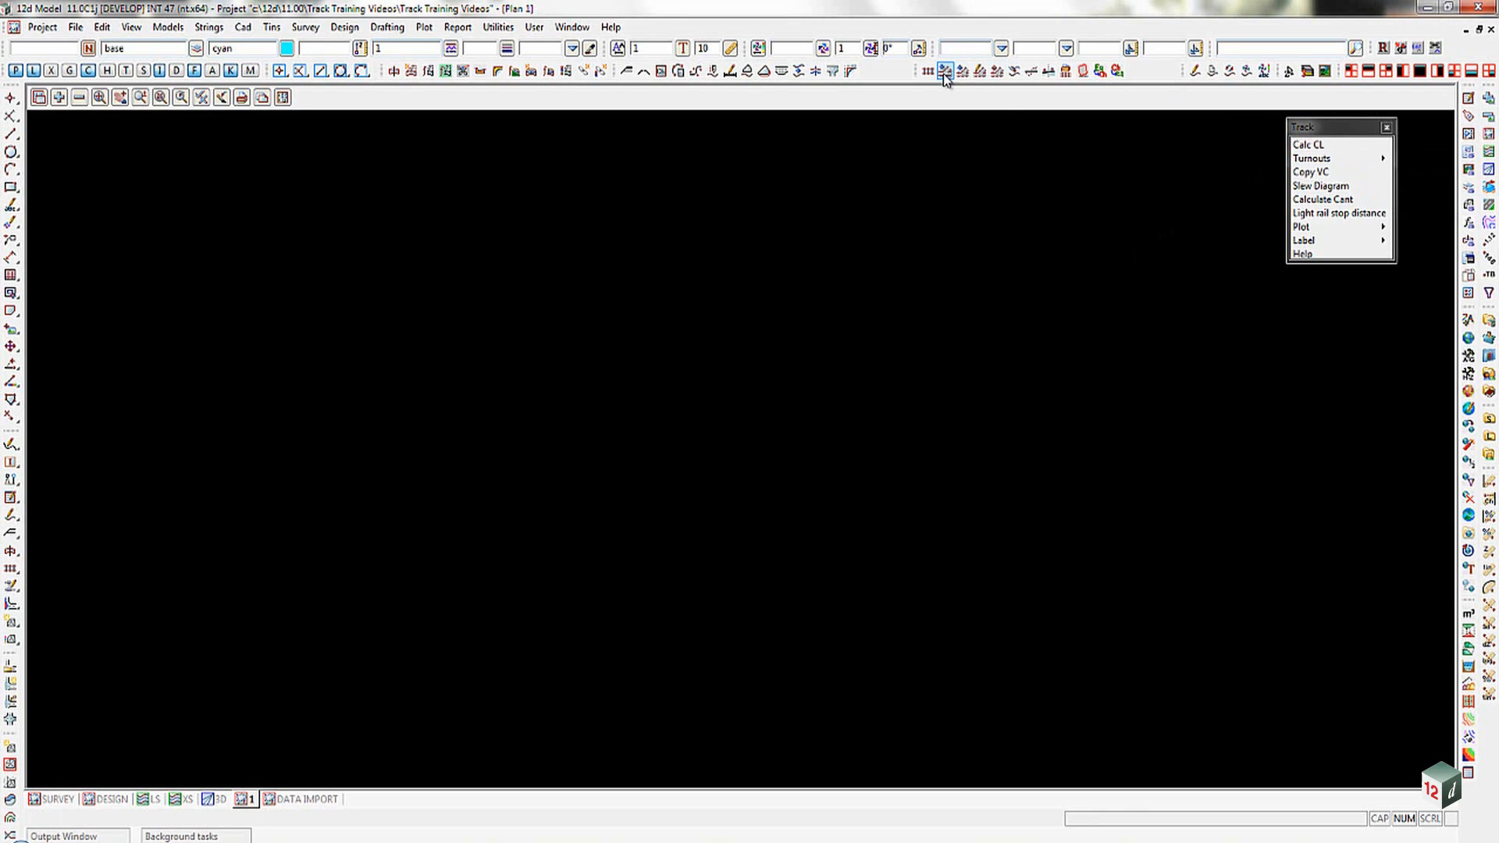
mouse_move(962, 71)
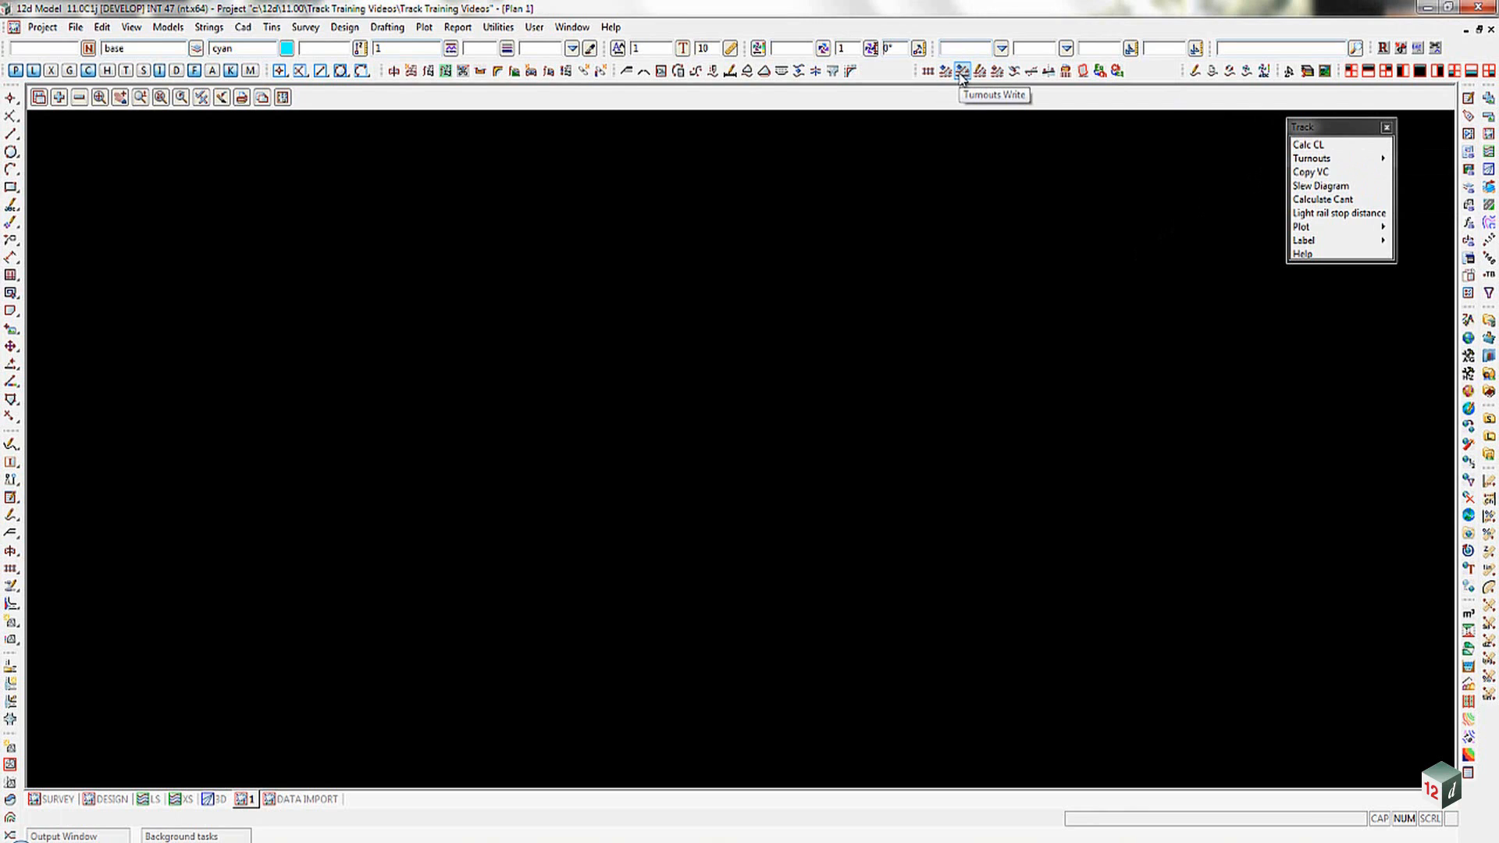
mouse_move(978, 71)
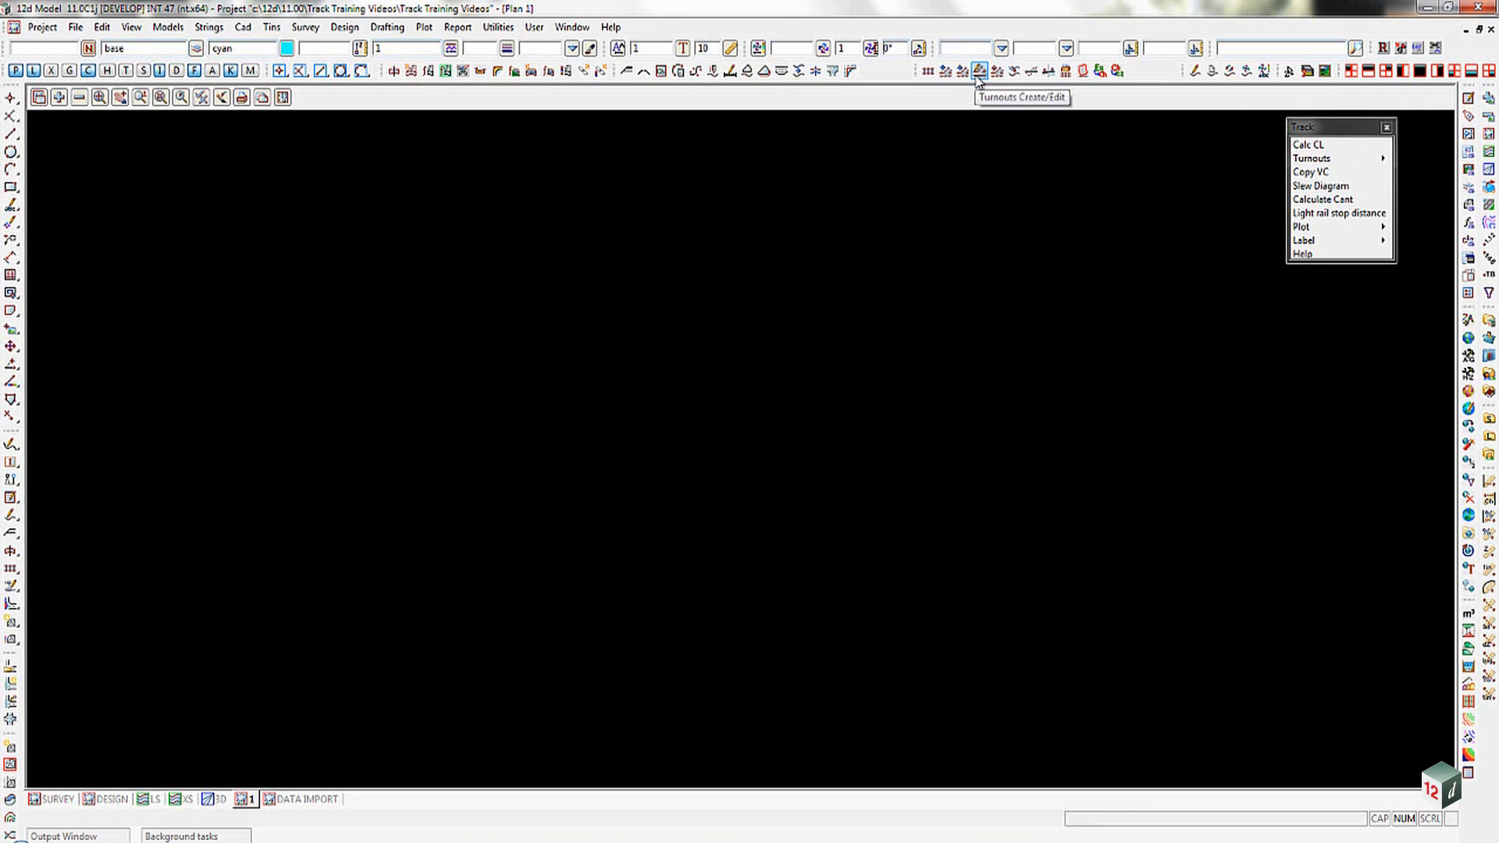
mouse_move(996, 71)
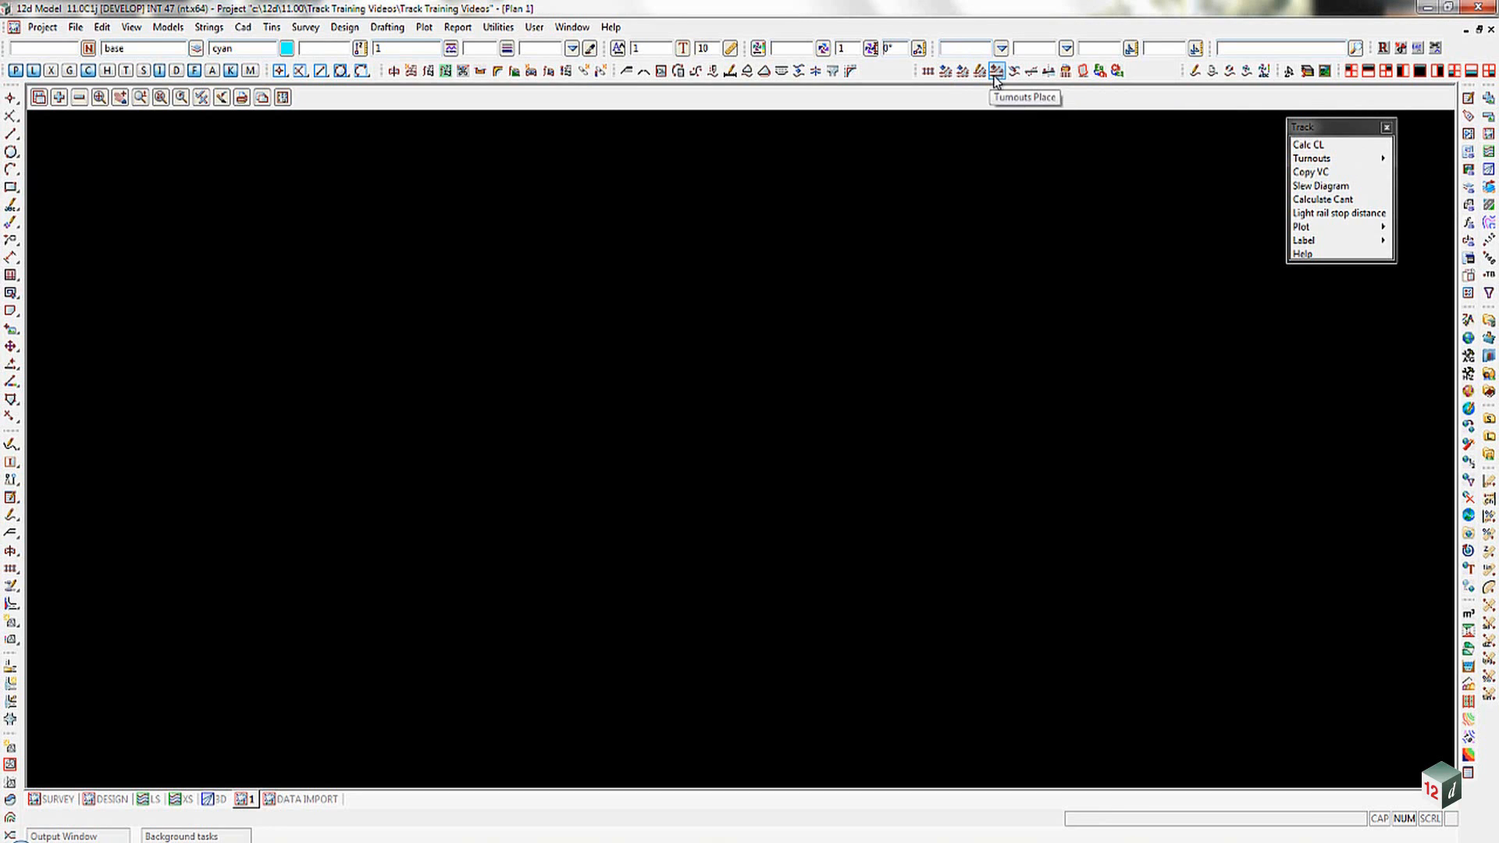
mouse_move(980, 72)
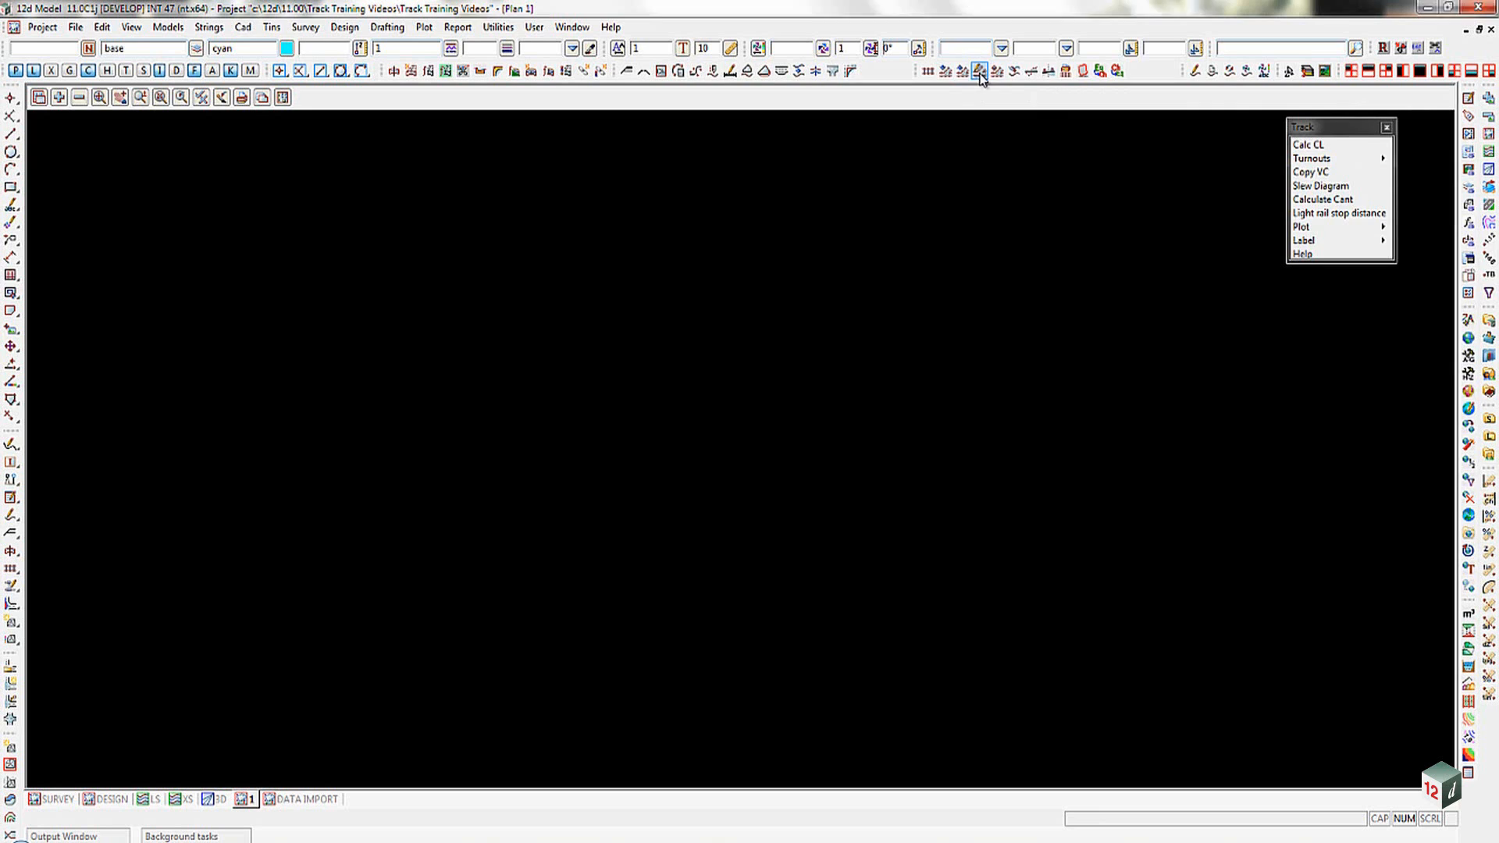
left_click(1312, 159)
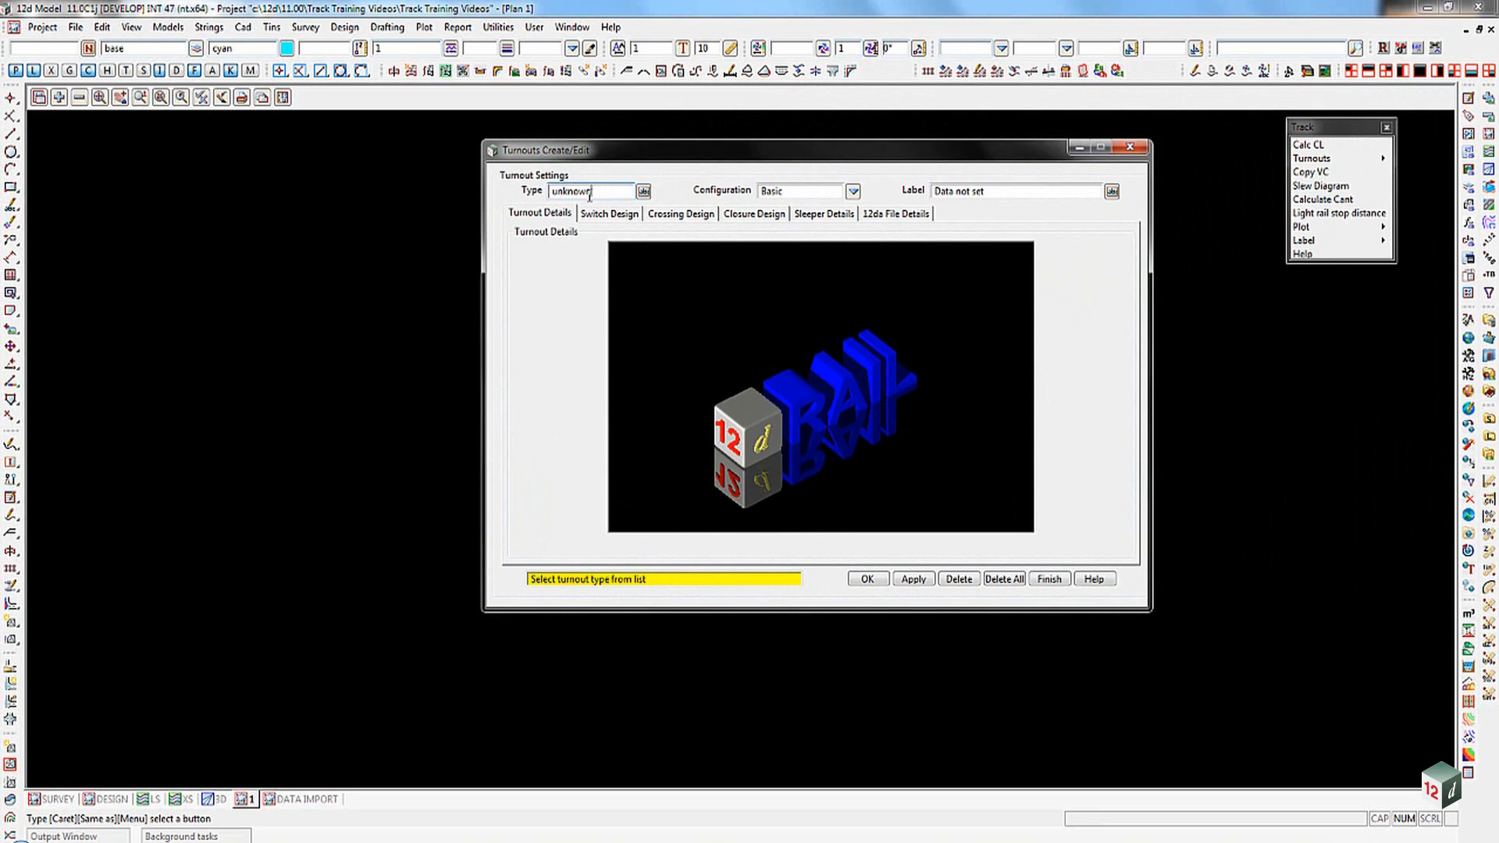
- Replace the turnout Type with NG_1IN16_SNX_conc and enter Label '1 IN 16 SNX on conc'
triple_click(571, 191)
type("NG_")
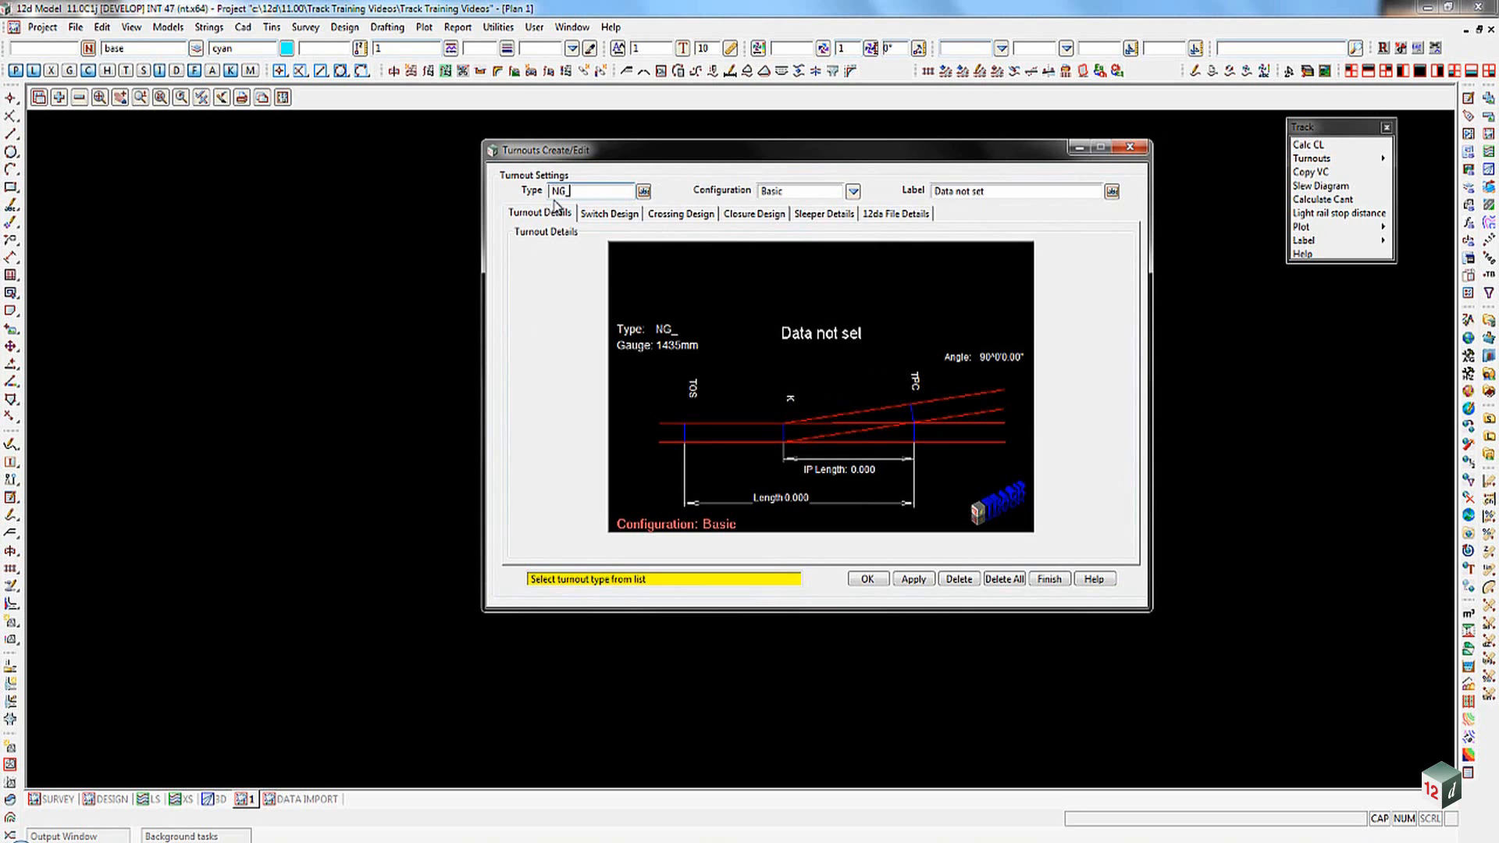
type("1")
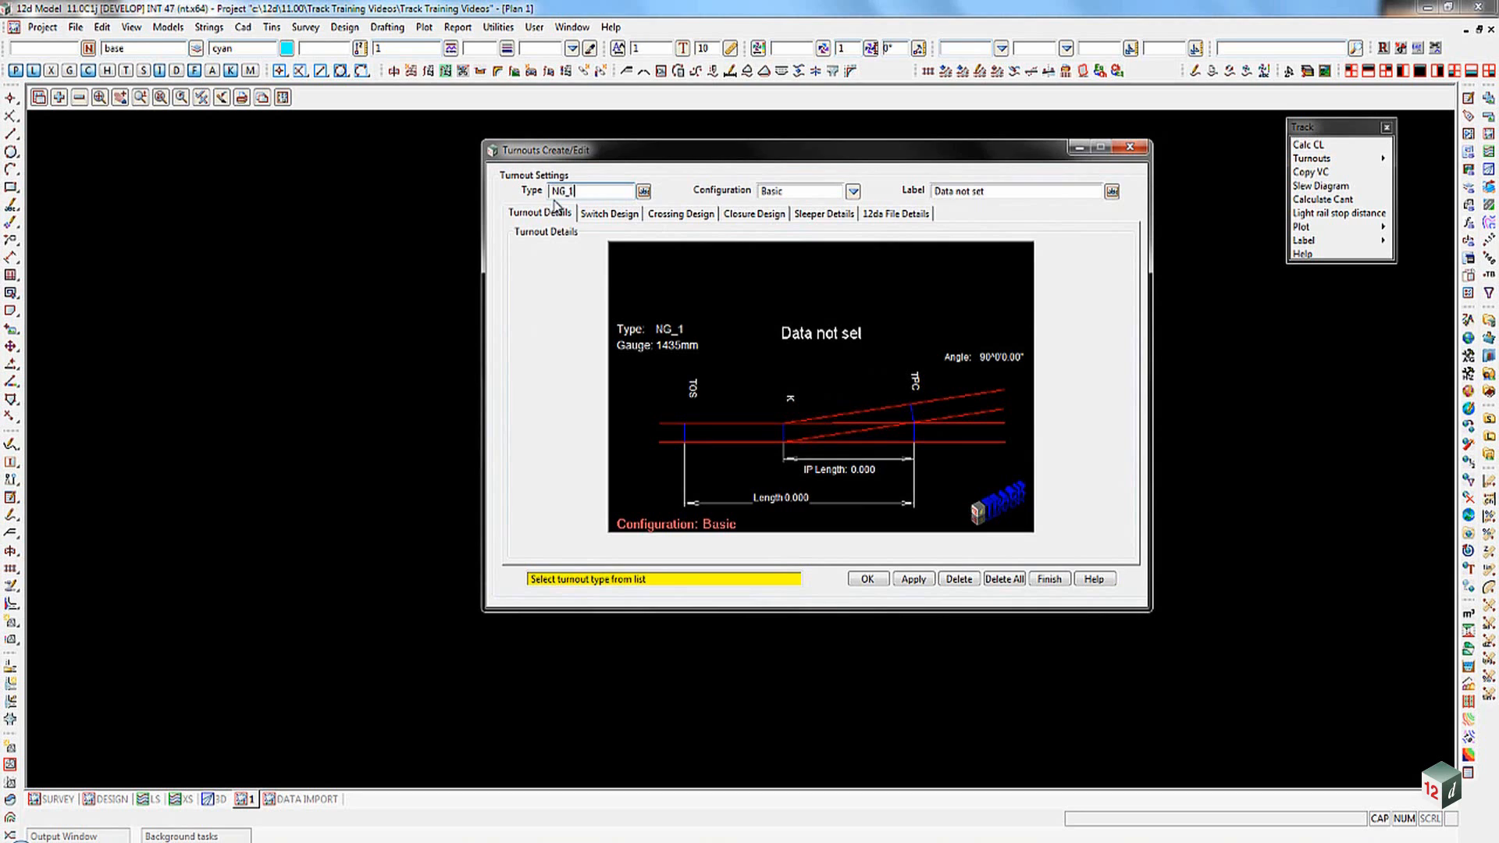
type("IN16_SN")
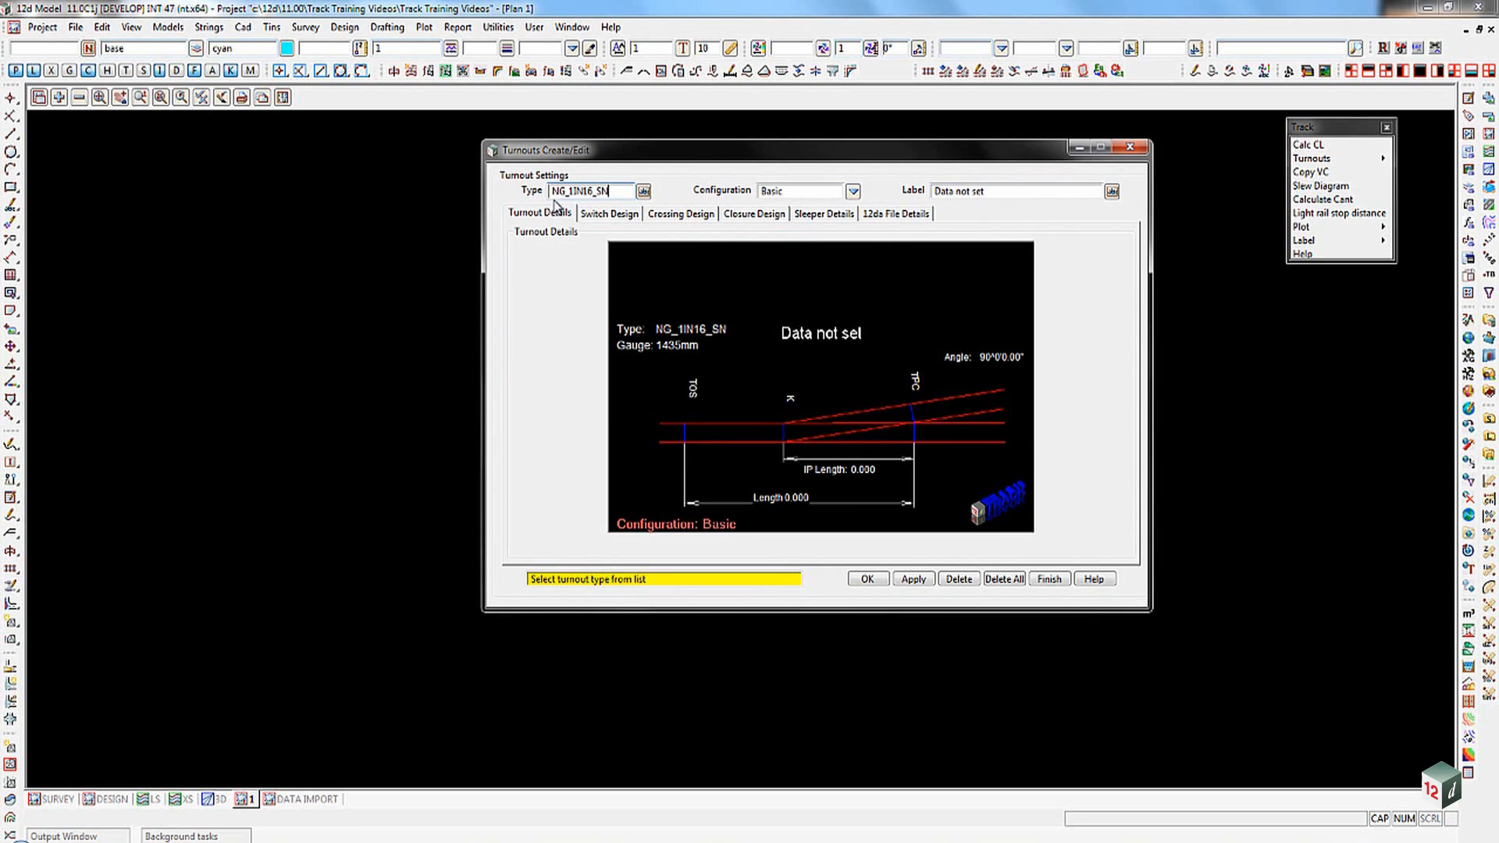
type("X_")
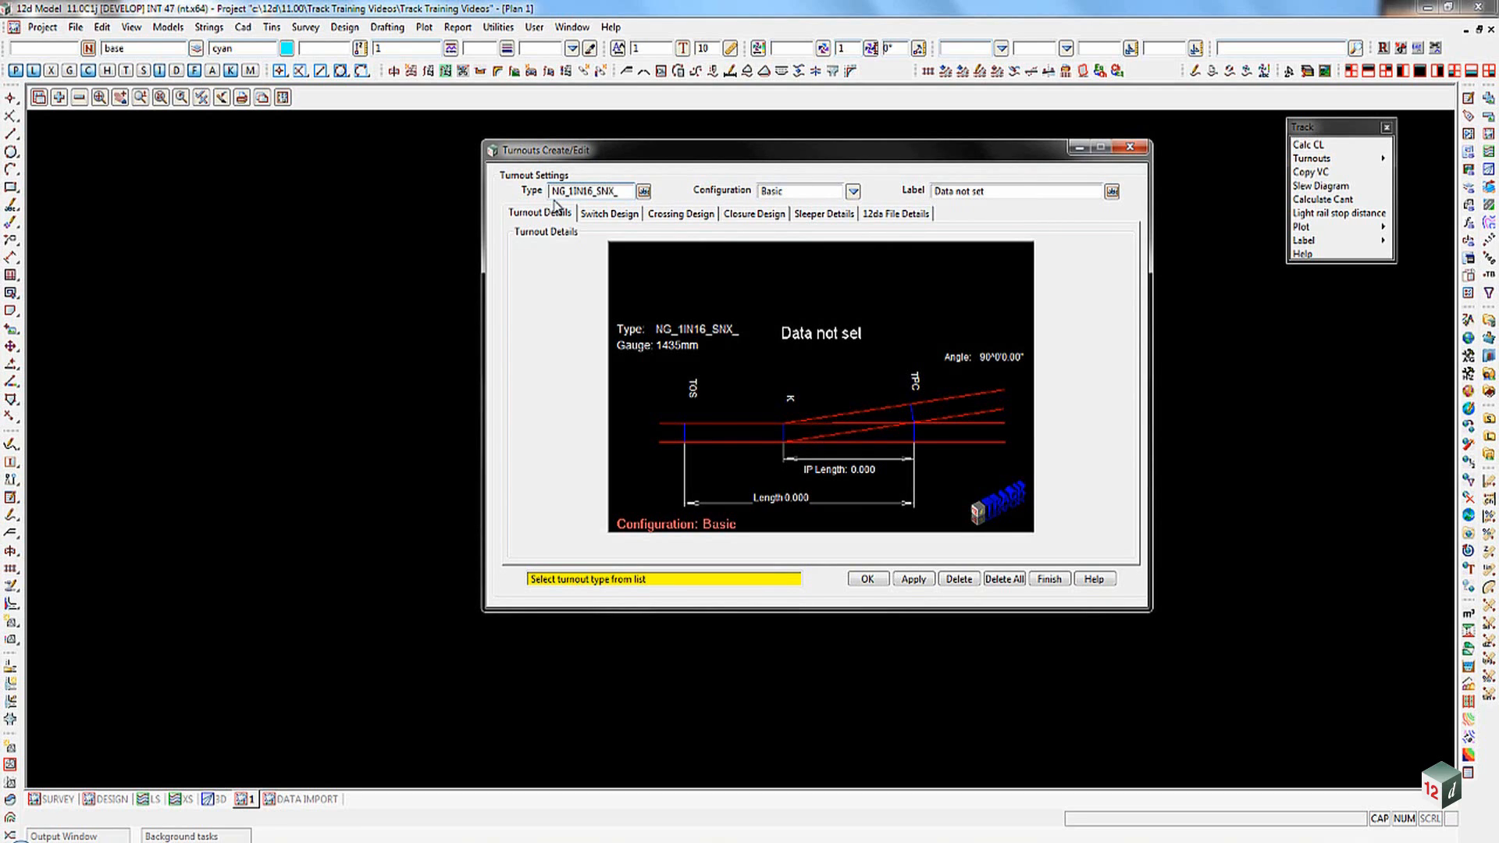
type("conc")
type("1")
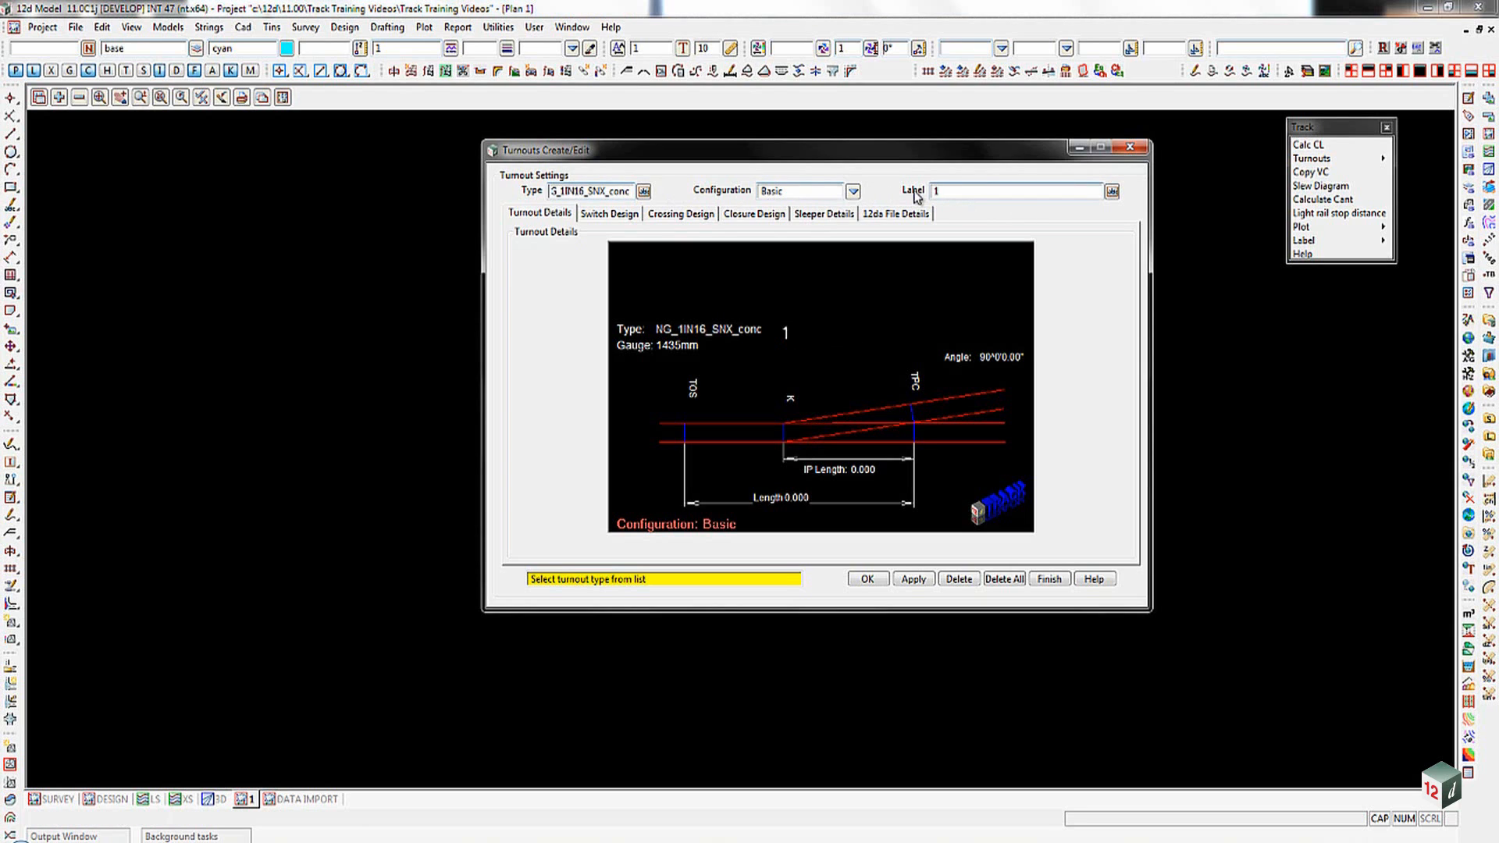
type("IN")
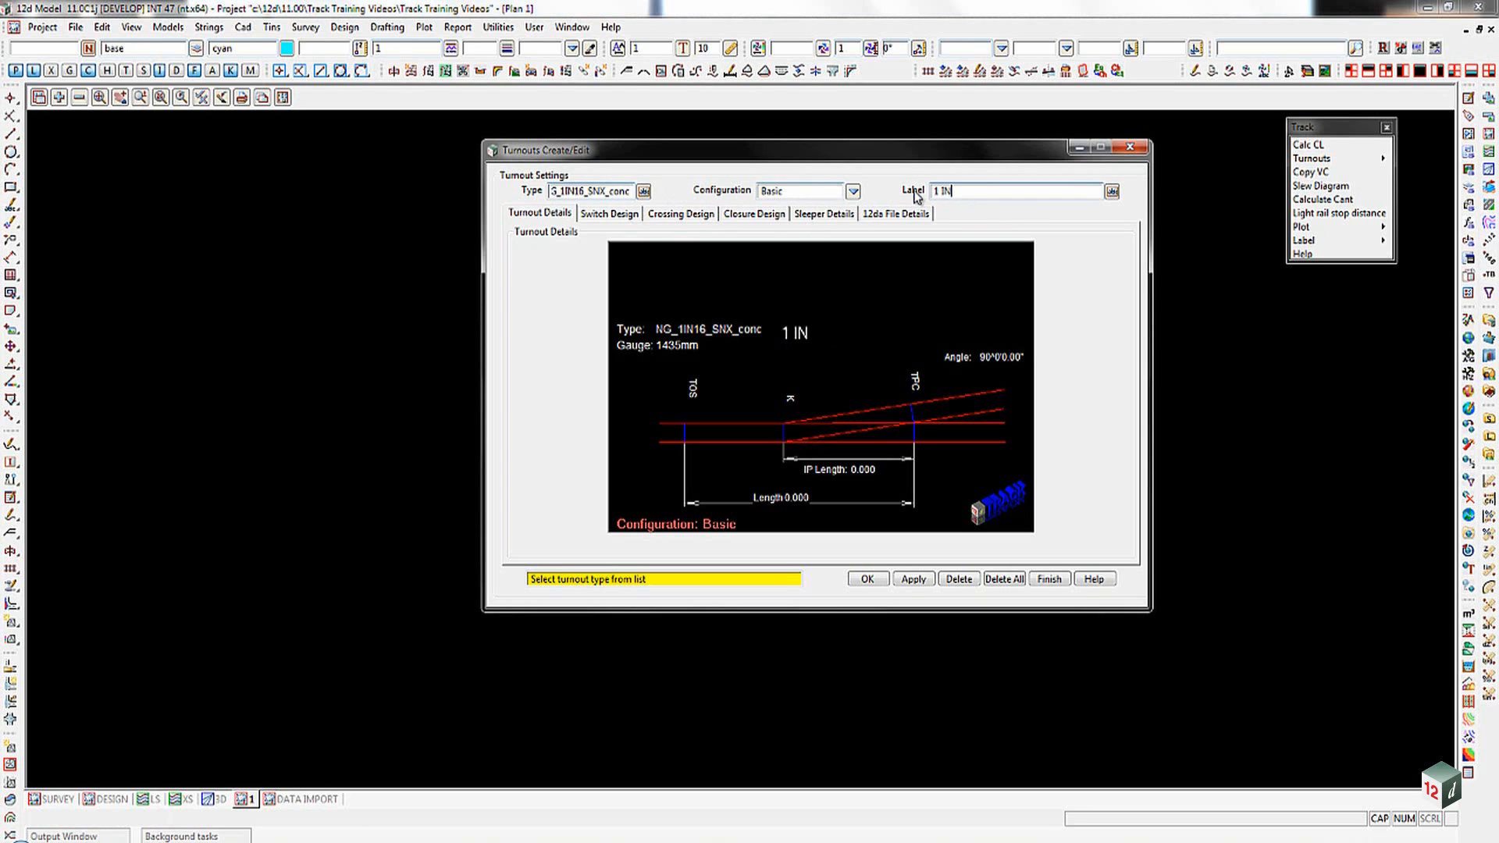
type("16")
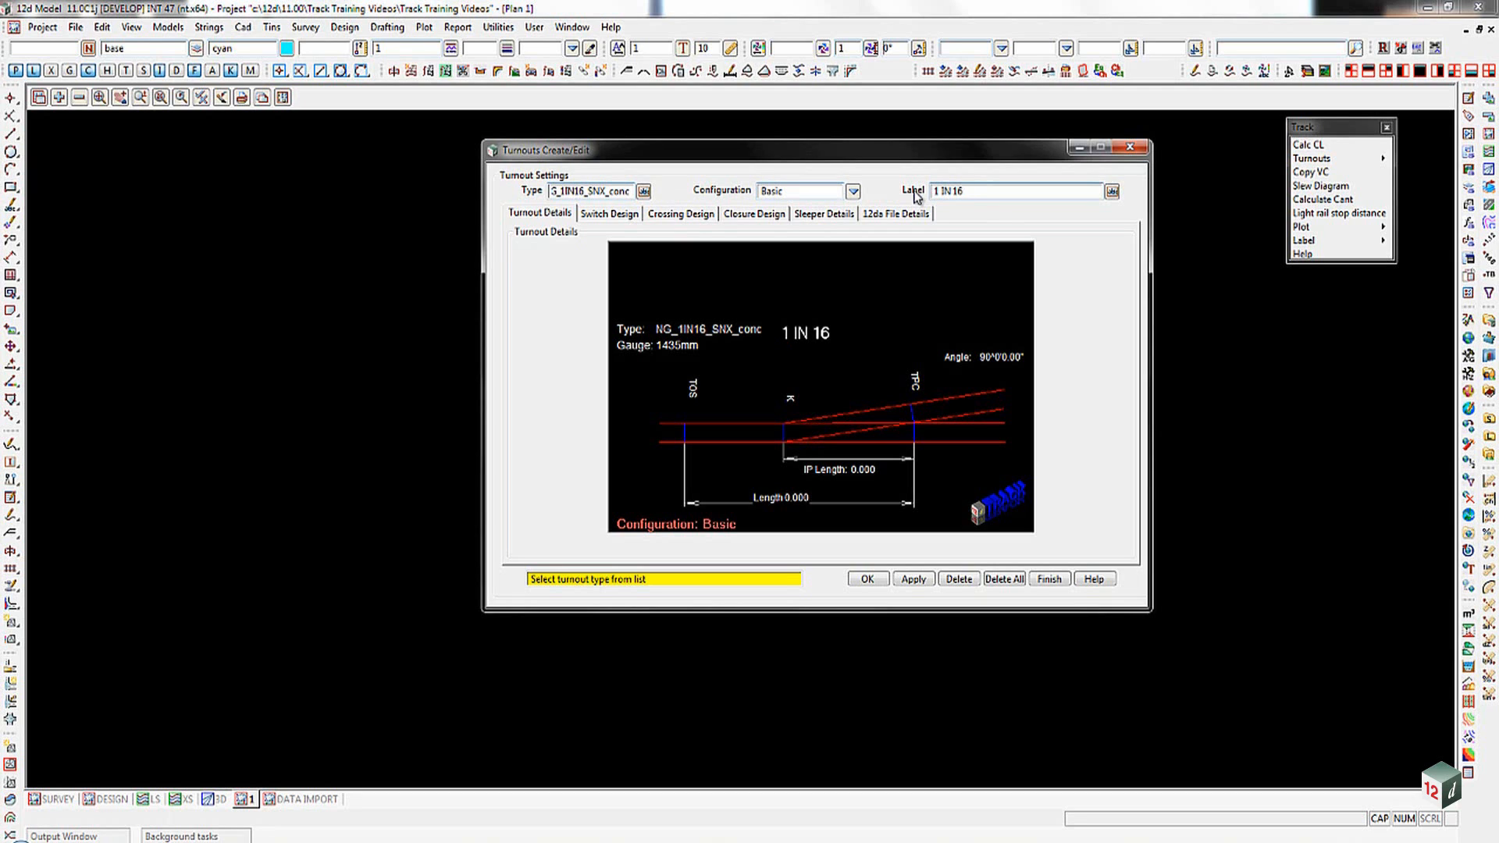
type("SM")
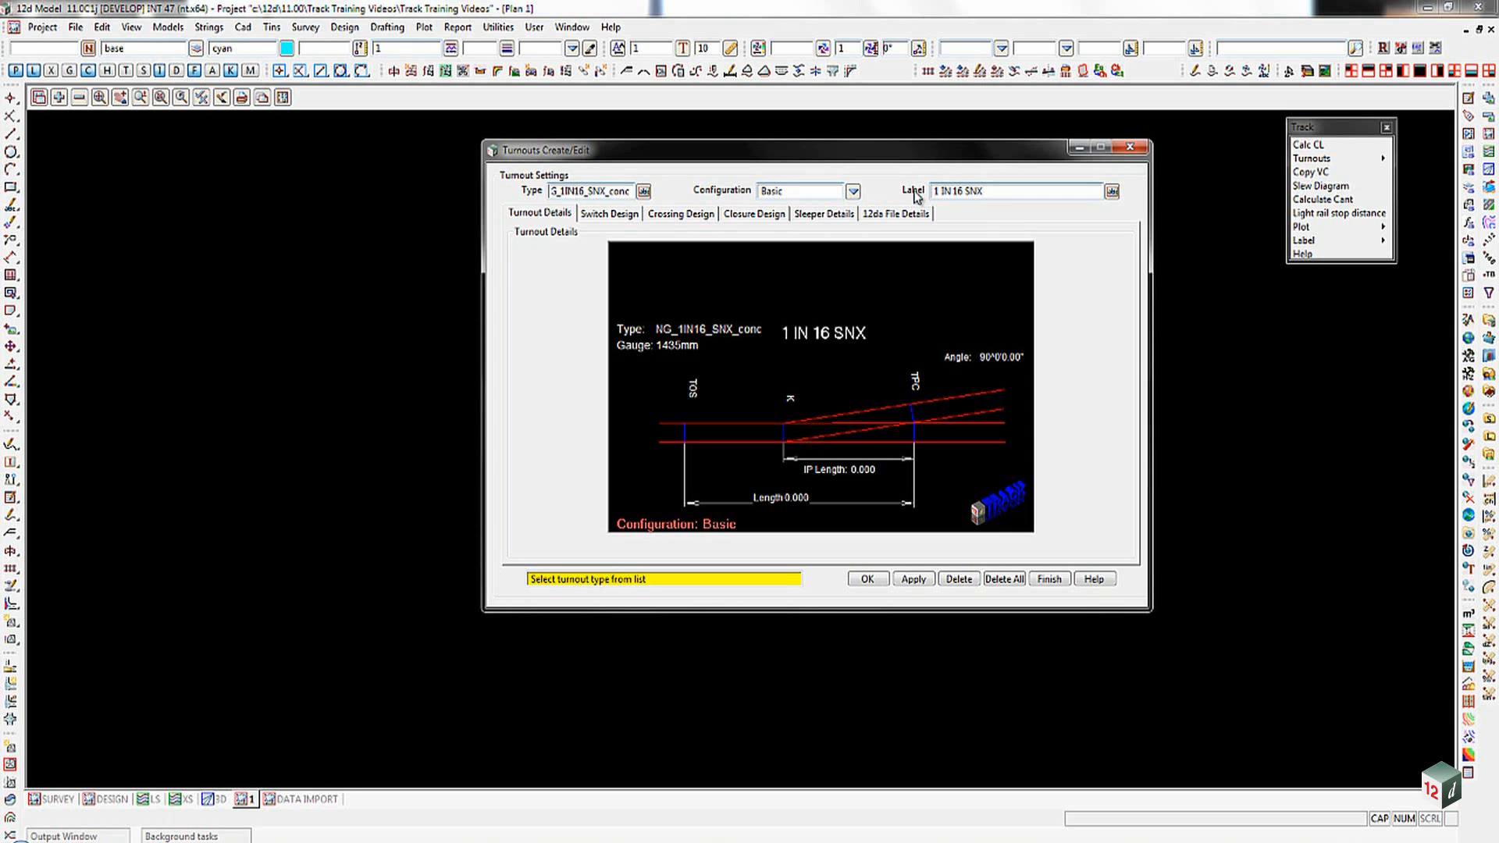
type("o")
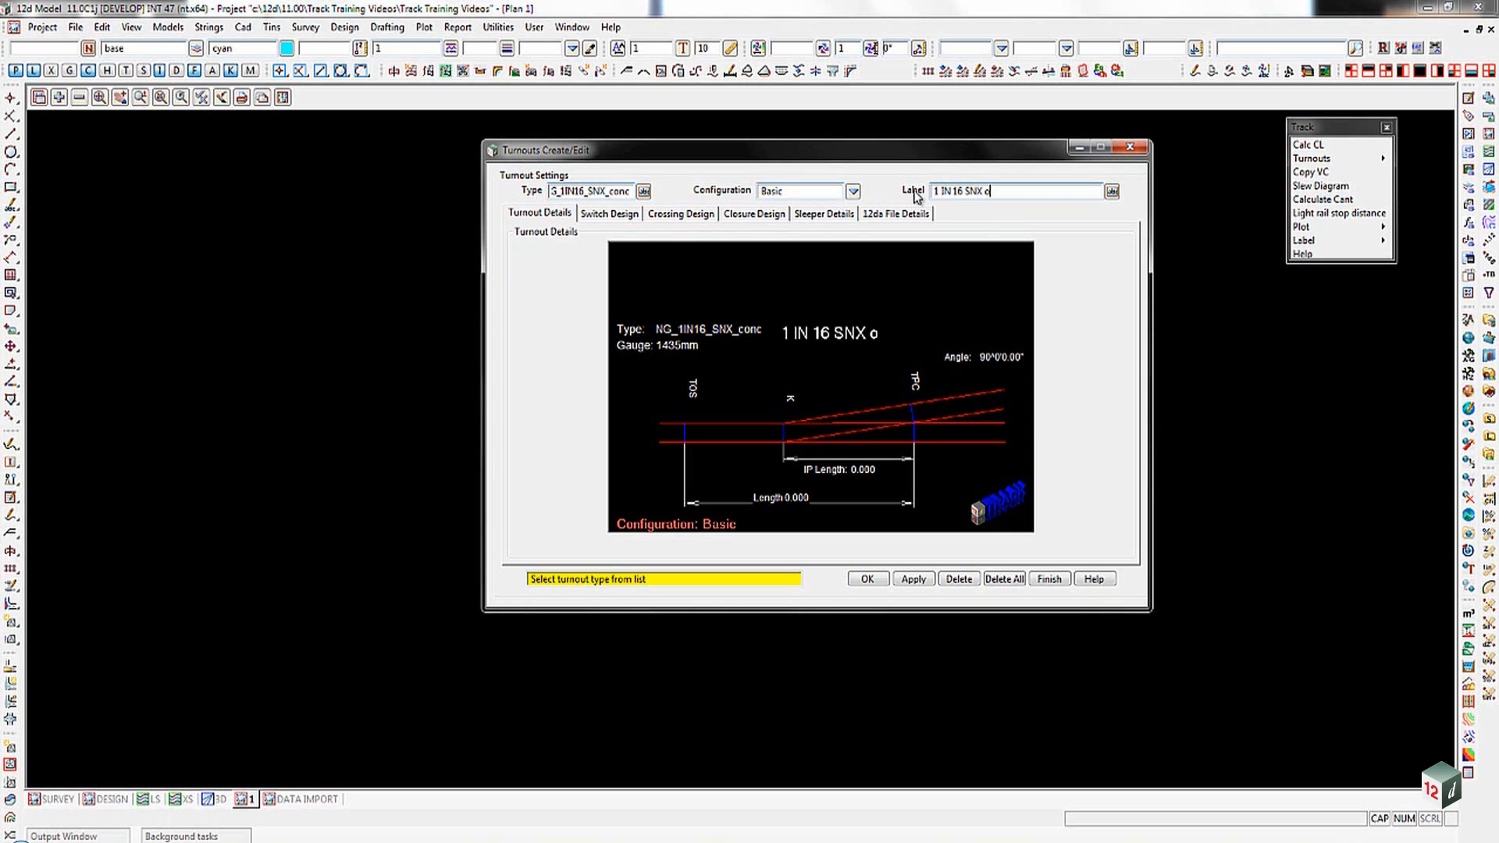
type("n conc")
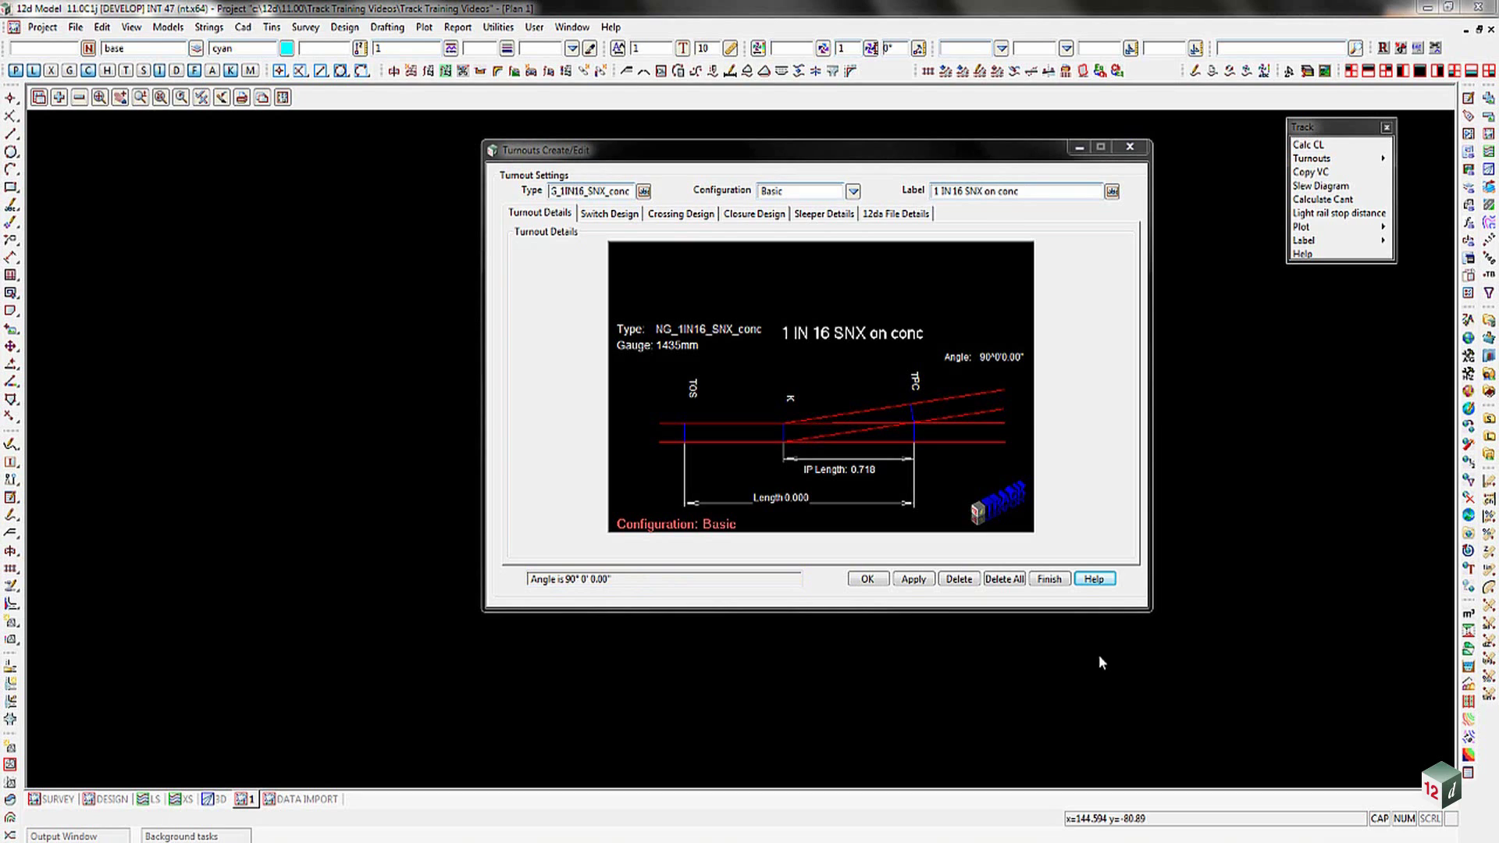
mouse_move(698, 335)
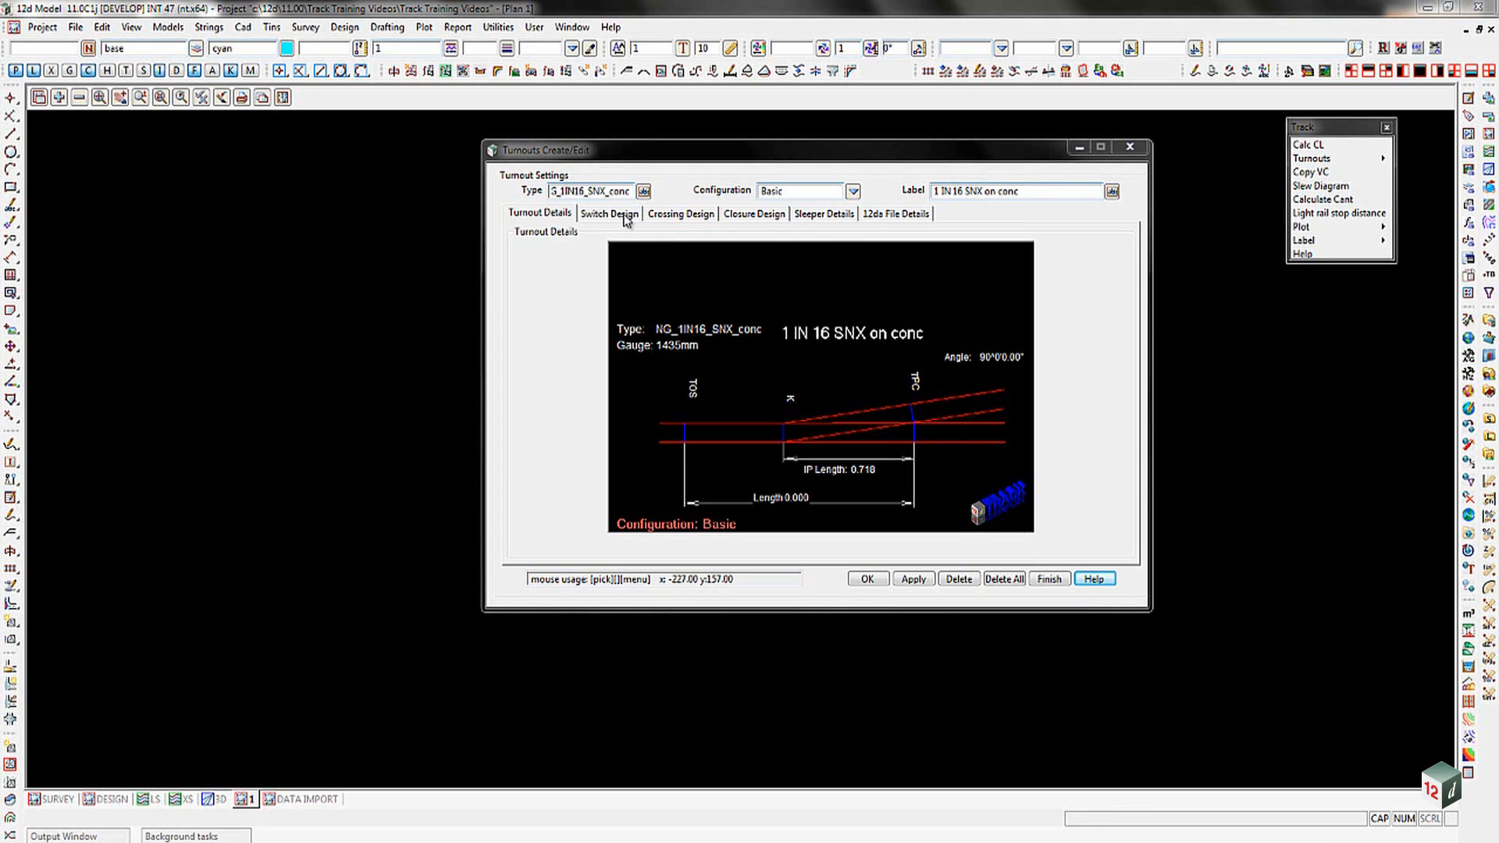
- Enter 6.1 as the switch straight length under Switch Design
left_click(609, 213)
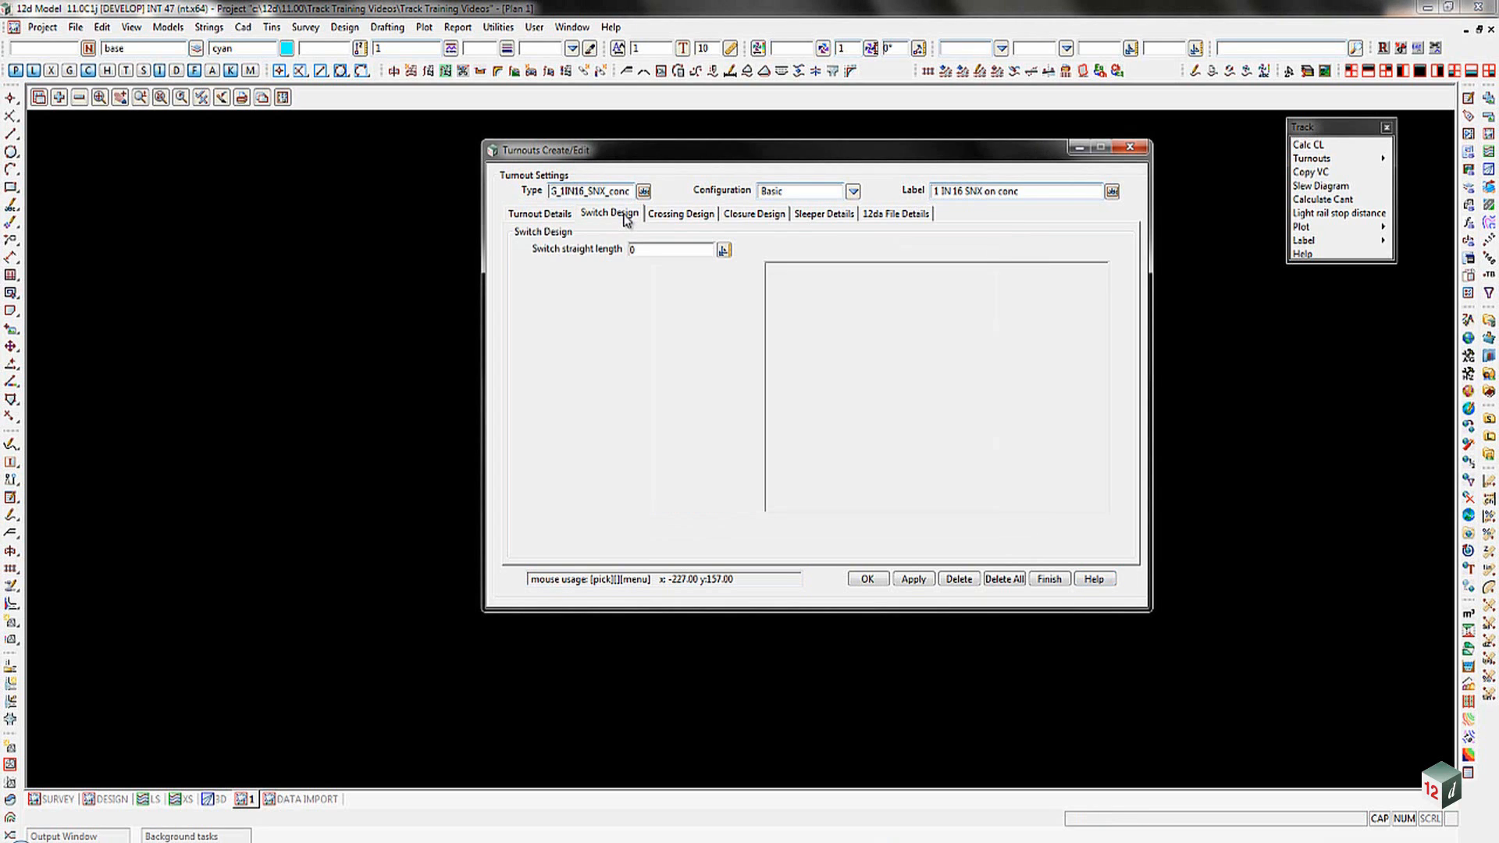
mouse_move(638, 307)
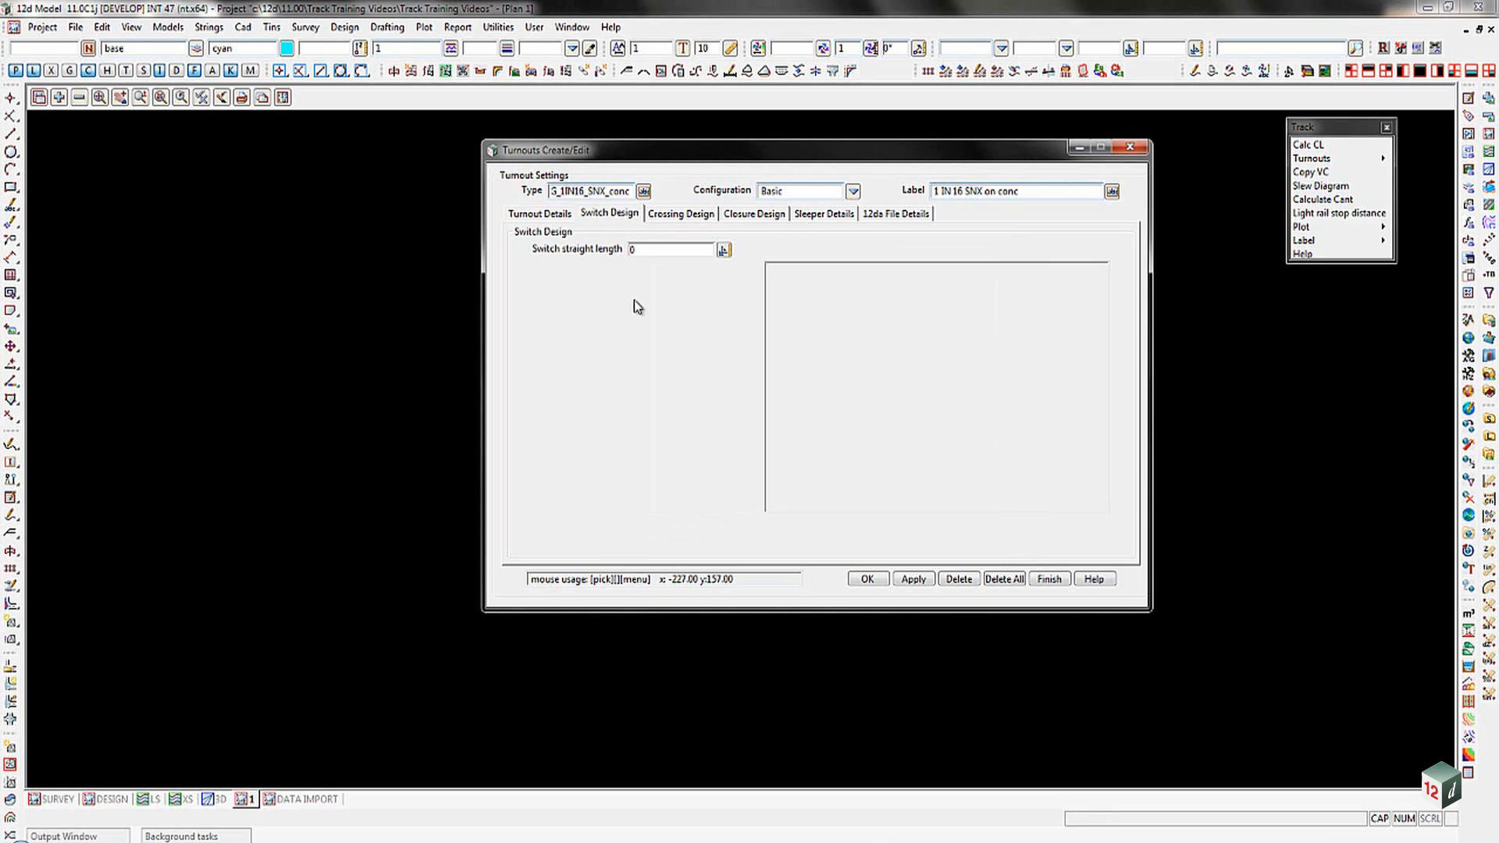
left_click(669, 248)
type("6.1")
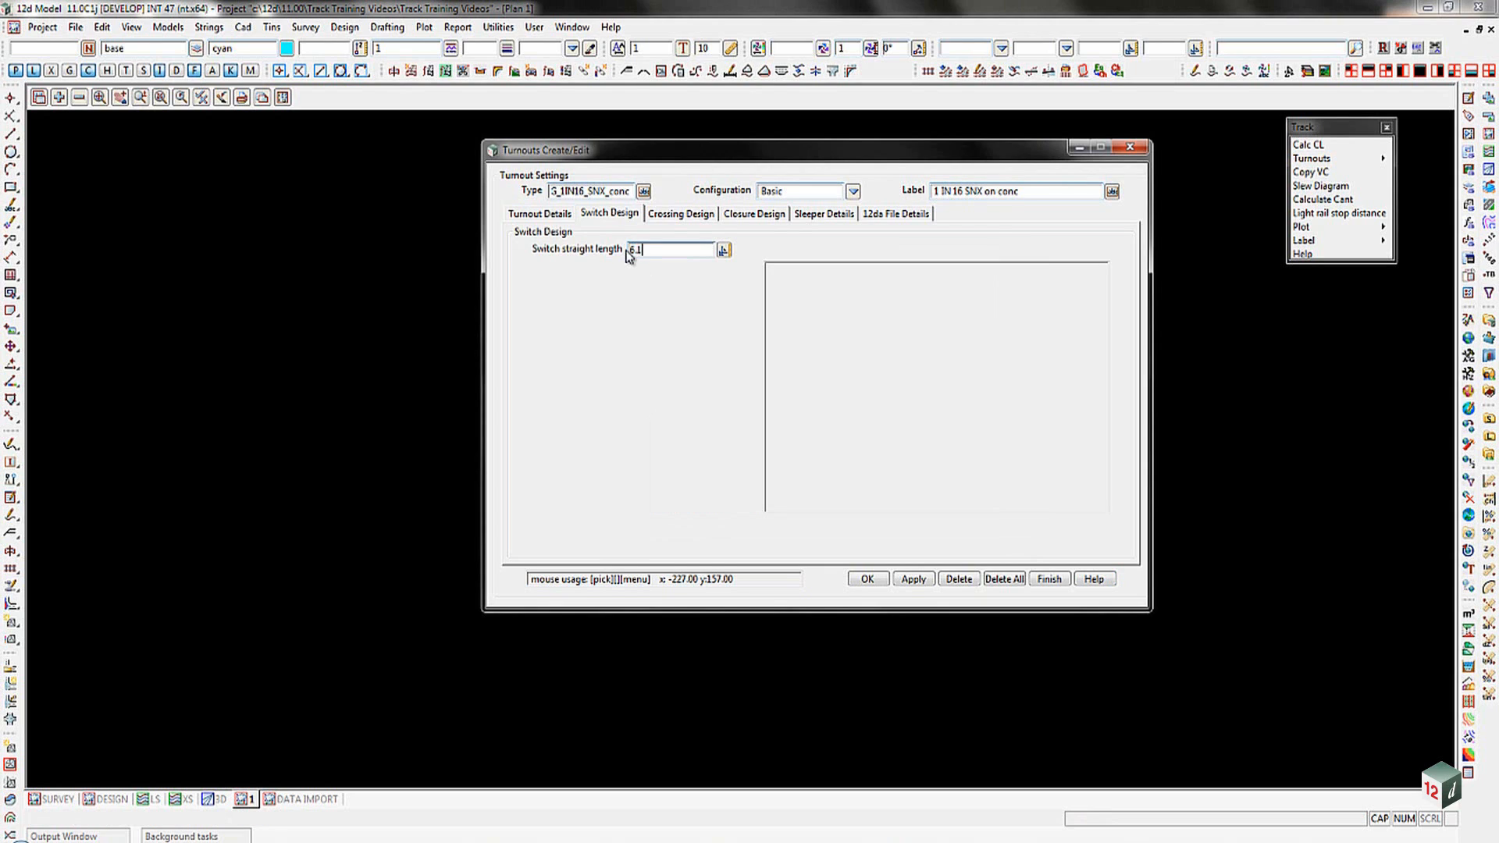
mouse_move(677, 227)
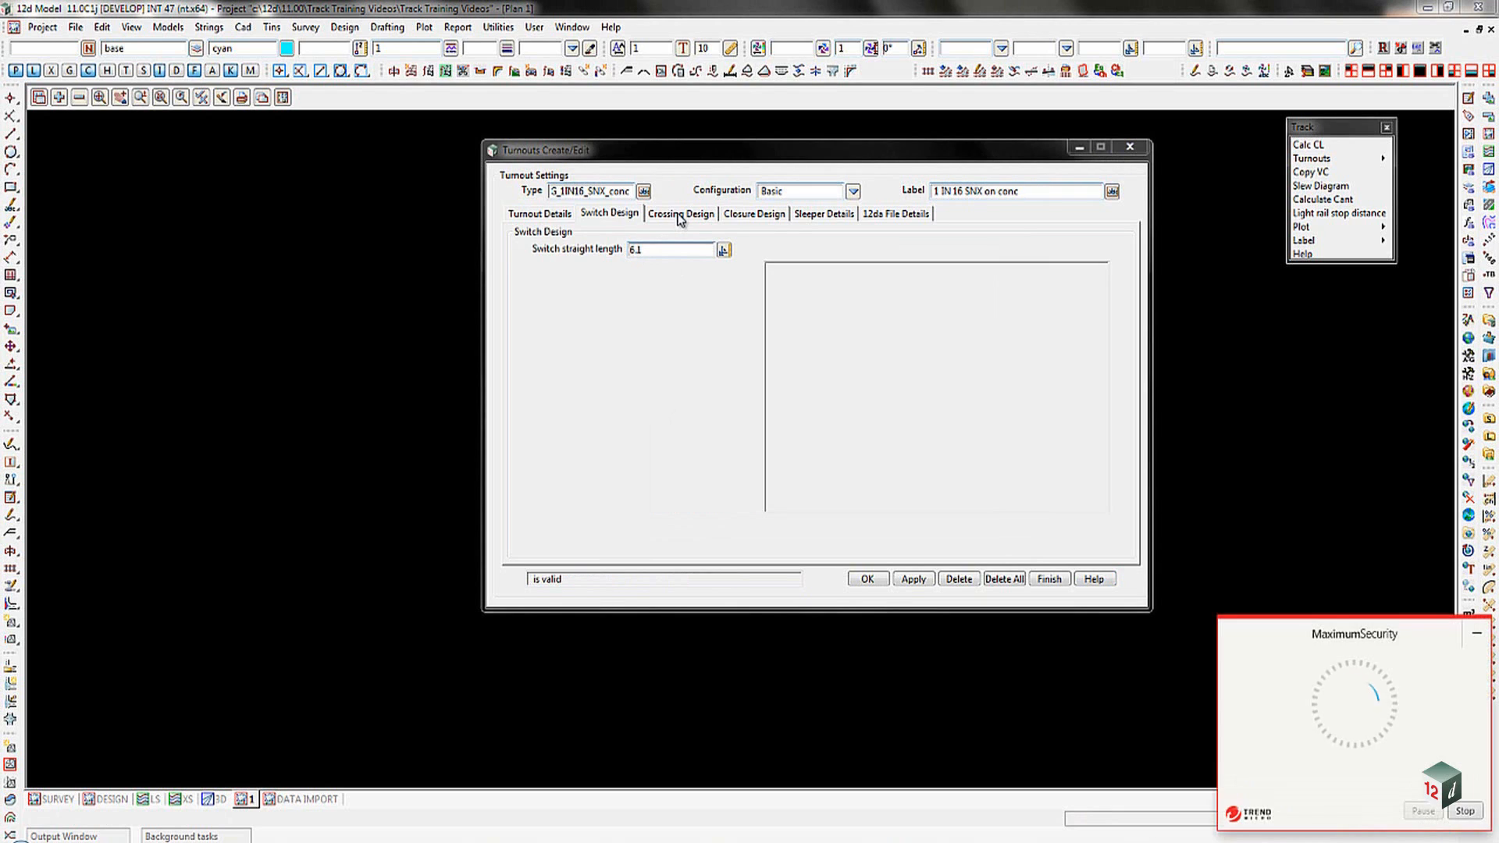
- Set the crossing number to 1 in 16, giving a 3° 34' 34.80" angle
left_click(680, 213)
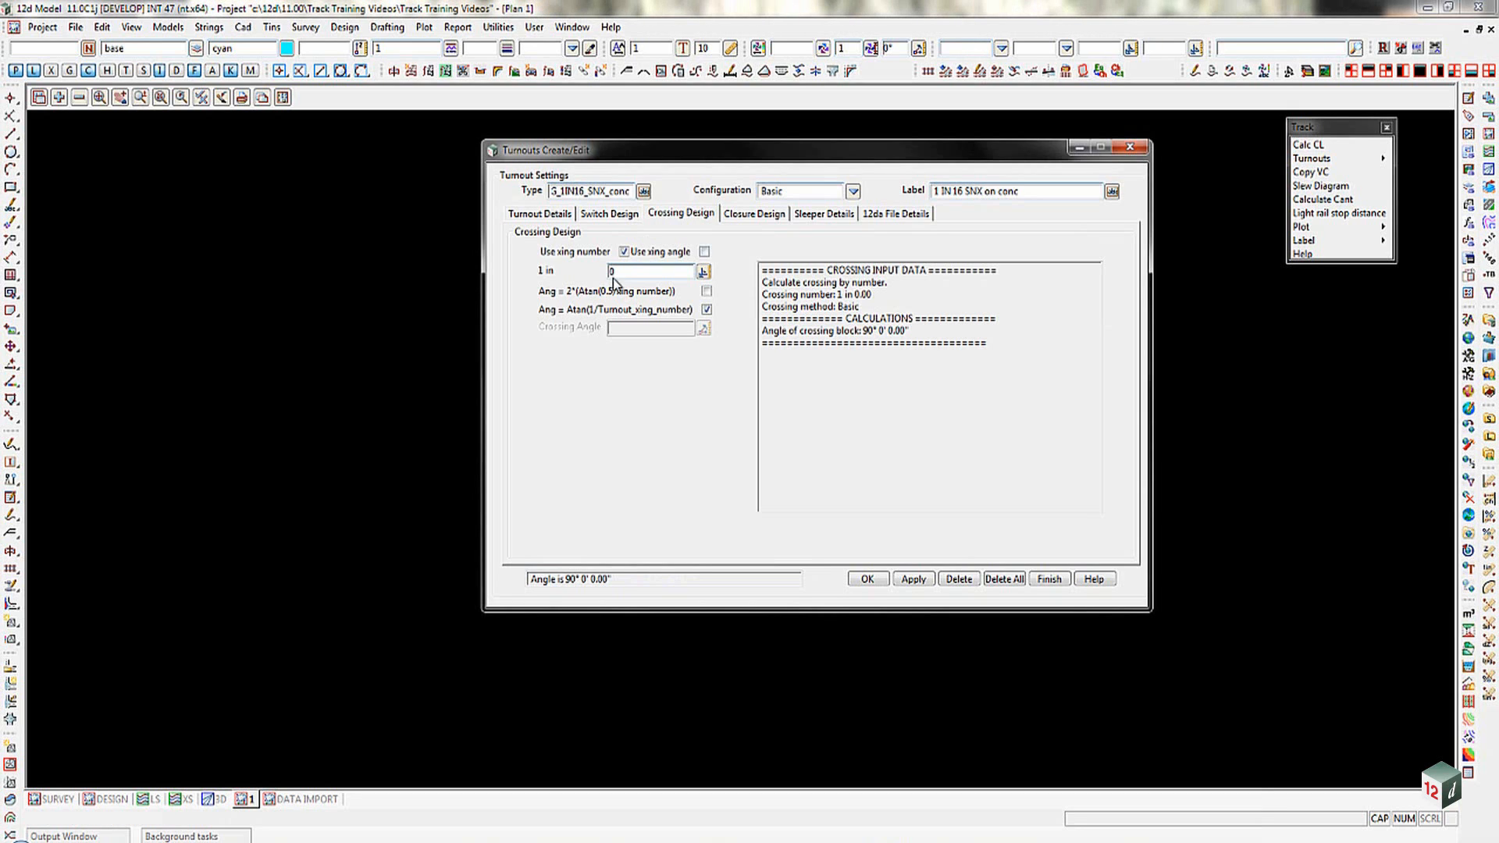
left_click(651, 273)
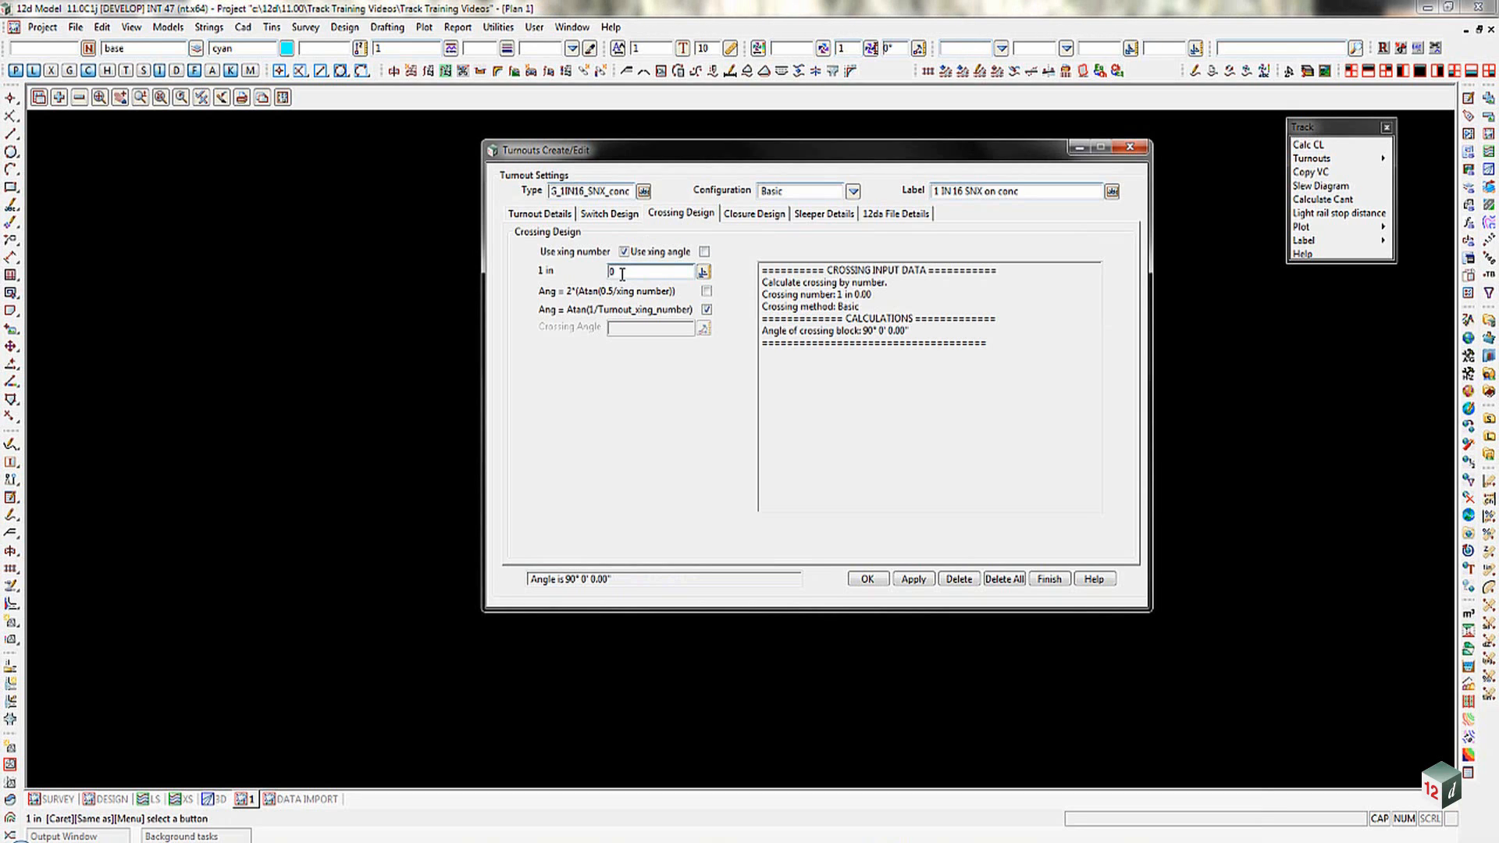
mouse_move(621, 271)
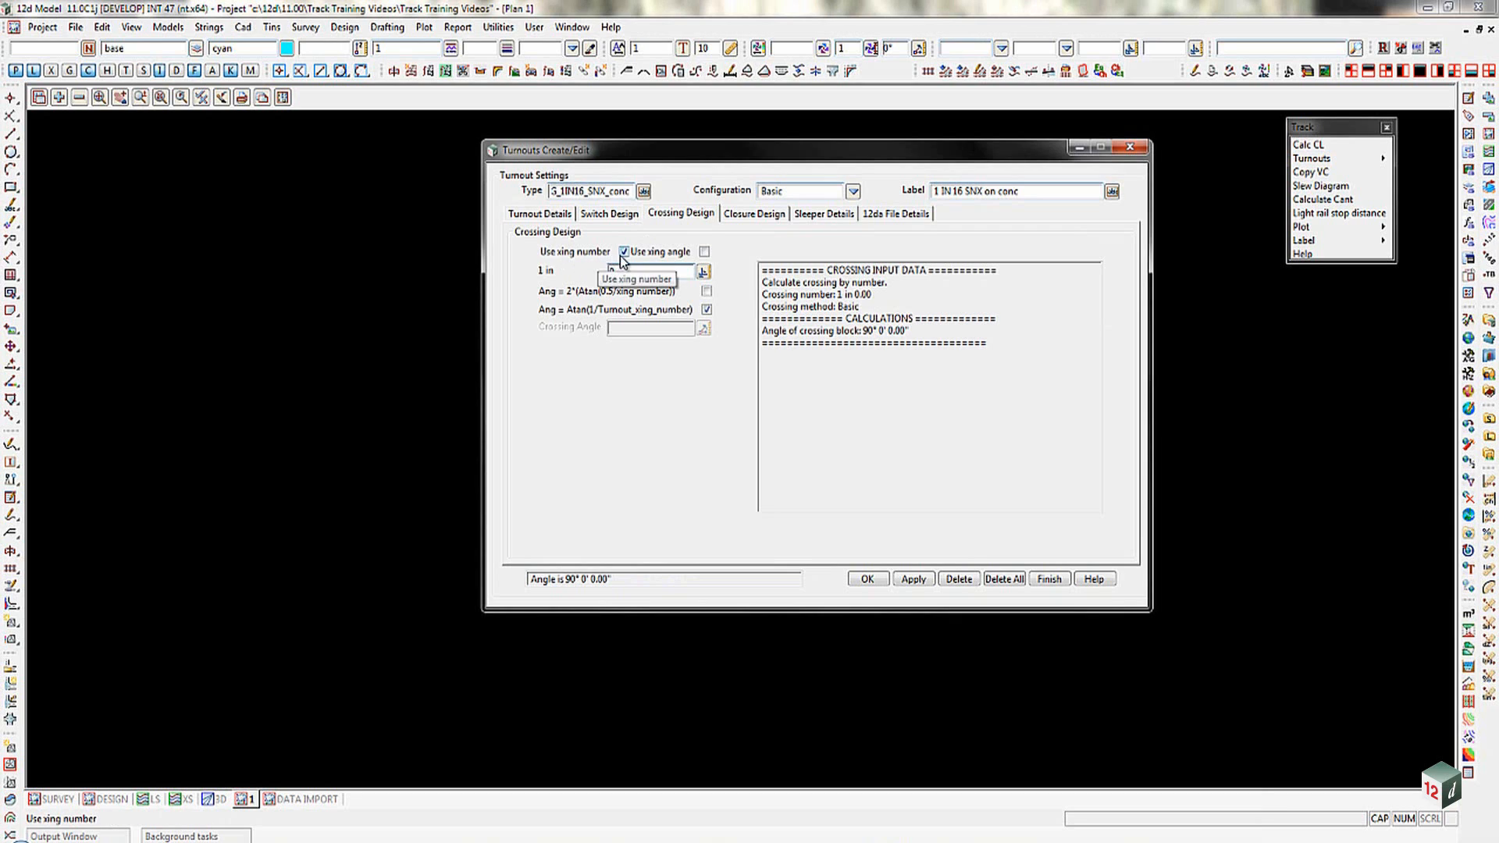
left_click(653, 271)
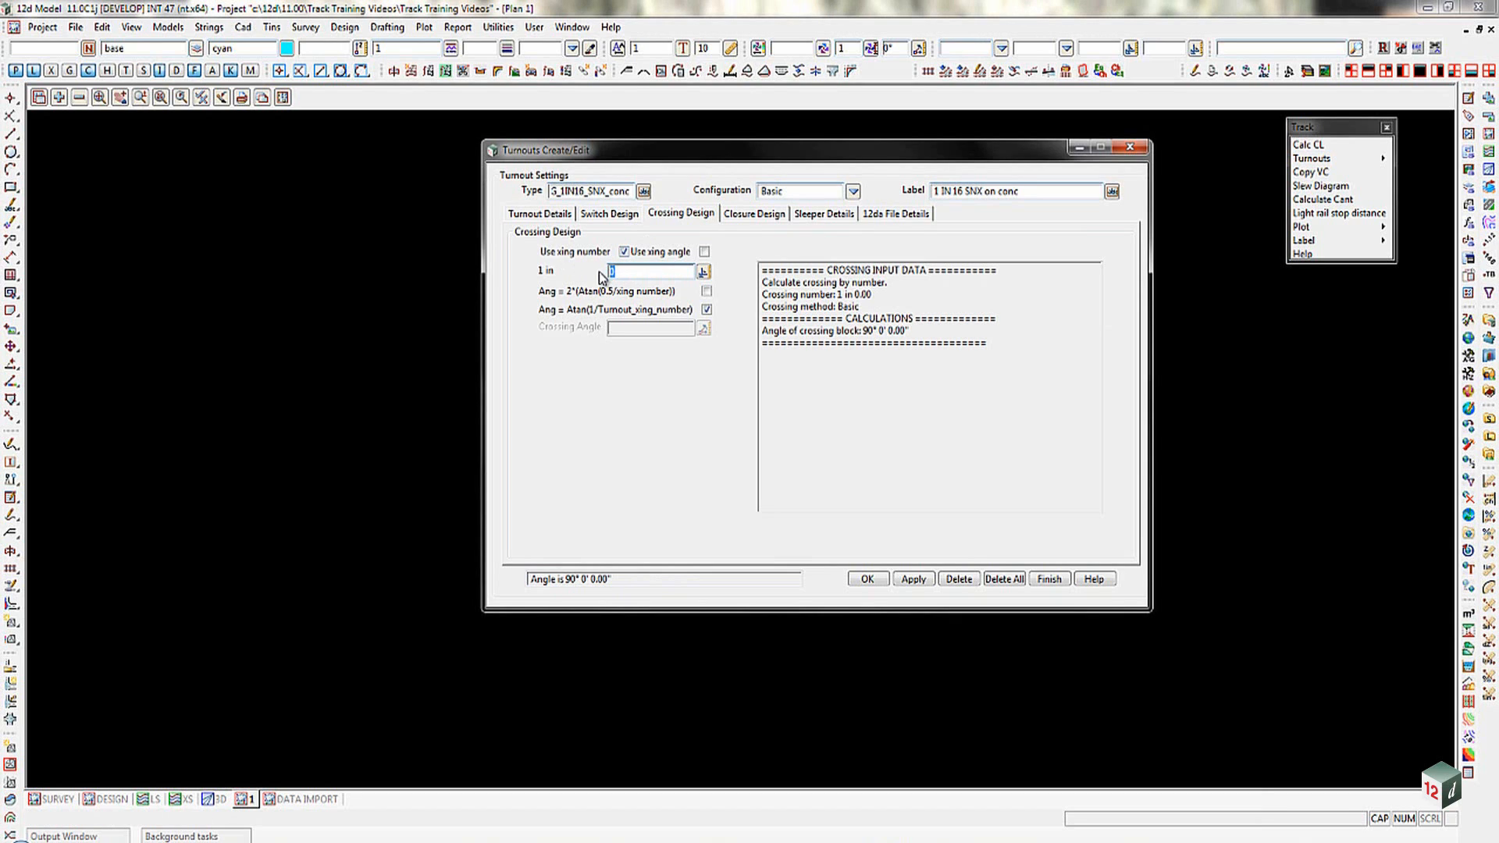
type("16")
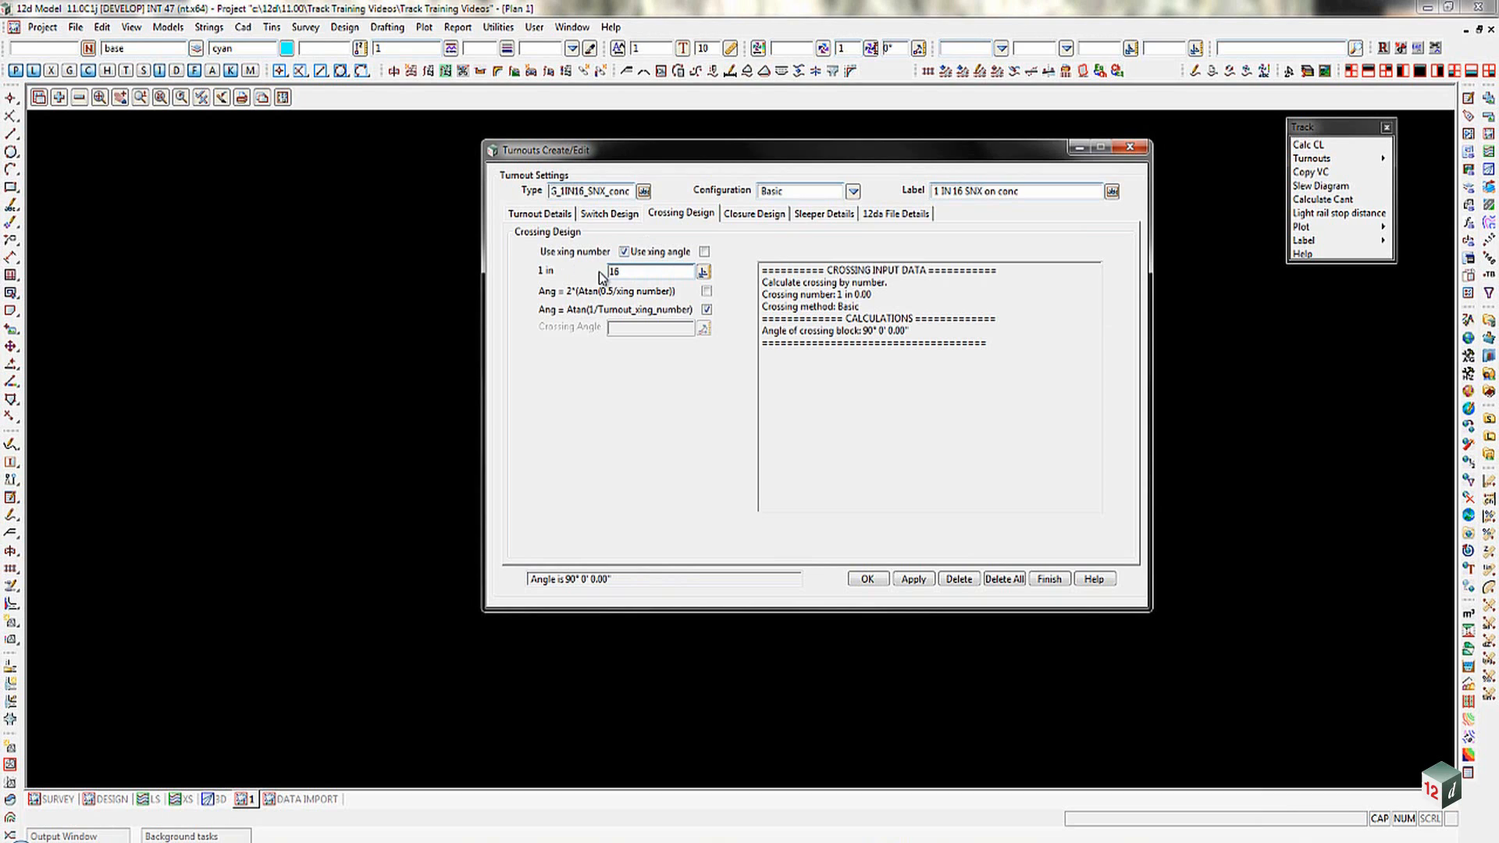
left_click(703, 272)
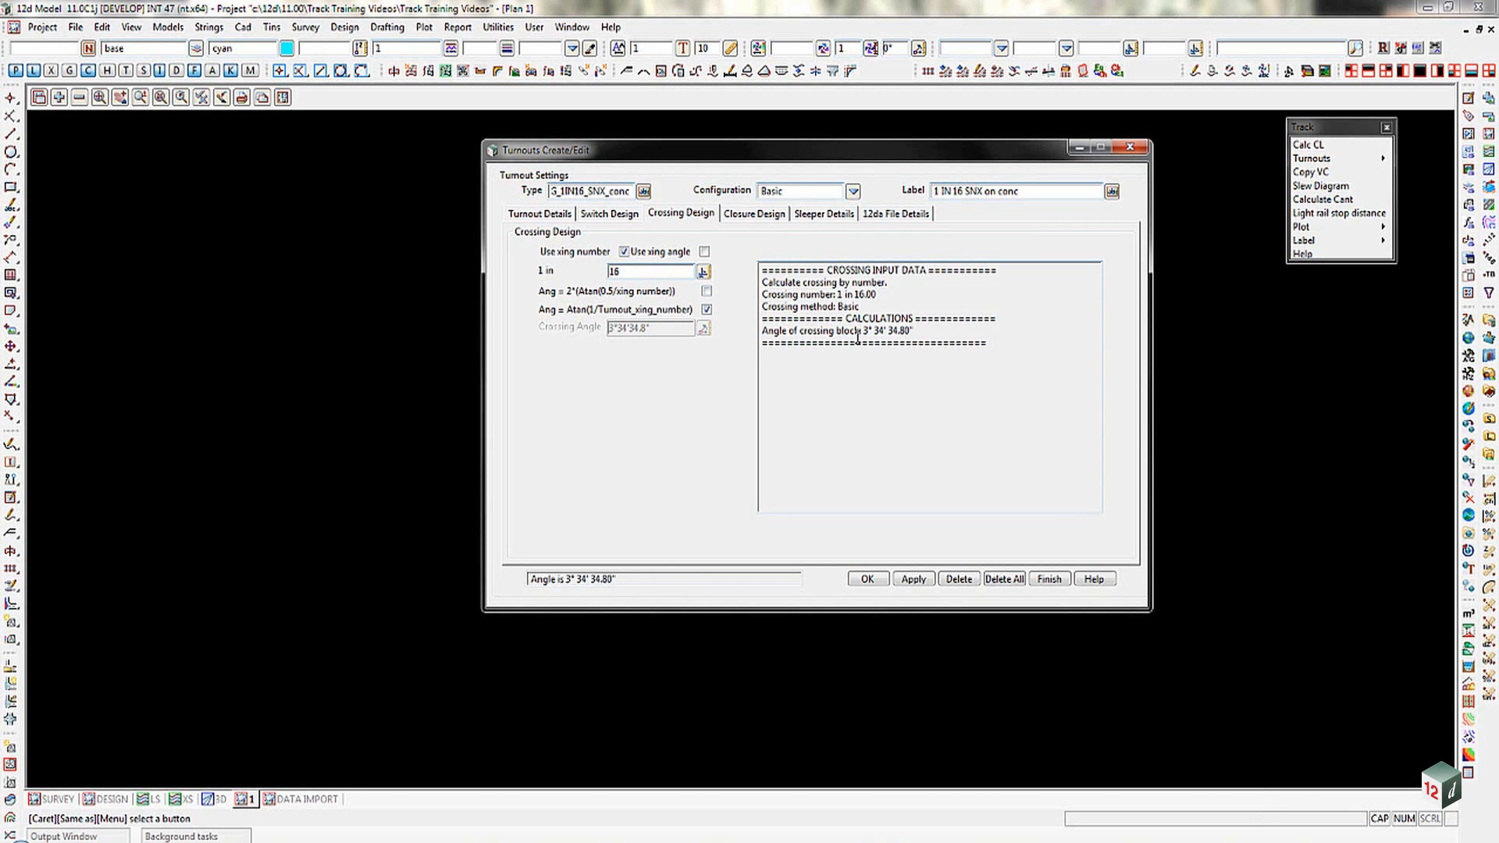
mouse_move(622, 252)
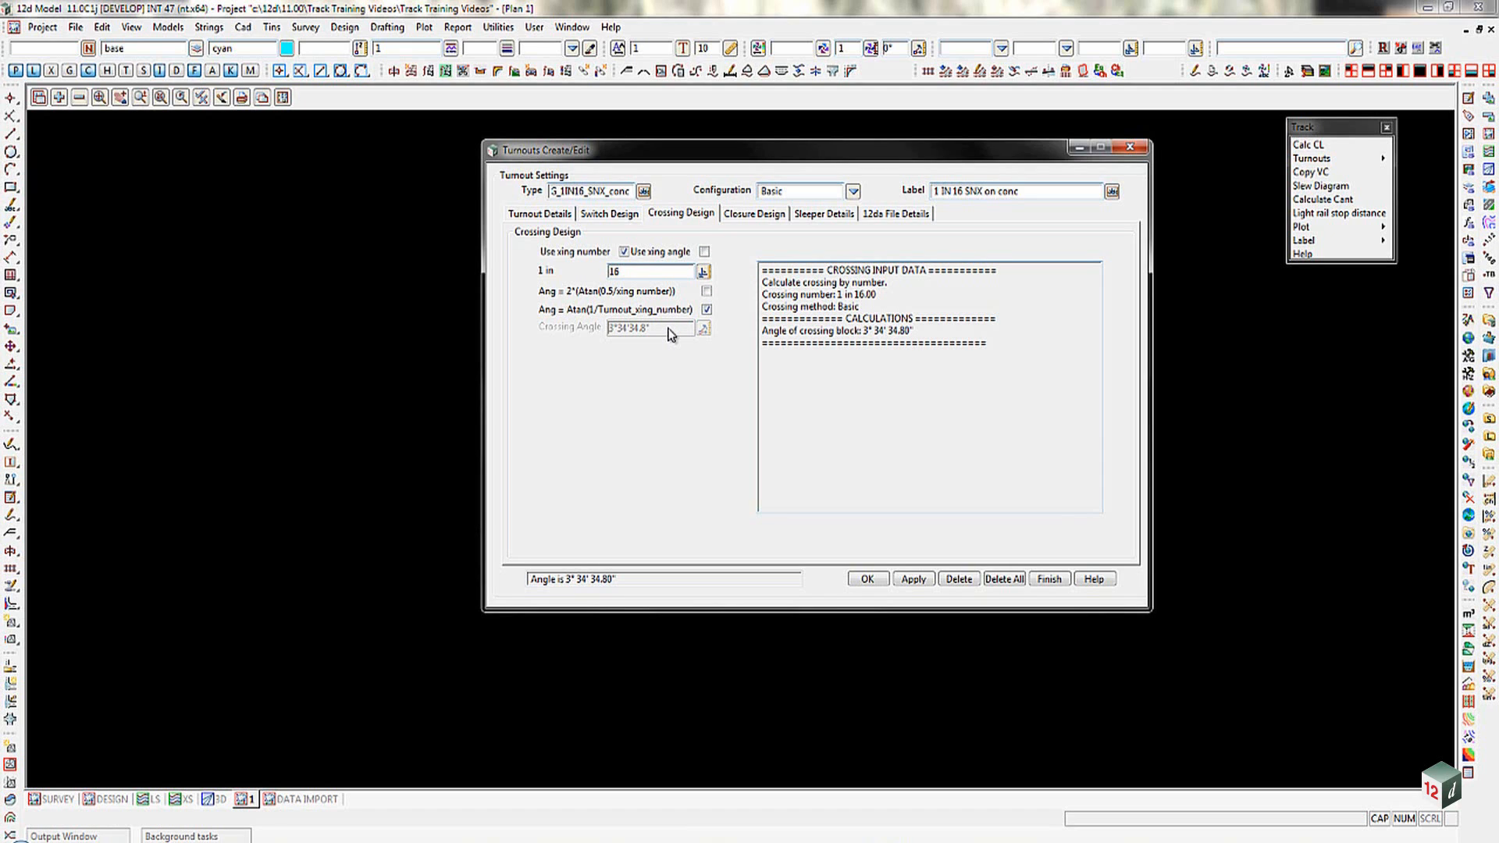
mouse_move(755, 222)
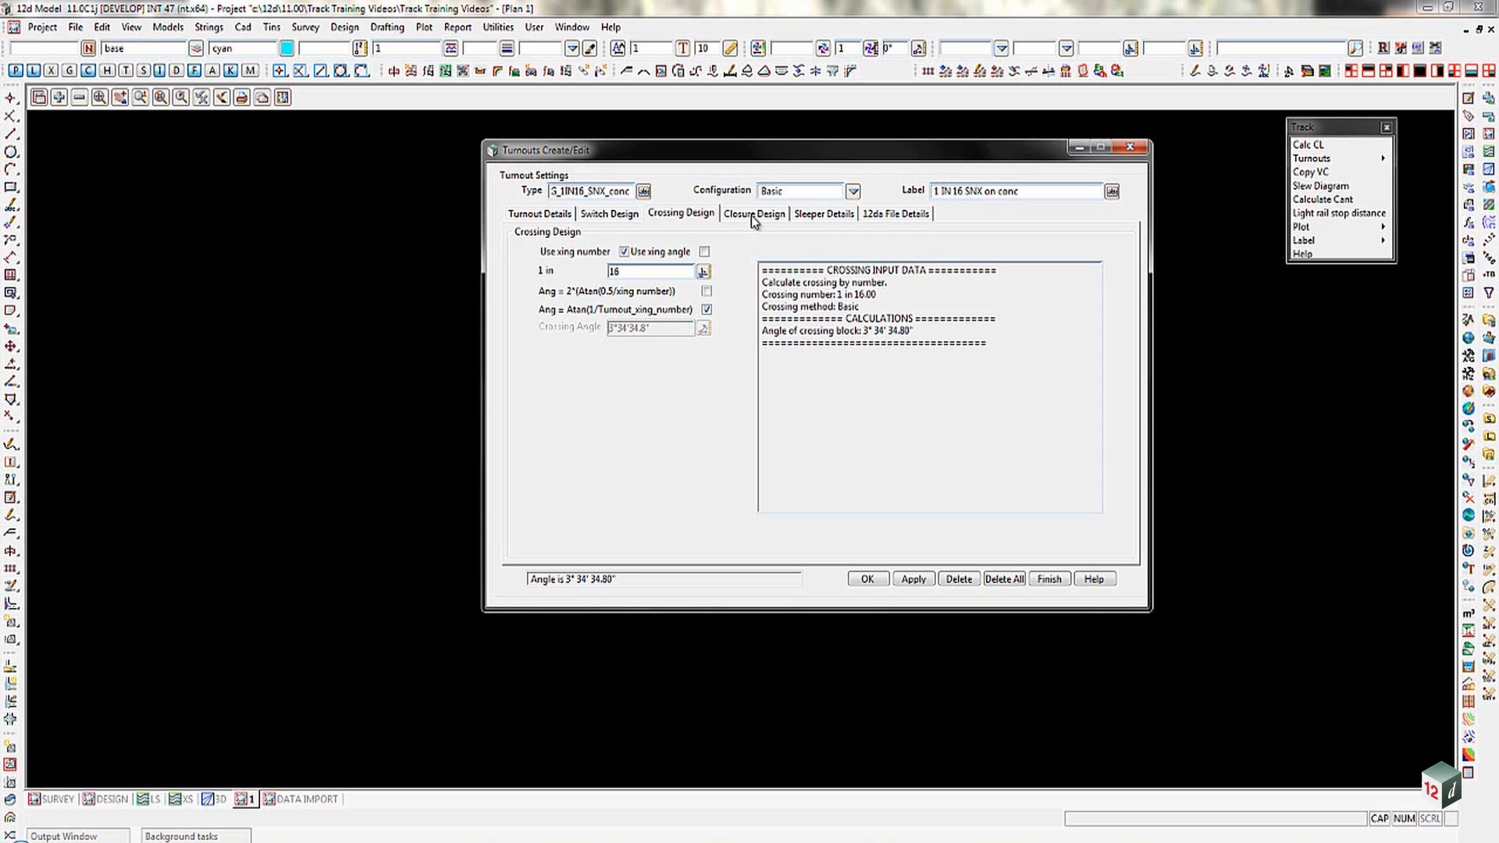
- Set closure main gauge to 1067mm, radius 500 and lead length 34.624
left_click(608, 214)
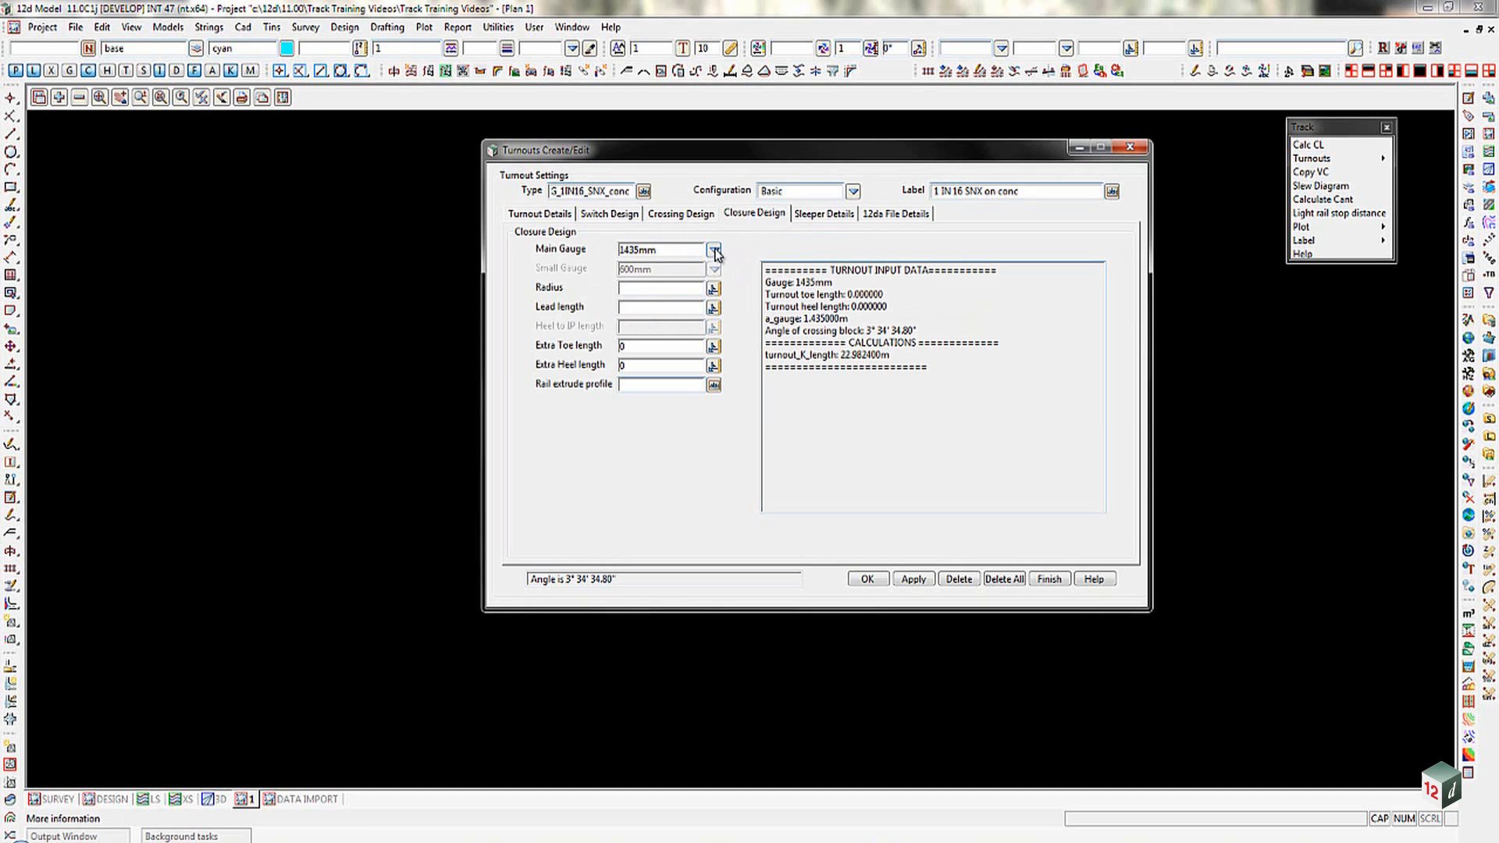
left_click(713, 250)
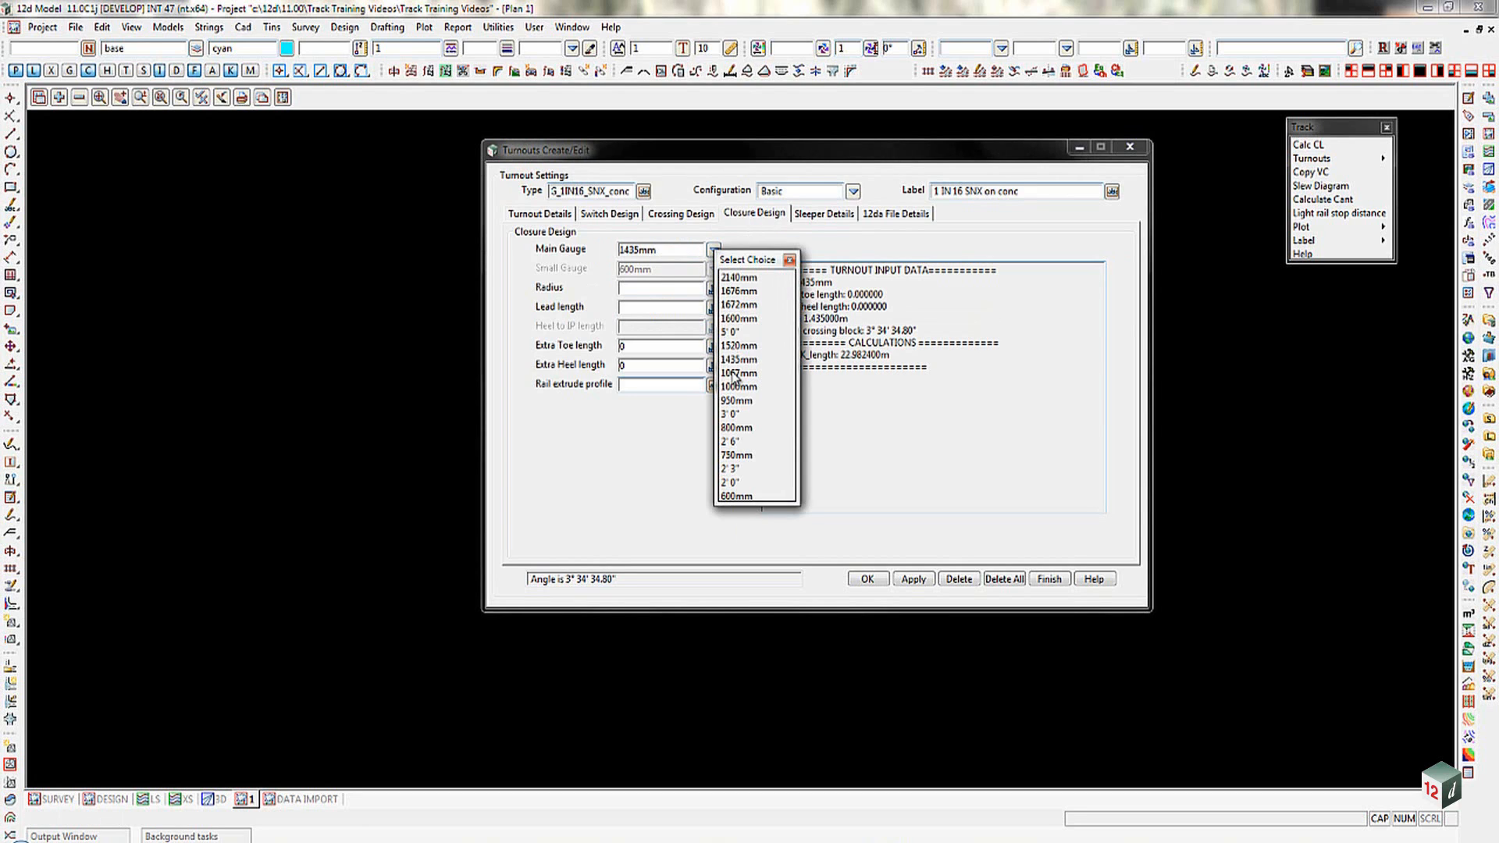
left_click(737, 373)
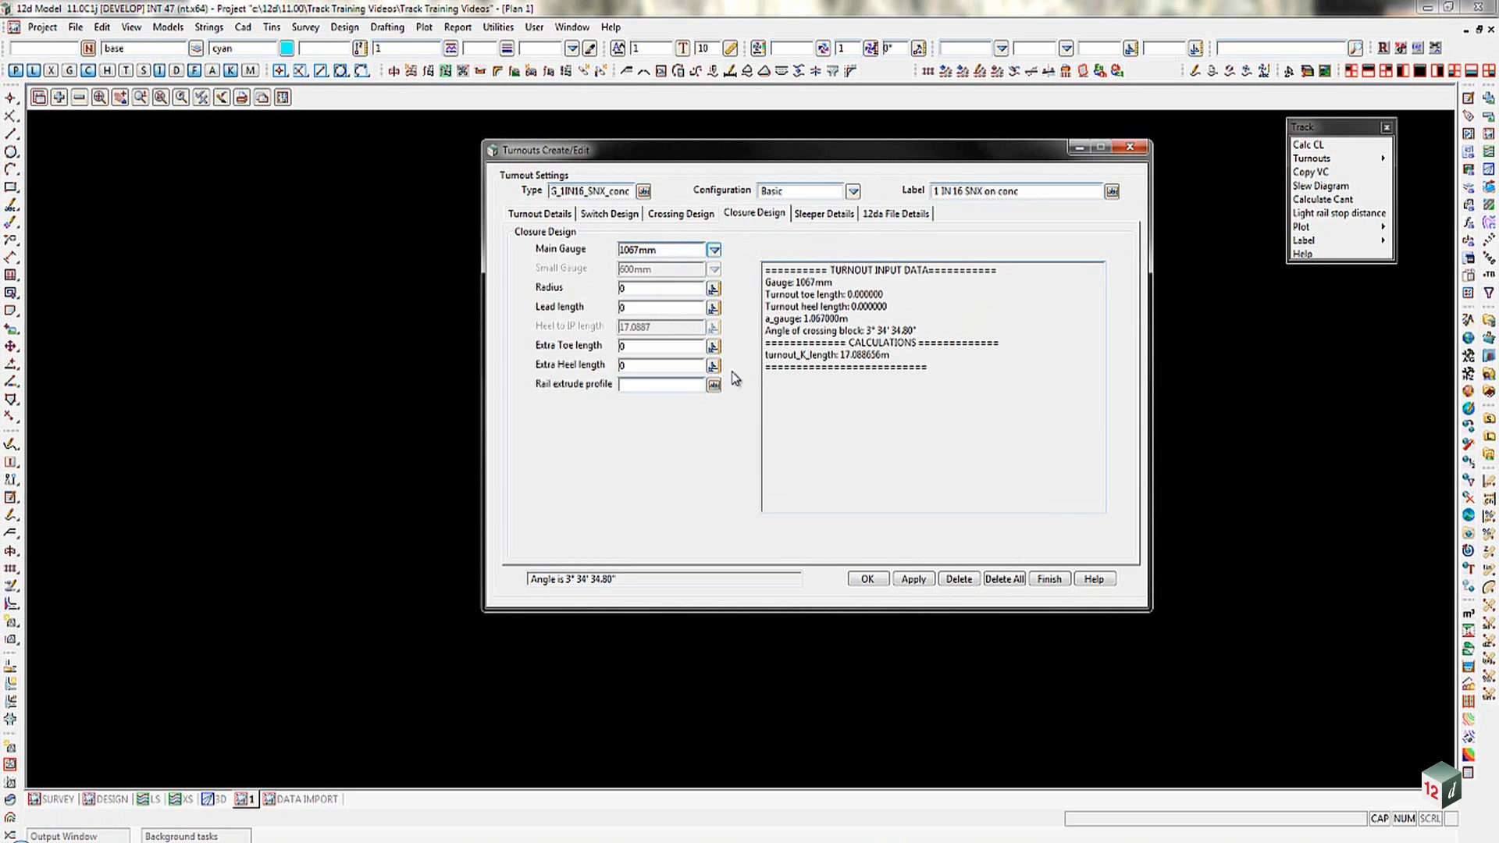
left_click(659, 288)
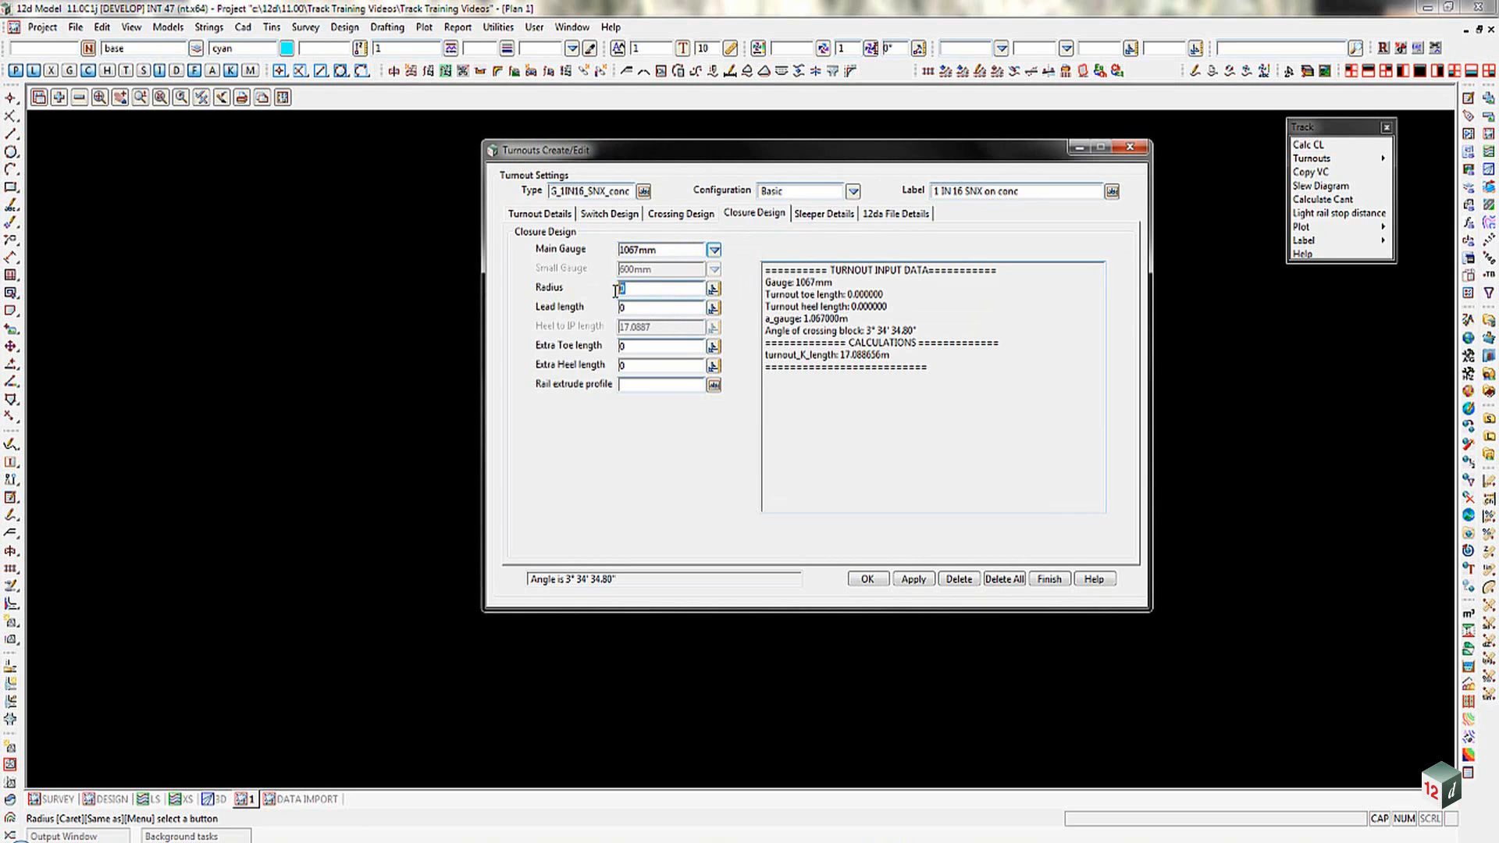
type("500")
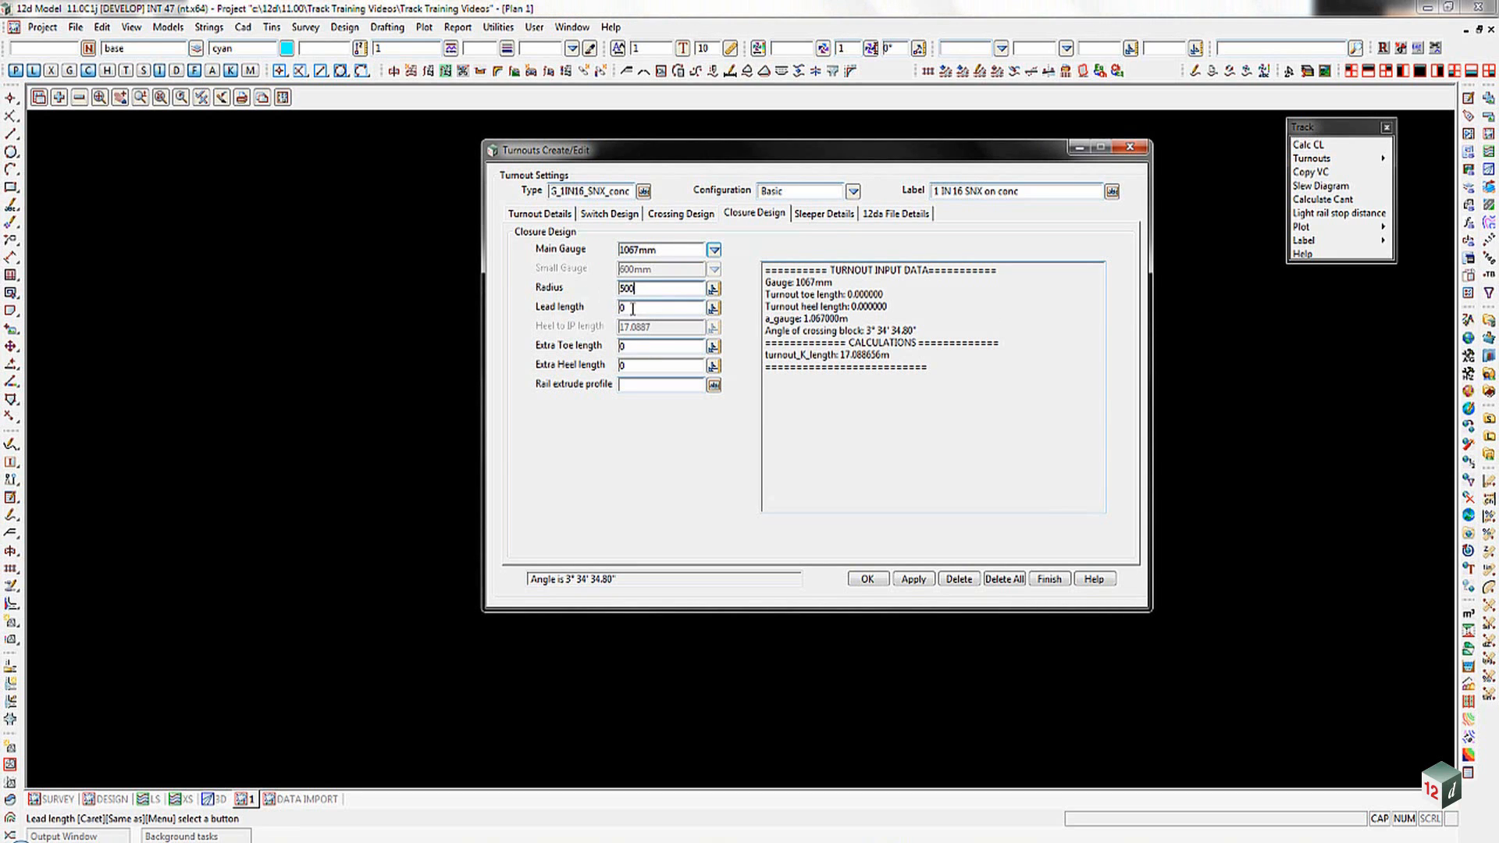
type("34.624")
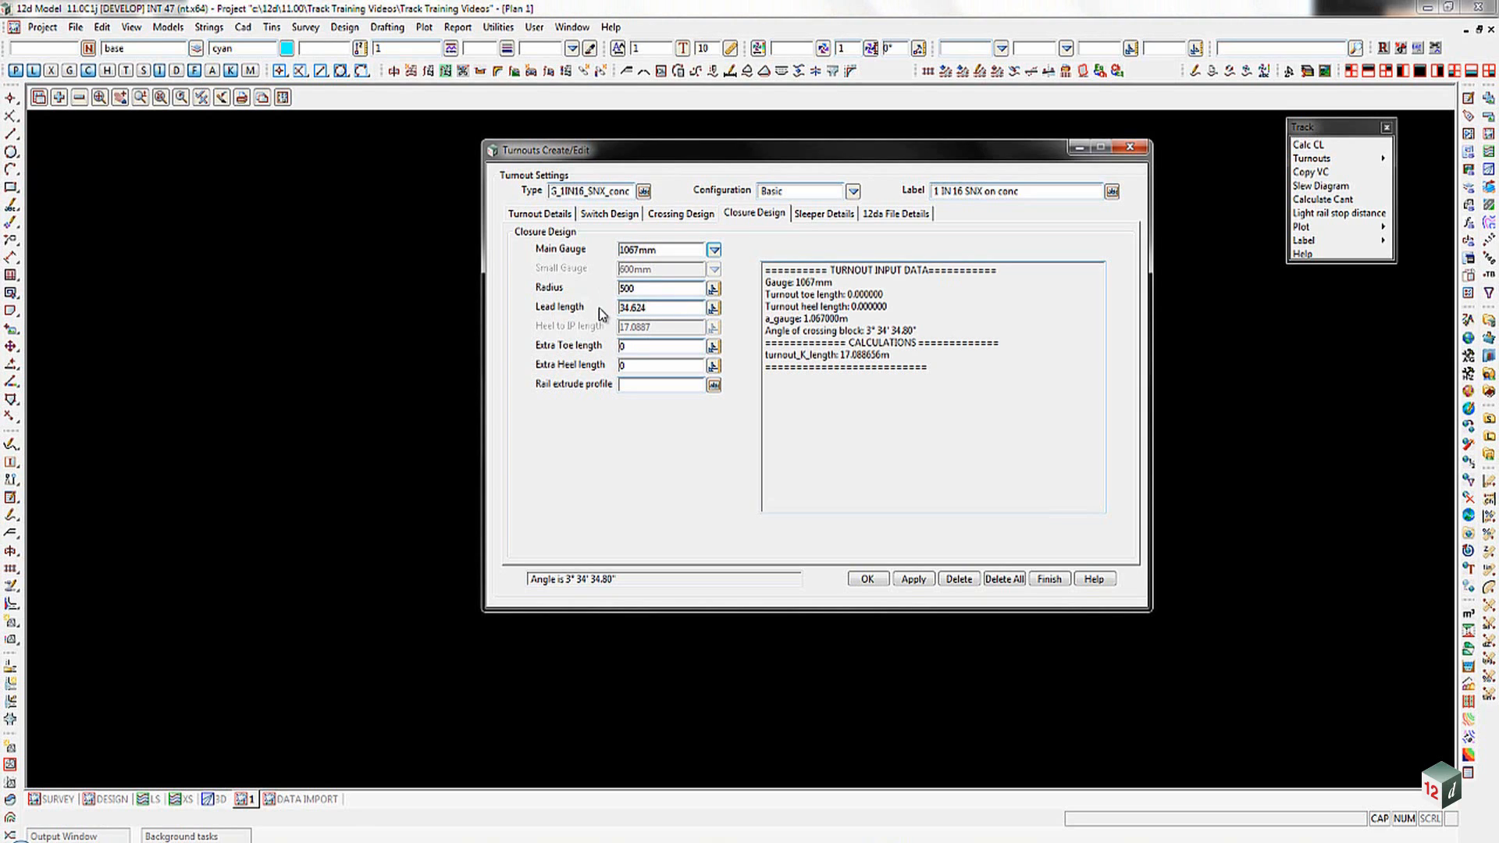
mouse_move(590, 379)
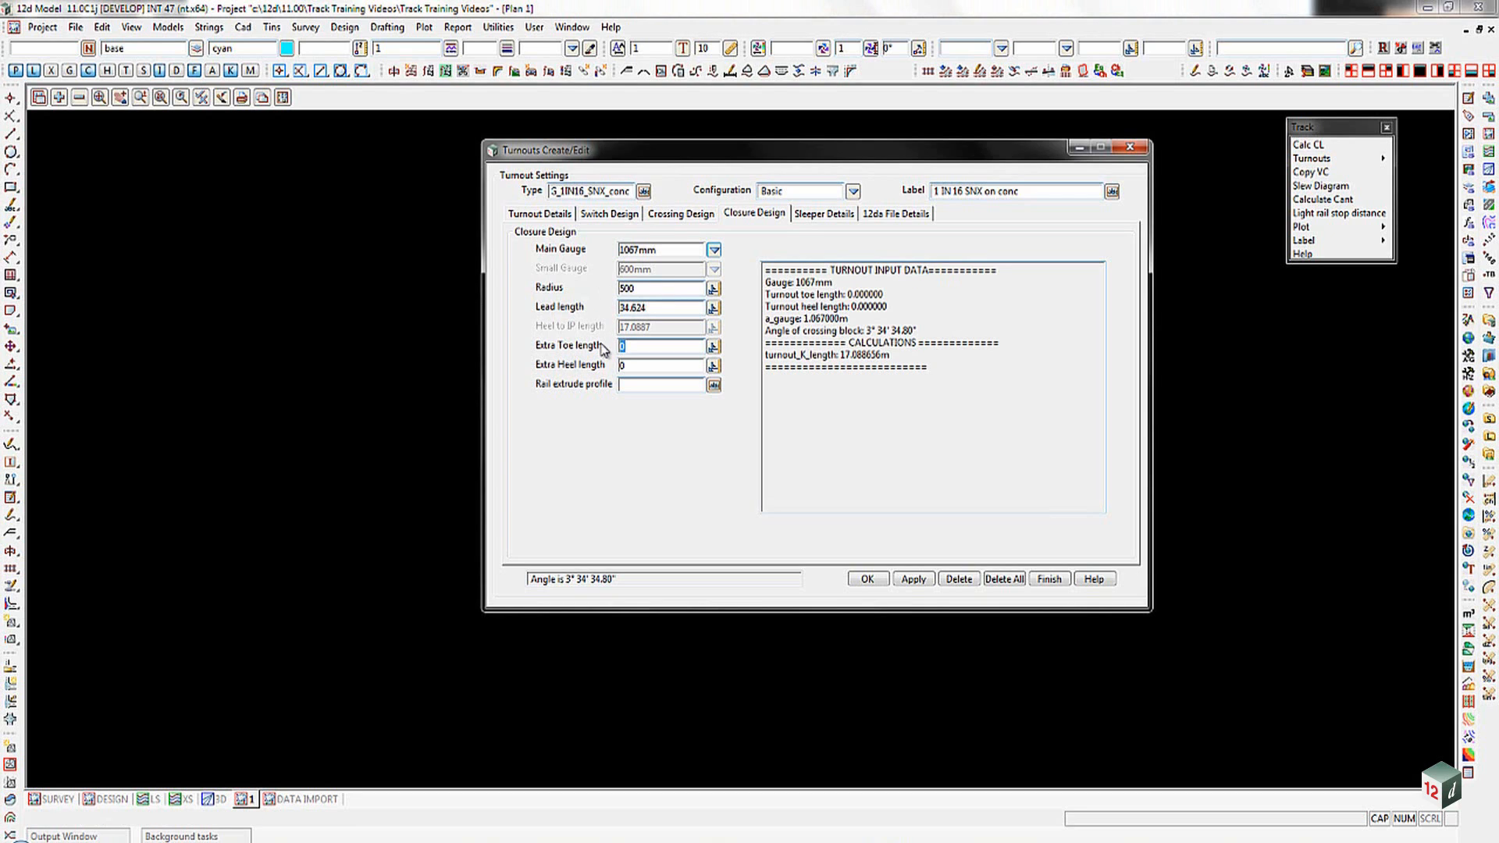
- Set extra toe length 2.555, extra heel length 14.6 and UIC60 rail extrude profile
type("2.555")
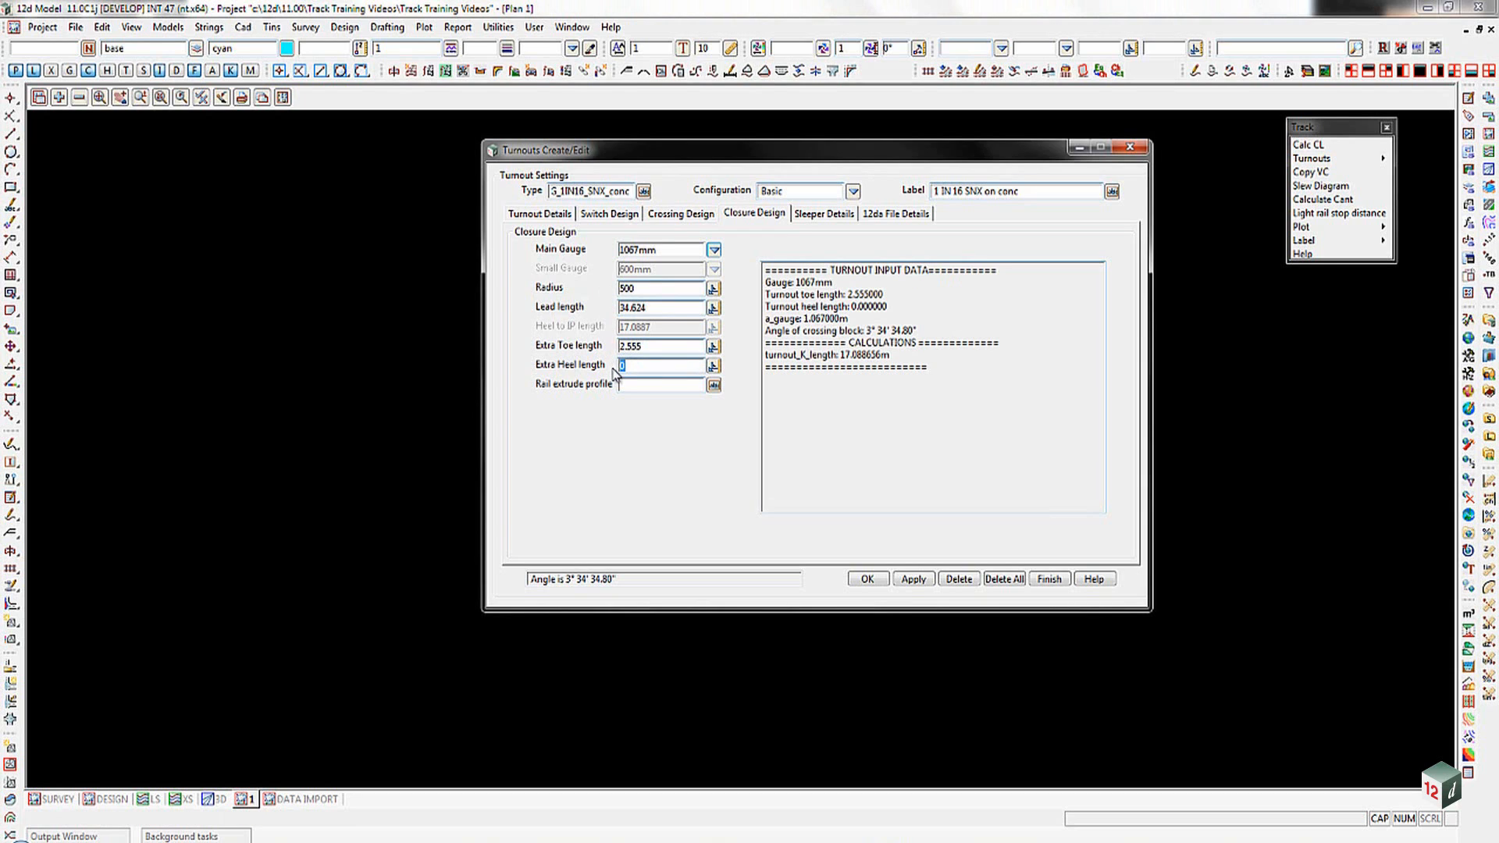
type("14.6")
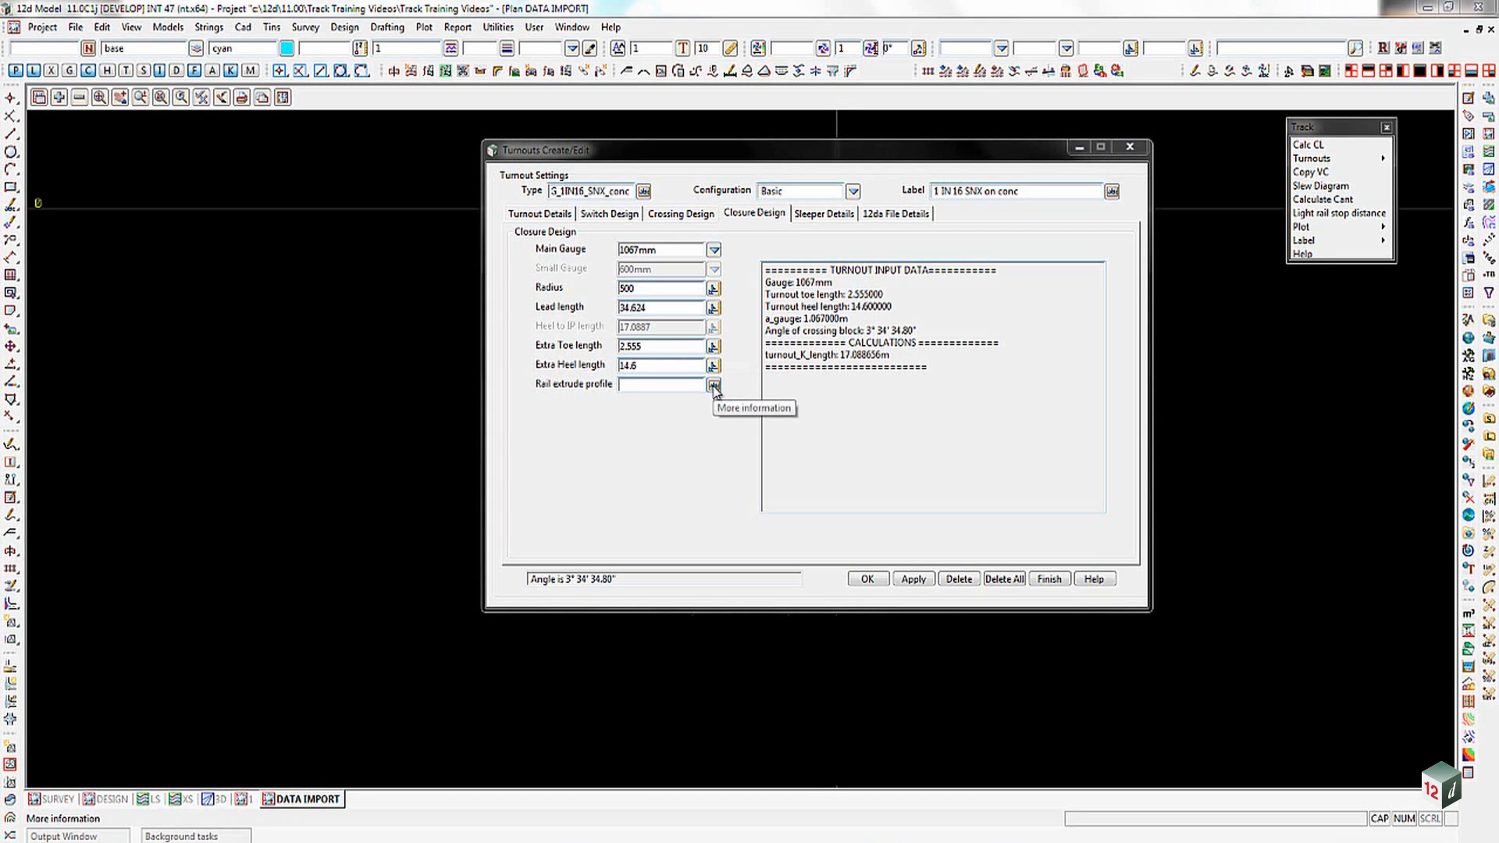
left_click(713, 384)
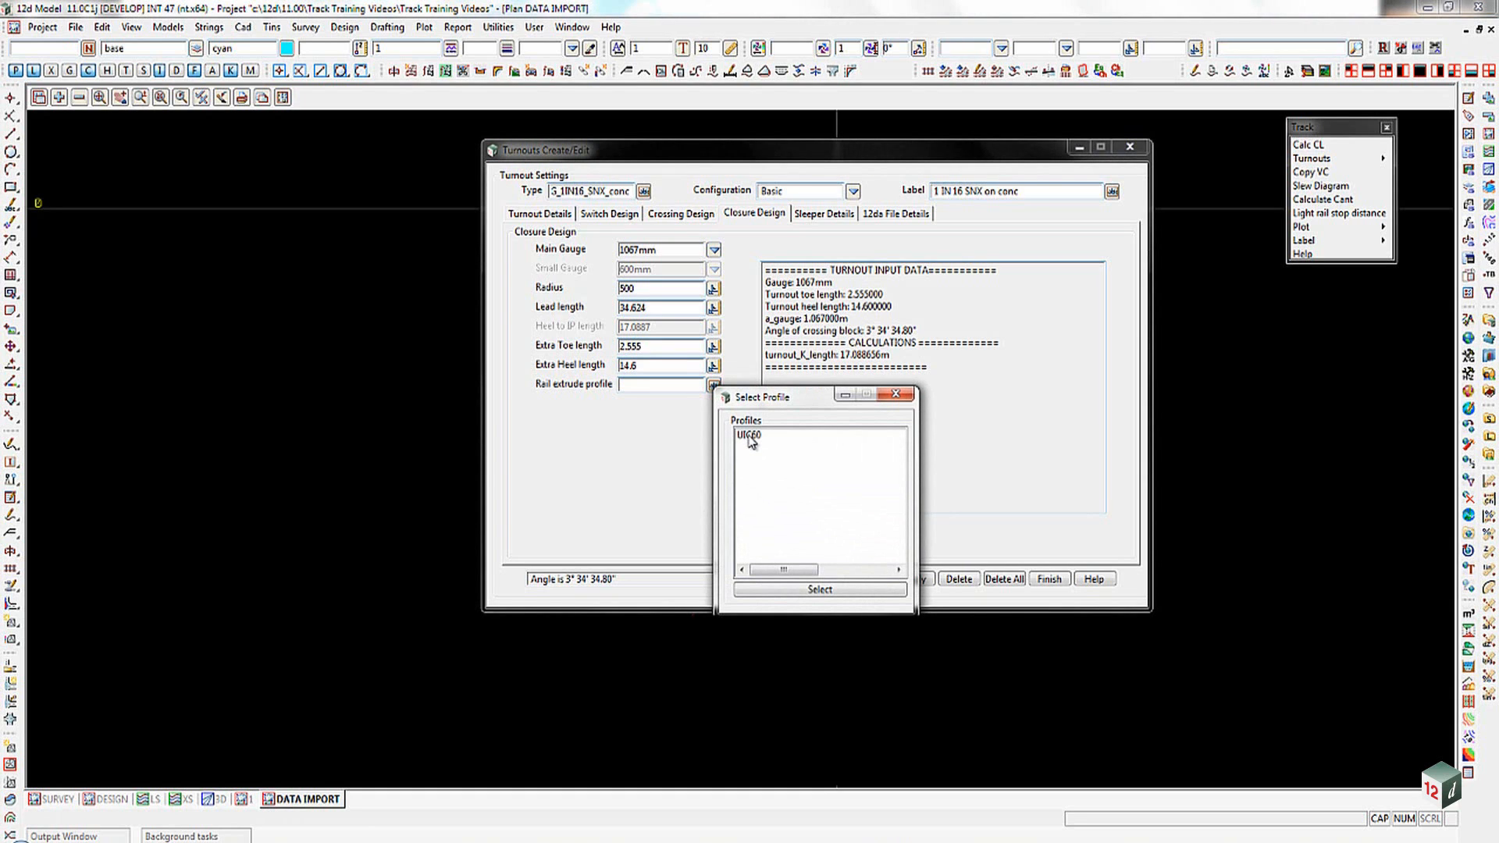
left_click(818, 589)
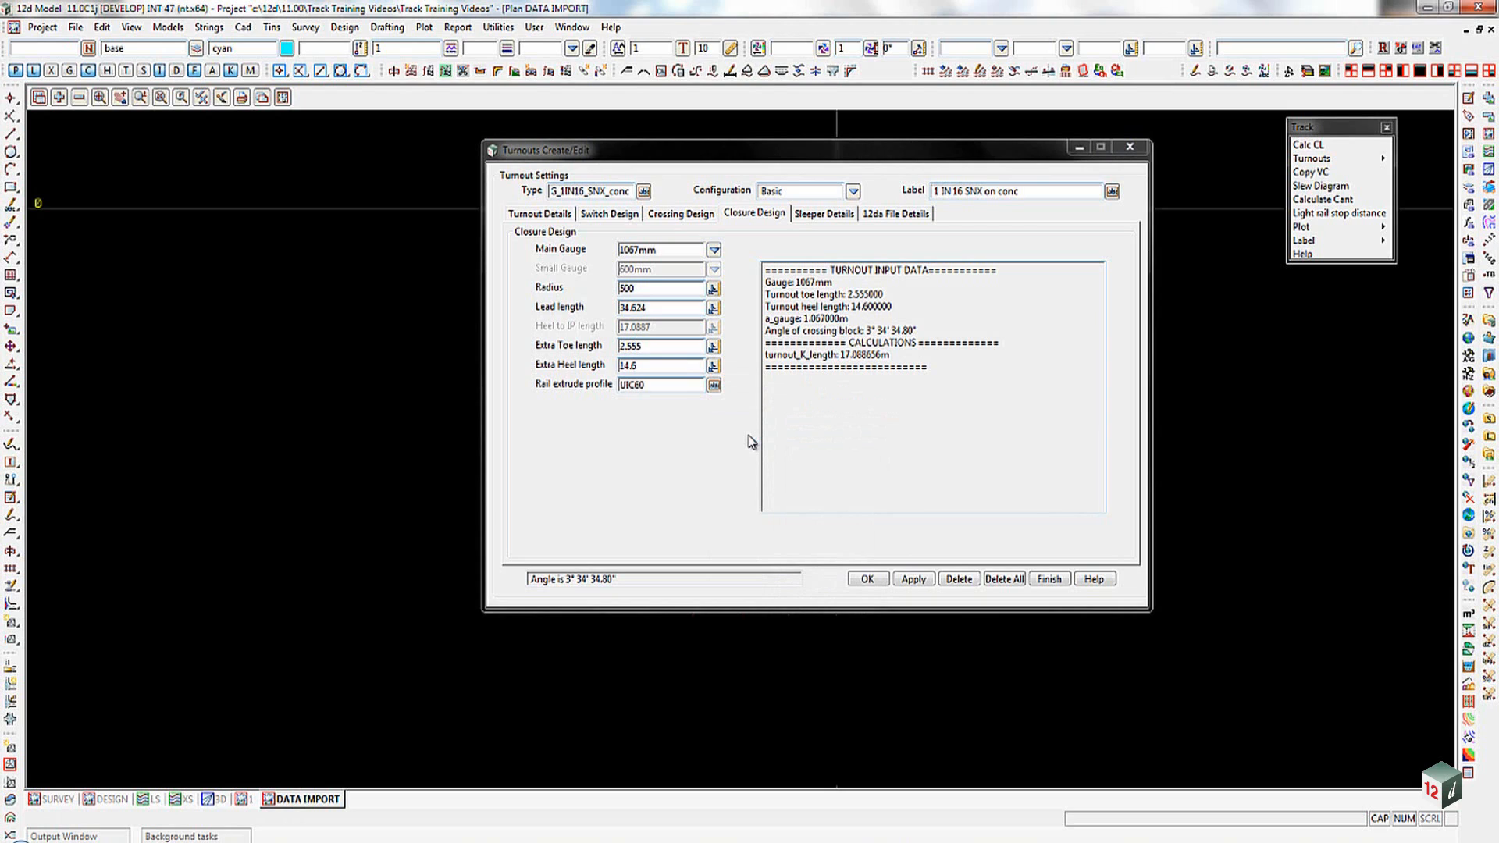
mouse_move(826, 473)
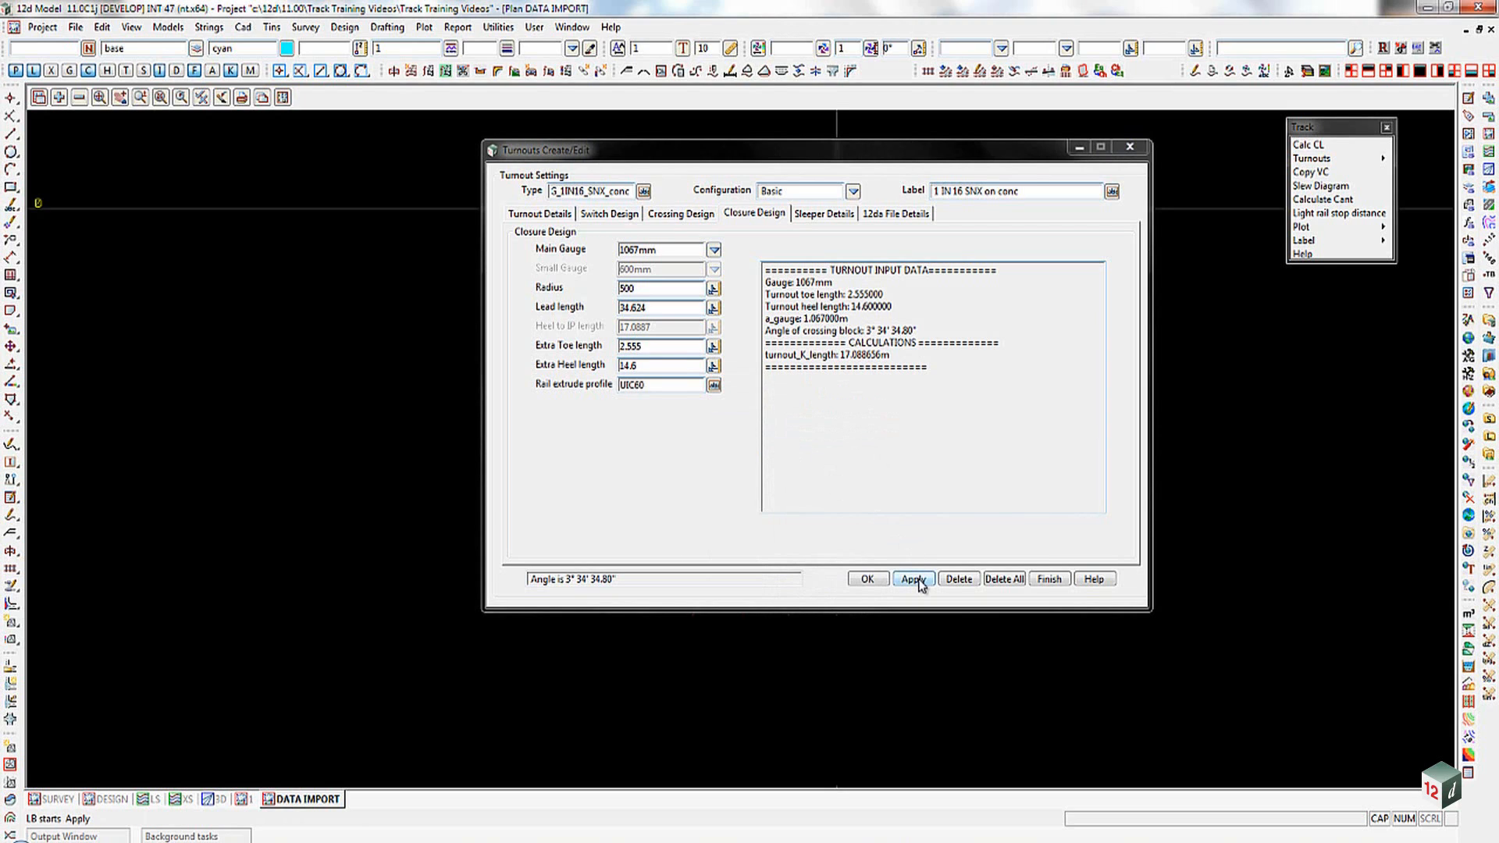
- Apply the closure design and review the diagram on the Turnout Details tab
left_click(912, 579)
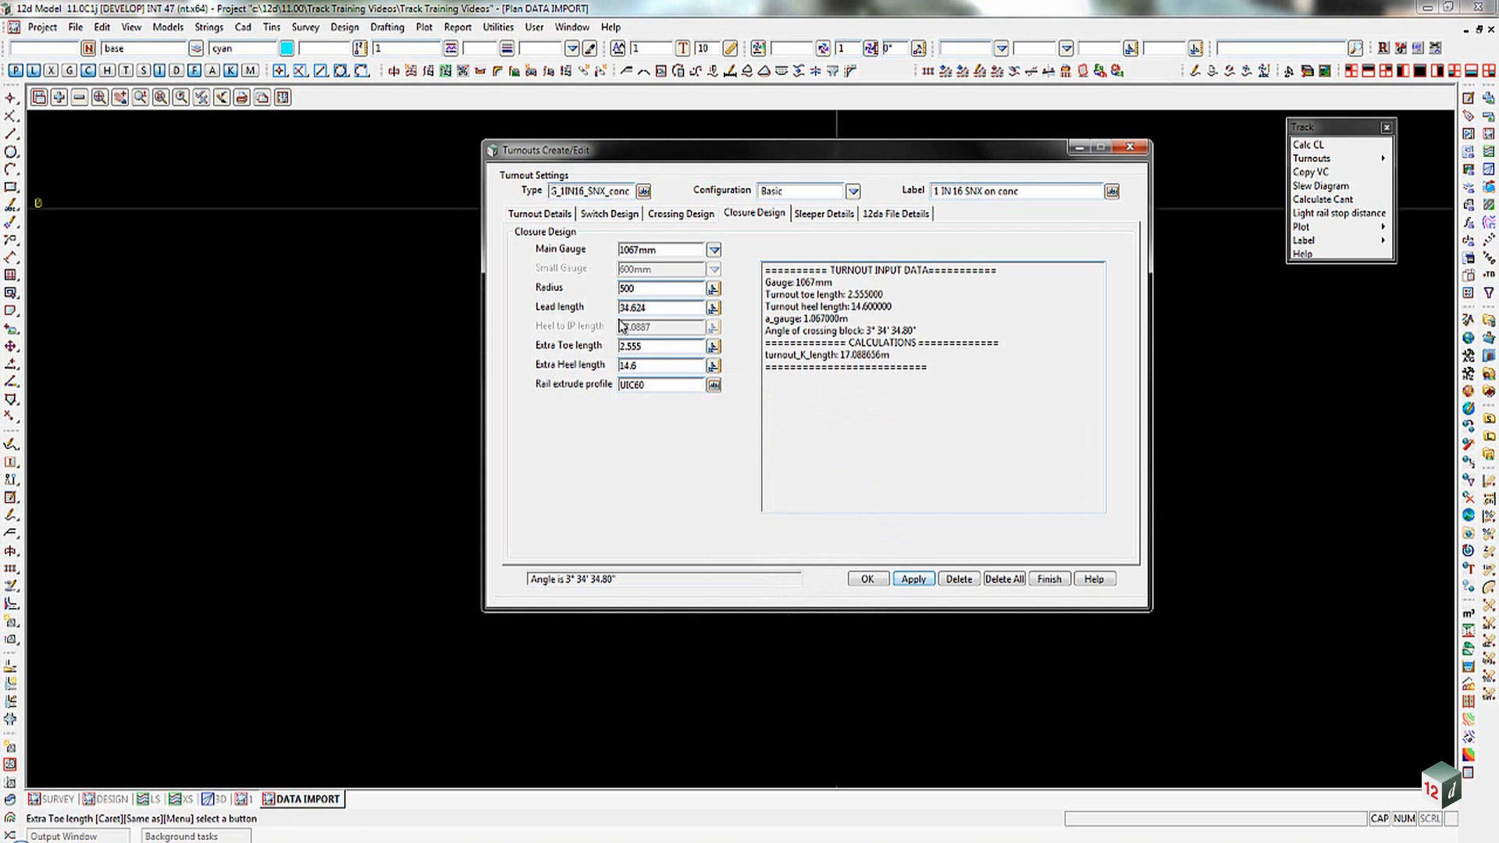
left_click(539, 213)
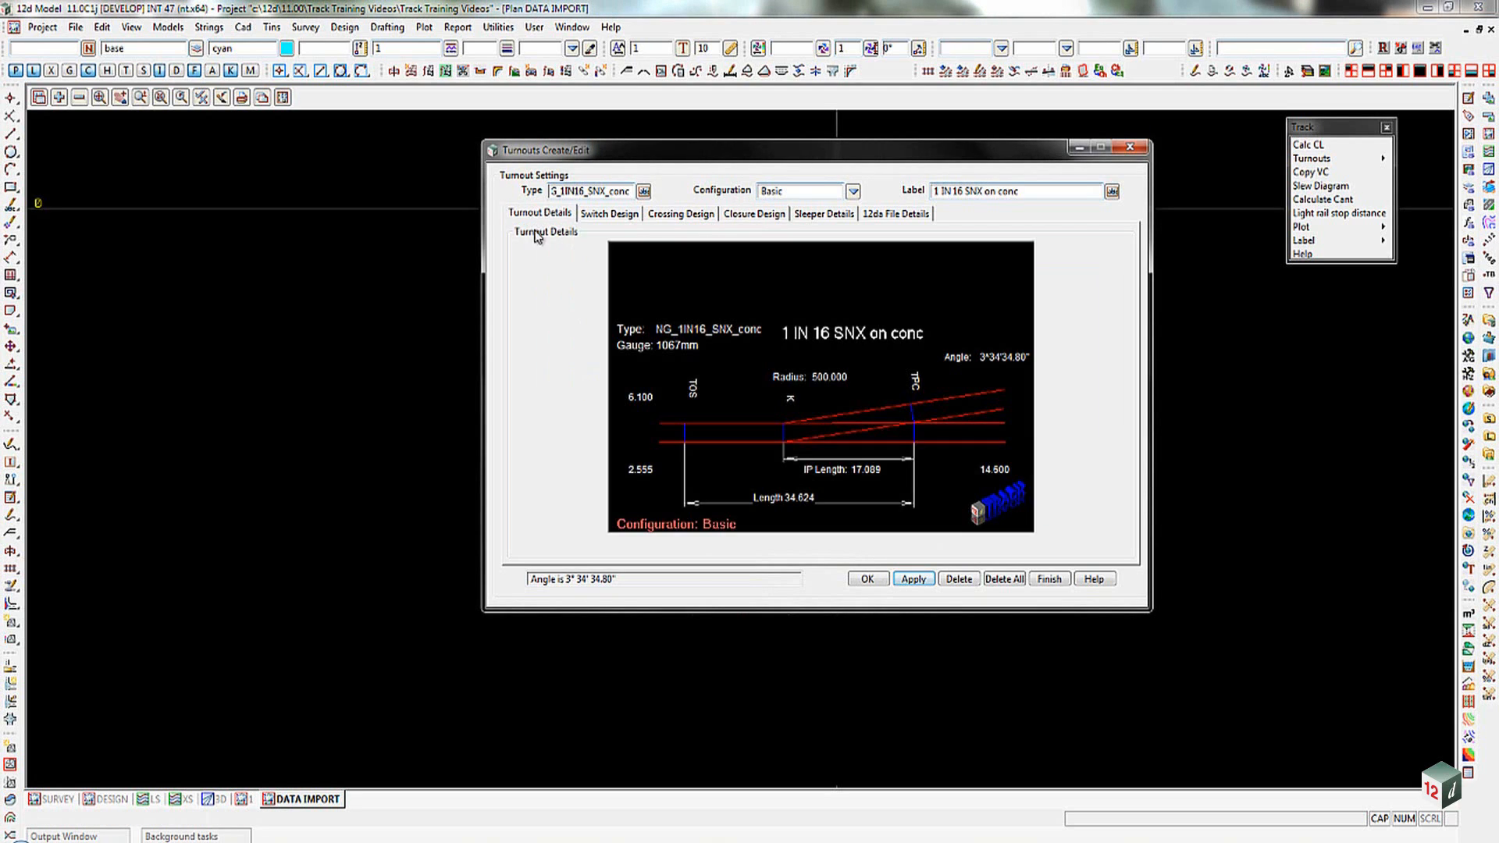
mouse_move(916, 513)
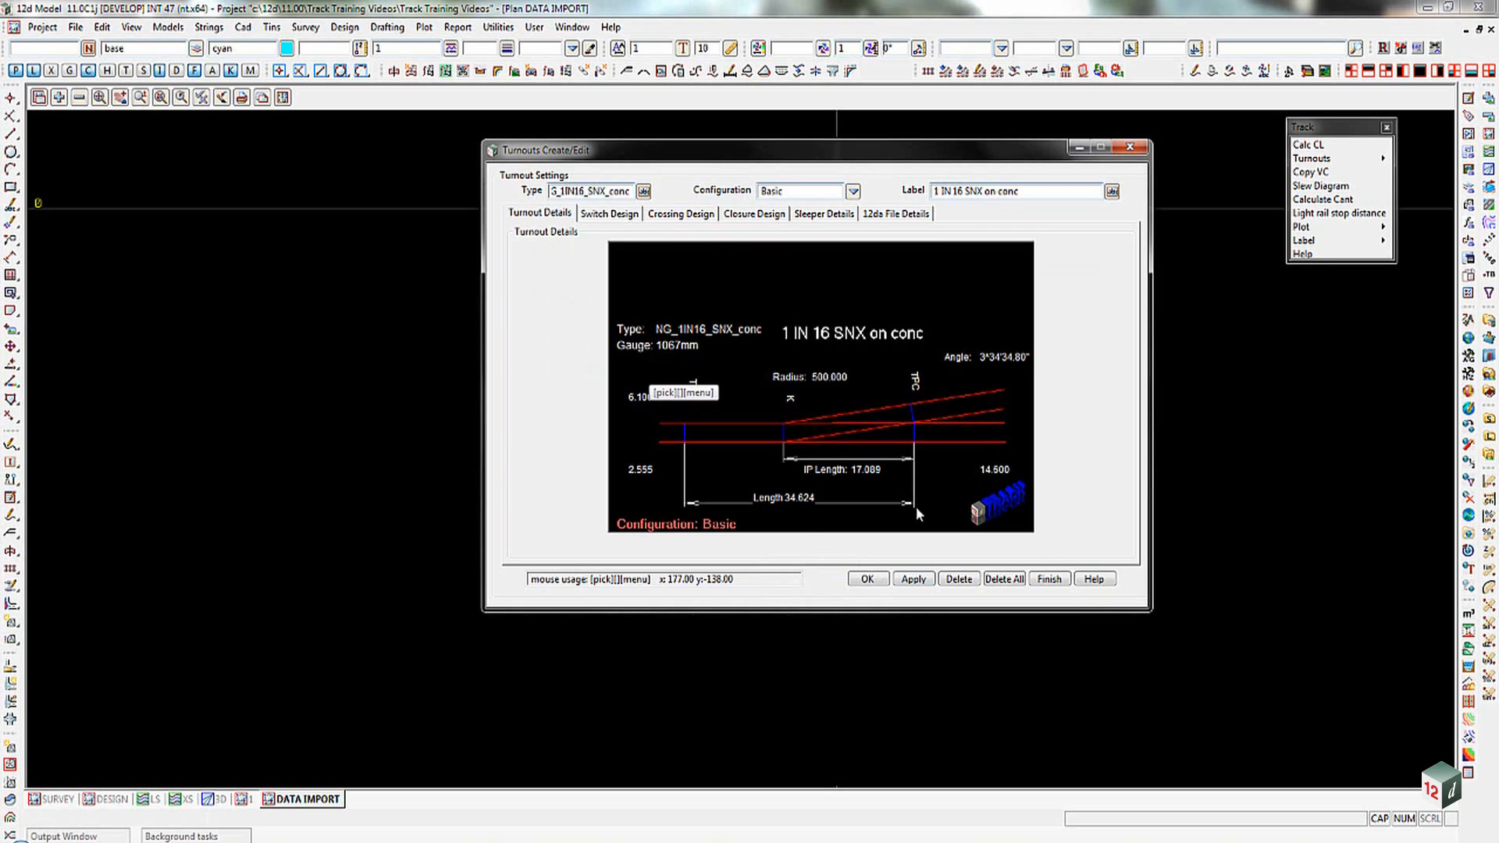
mouse_move(1000, 505)
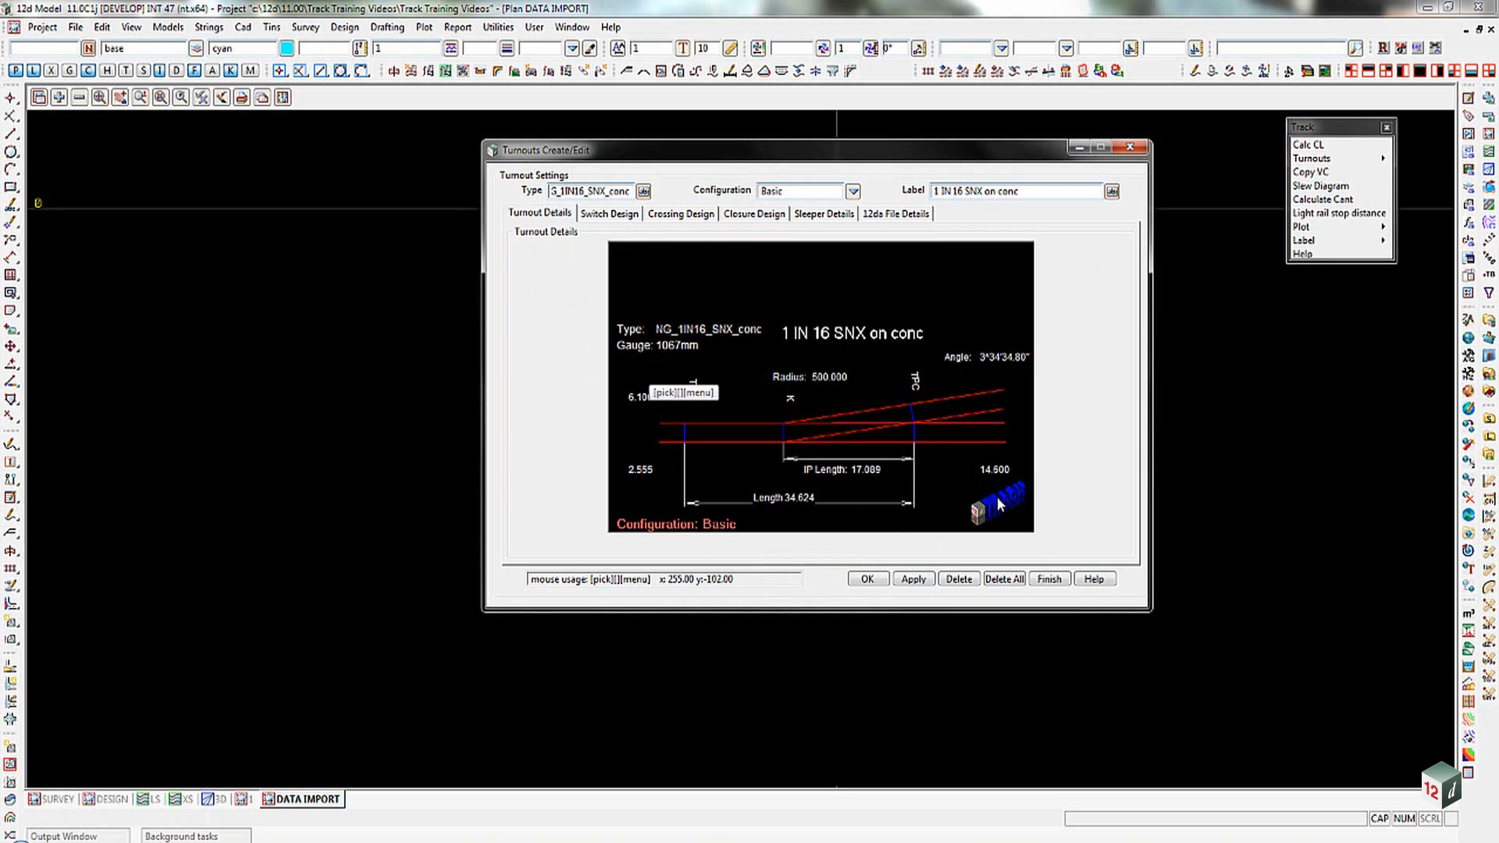
mouse_move(897, 540)
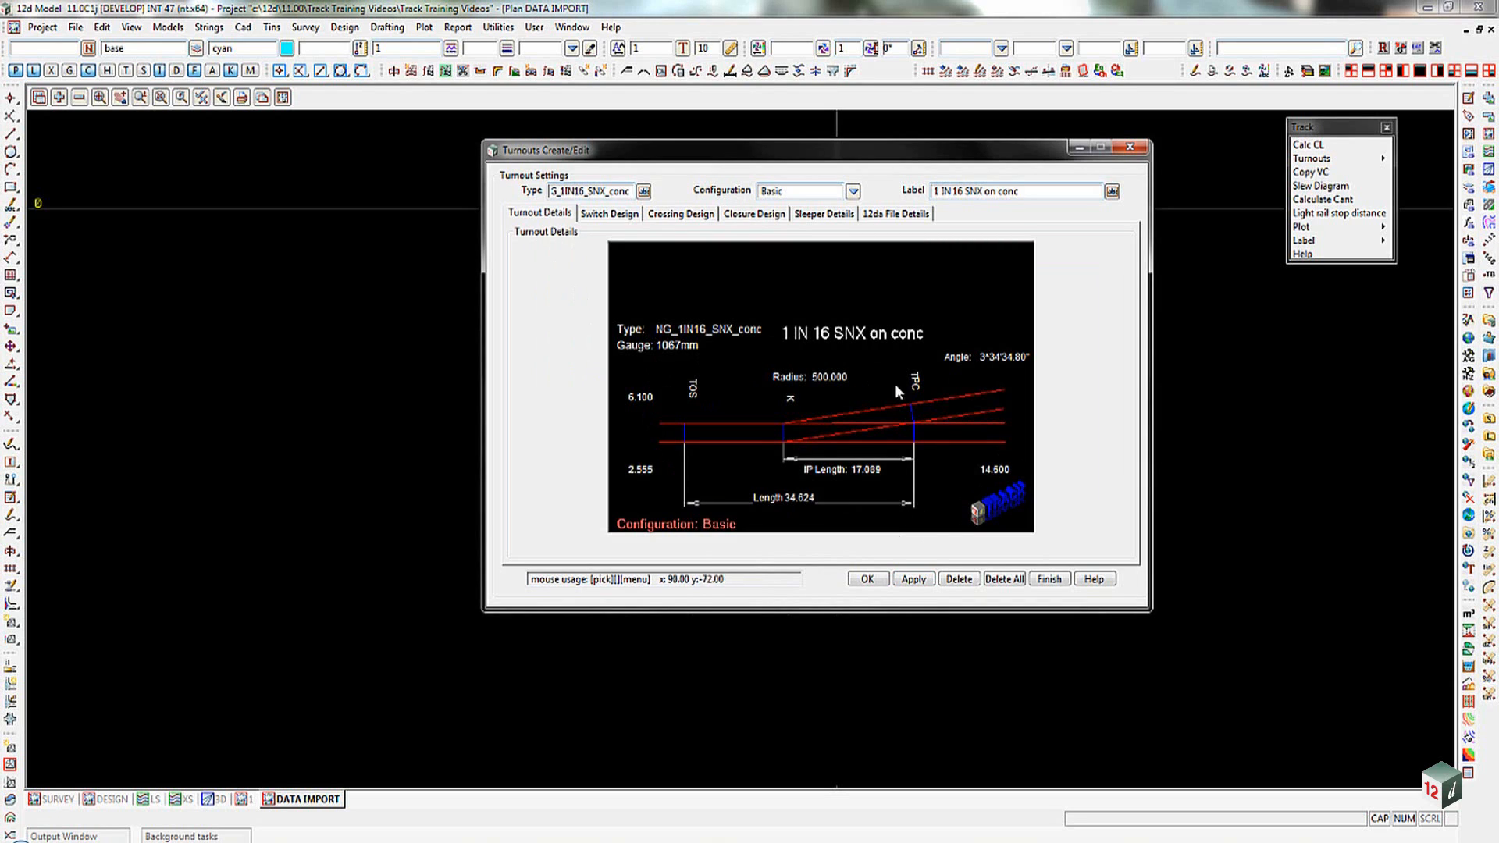
left_click(822, 213)
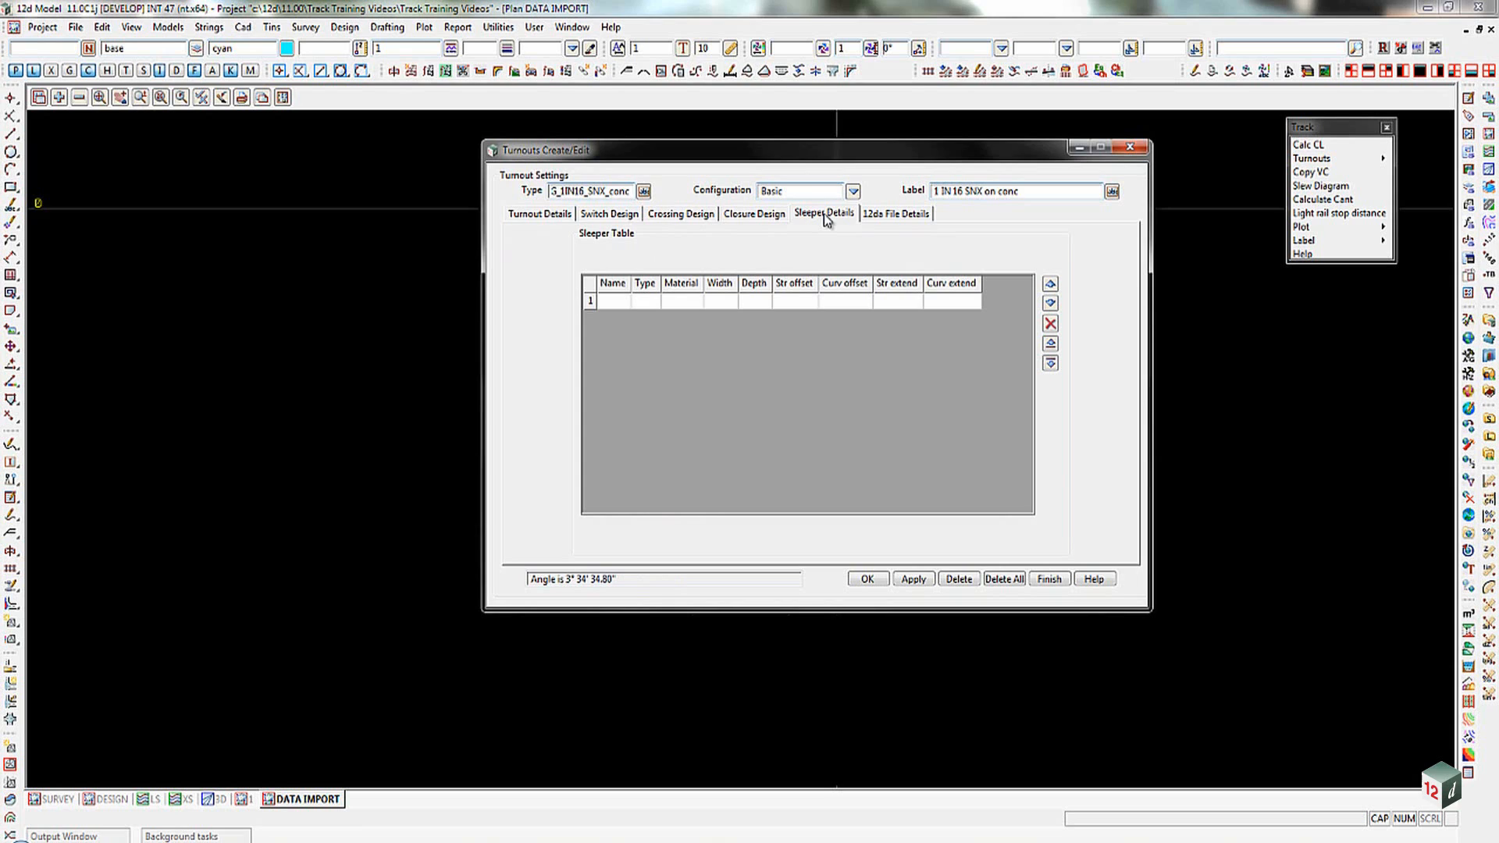
mouse_move(954, 102)
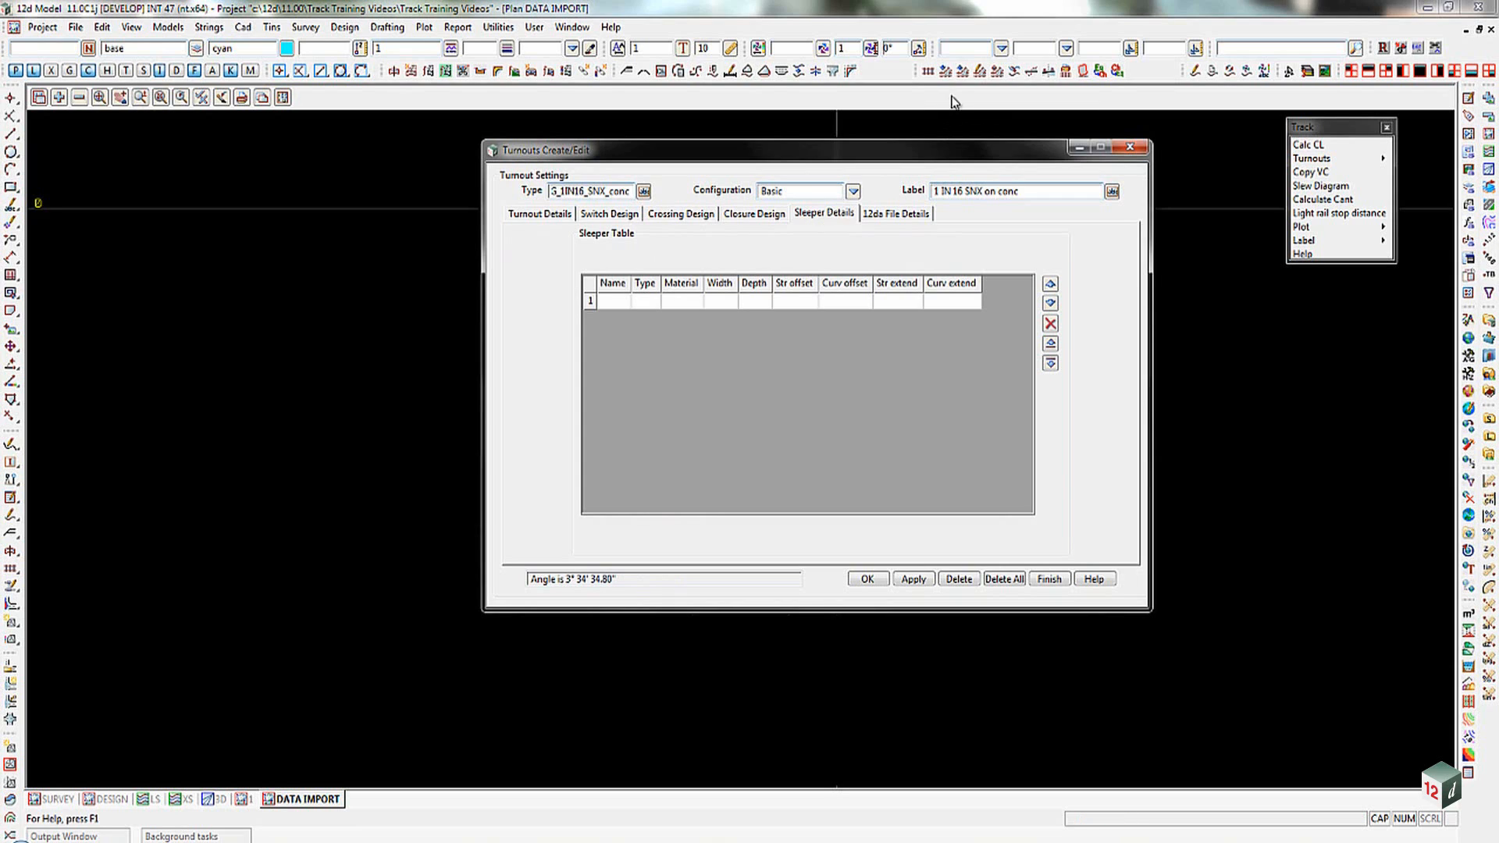
mouse_move(946, 71)
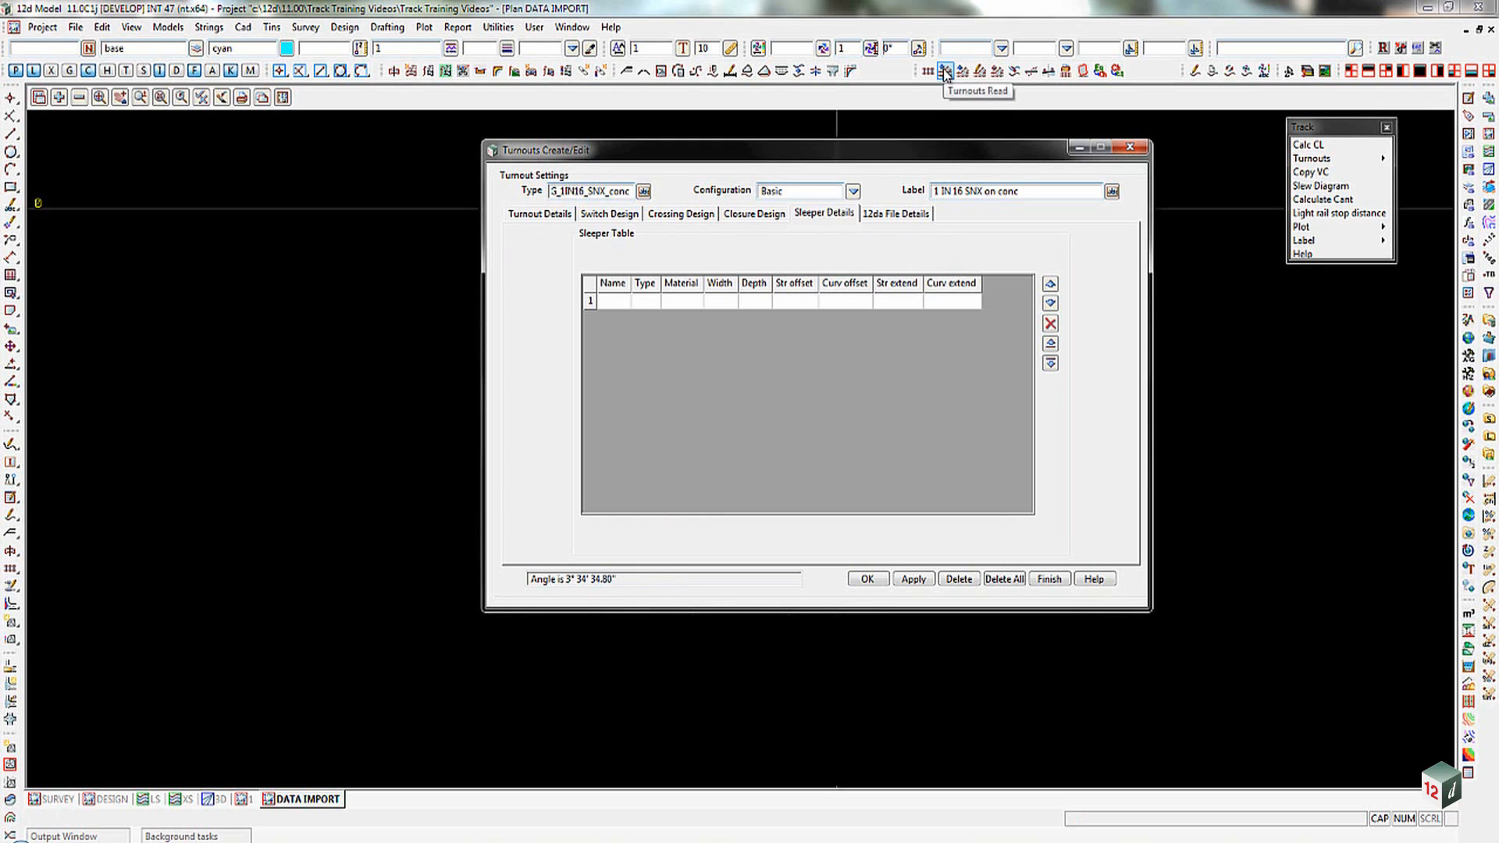
mouse_move(946, 72)
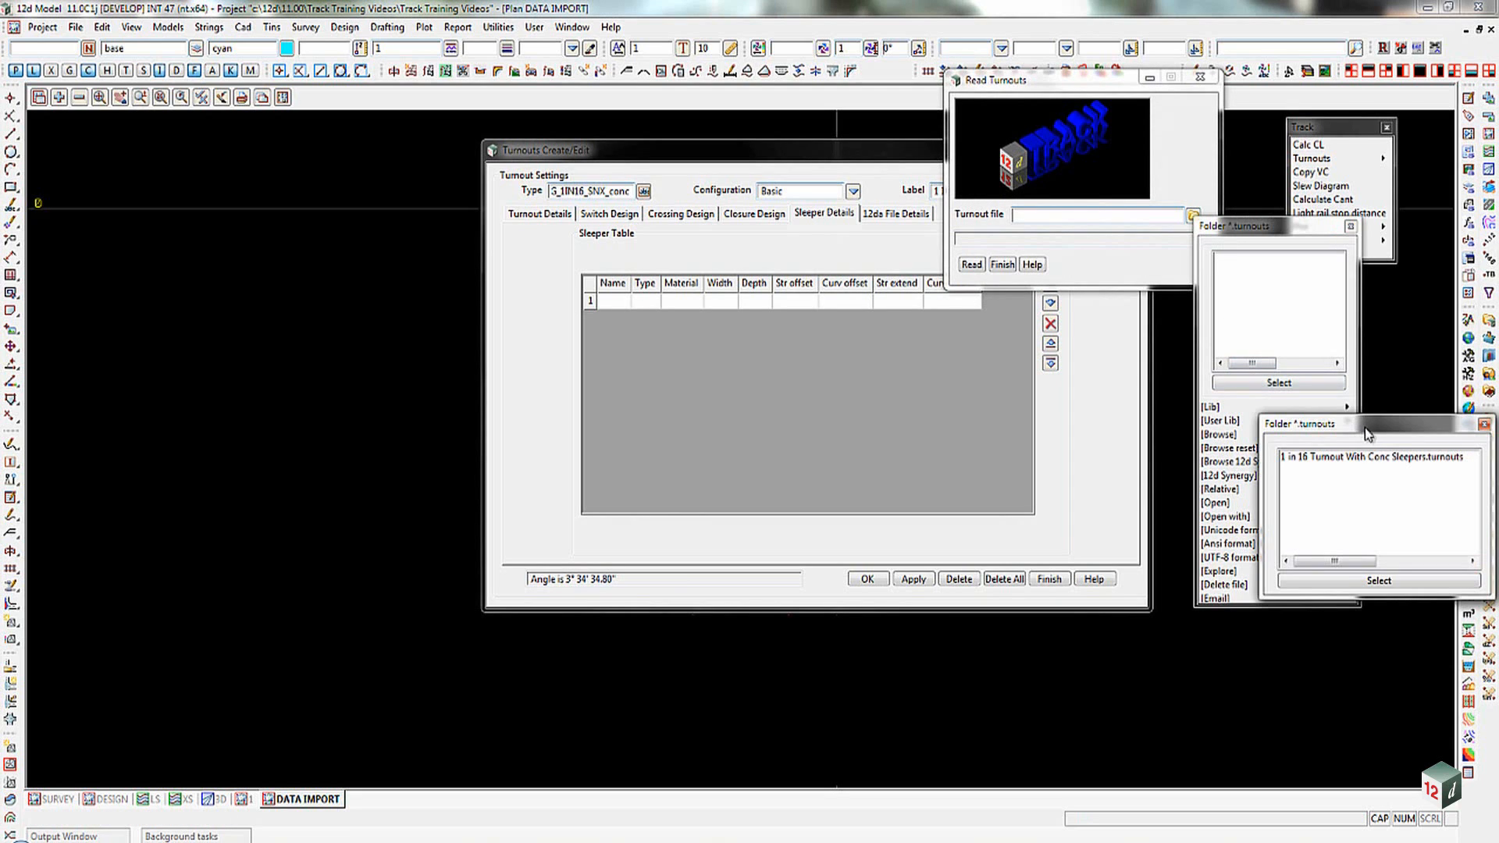
mouse_move(1360, 463)
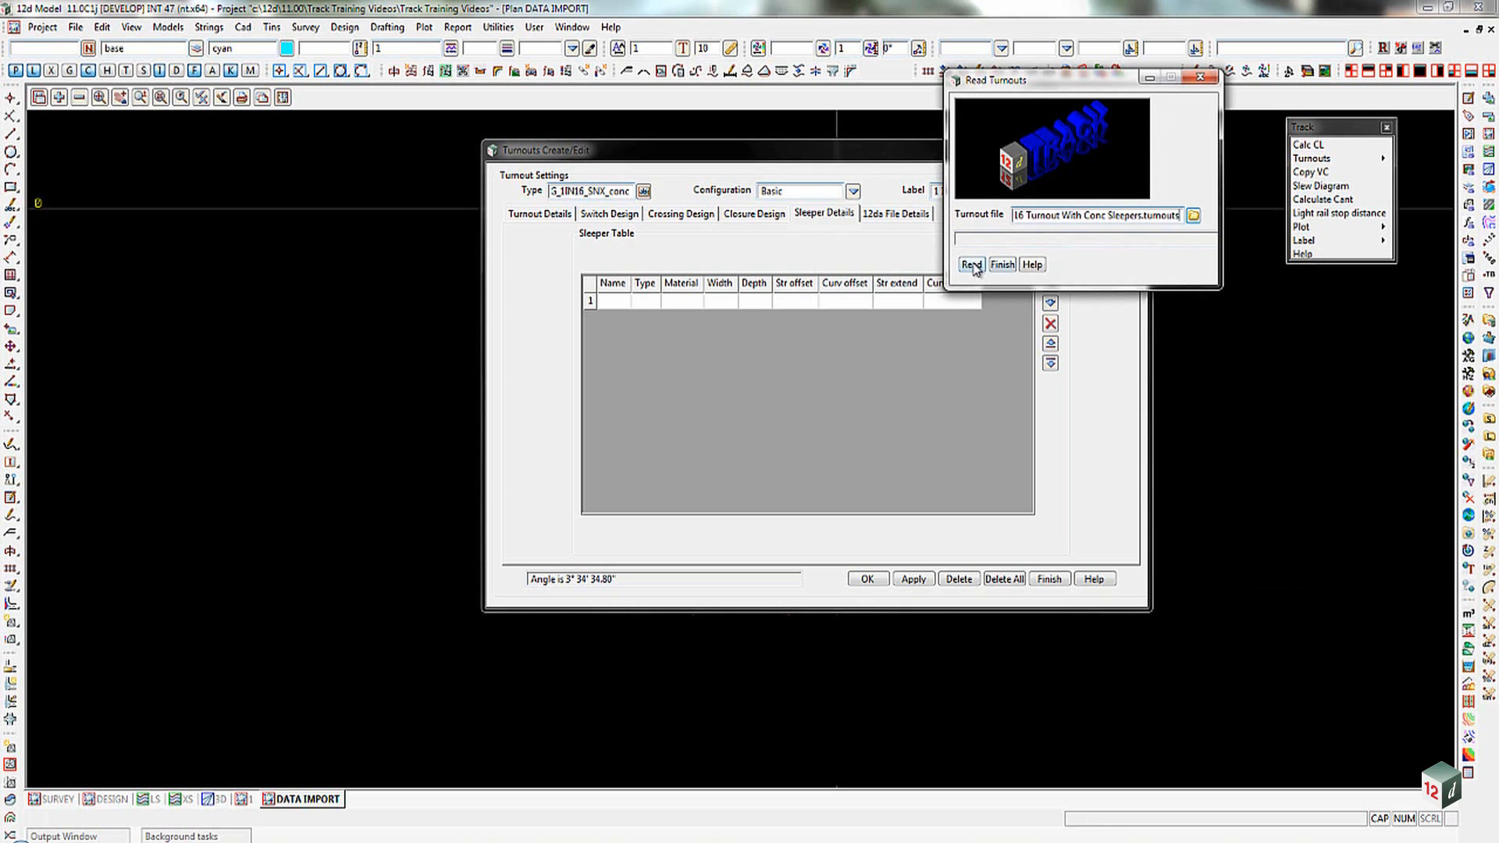
- Read in the '1 in 16 Turnout With Conc Sleepers' turnouts file and close the panel
left_click(970, 264)
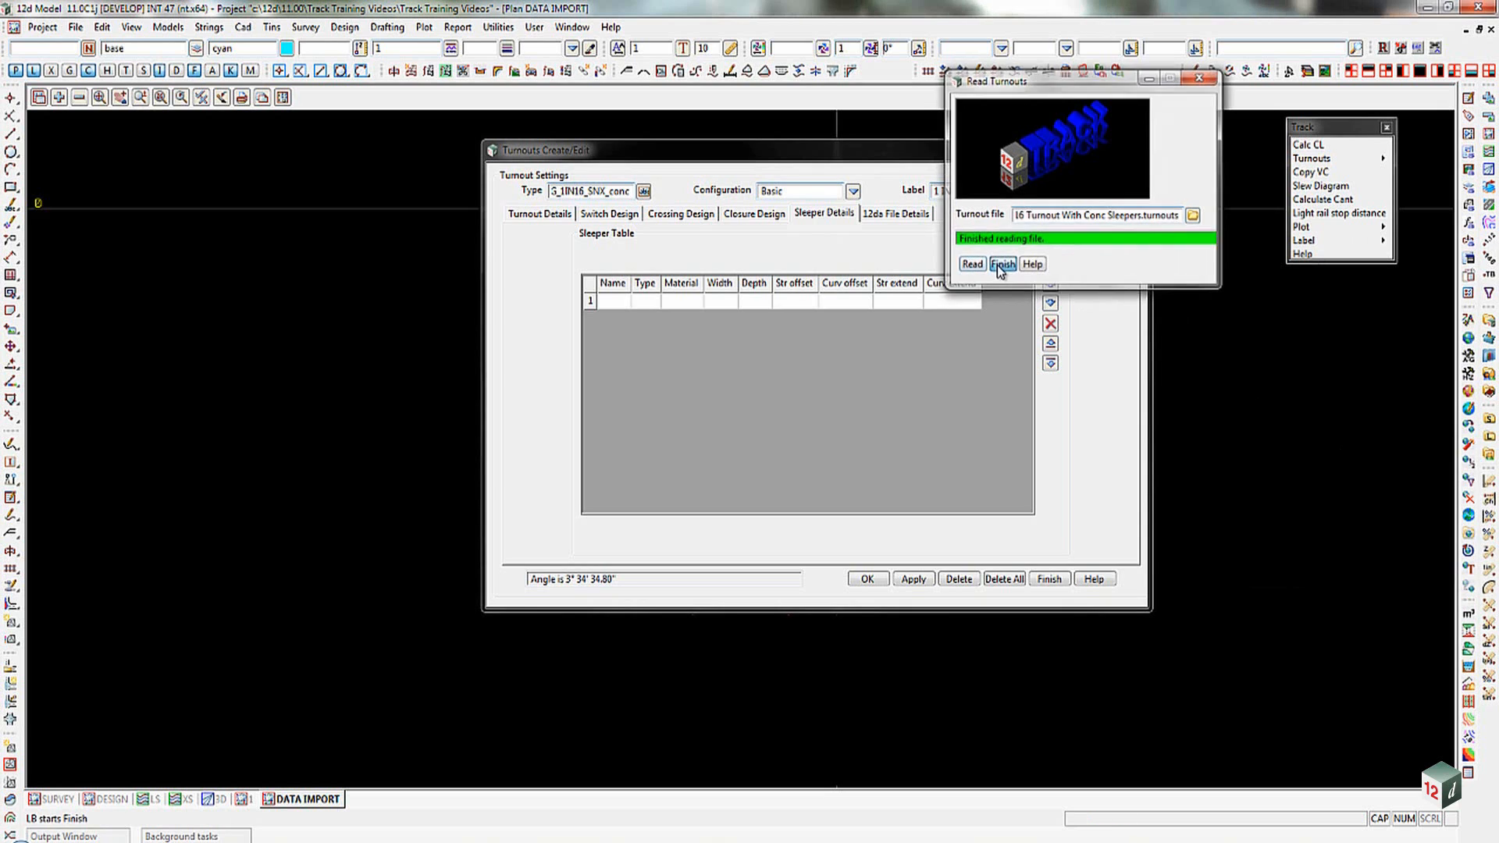
left_click(1002, 264)
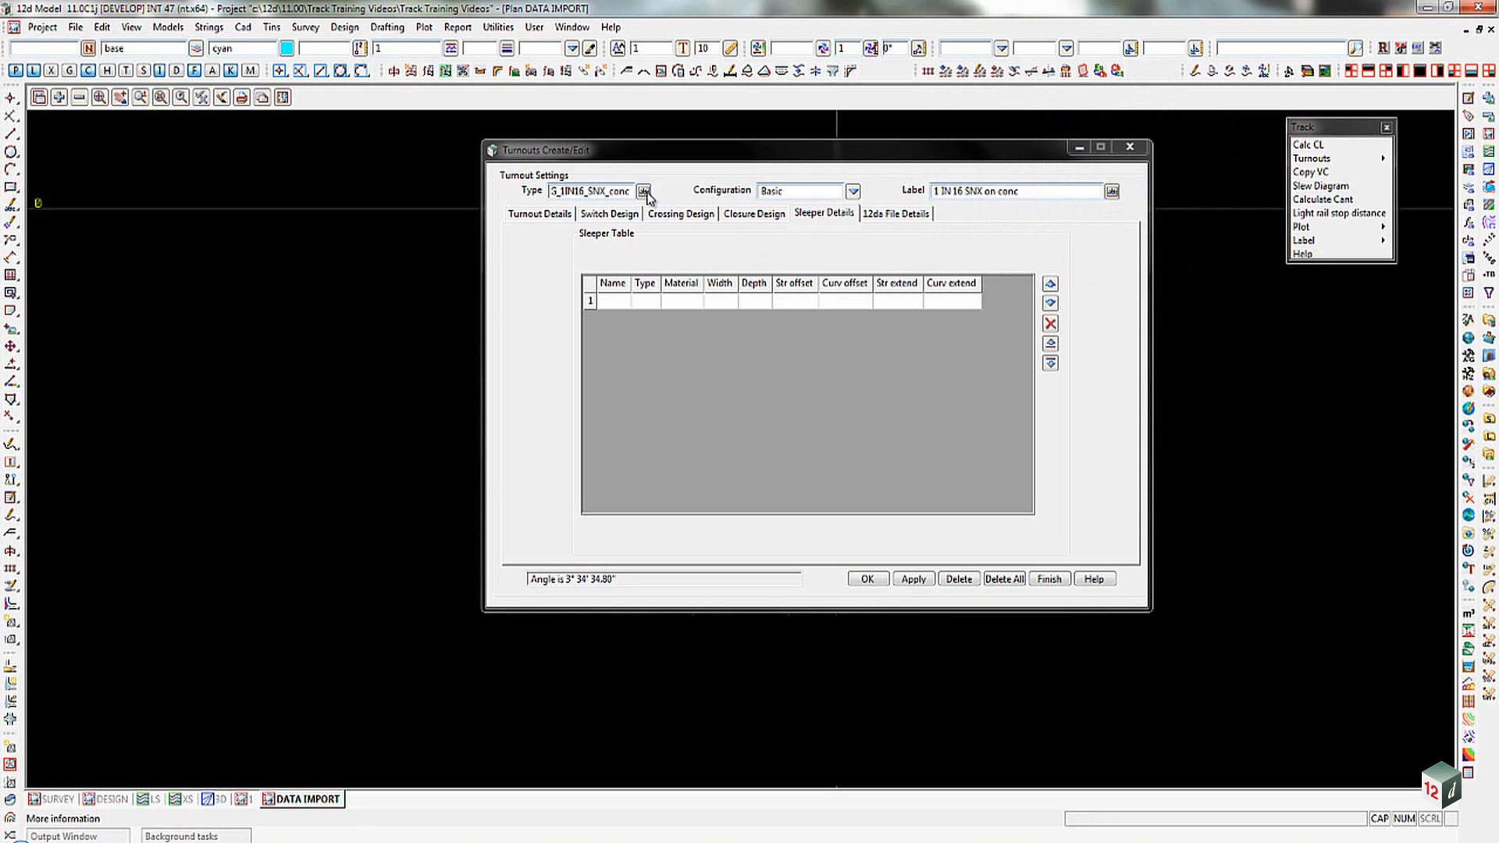
- Select turnout type NG_1in16_SNX_cw_conc_sleepers and scroll through its concrete sleeper table
left_click(642, 191)
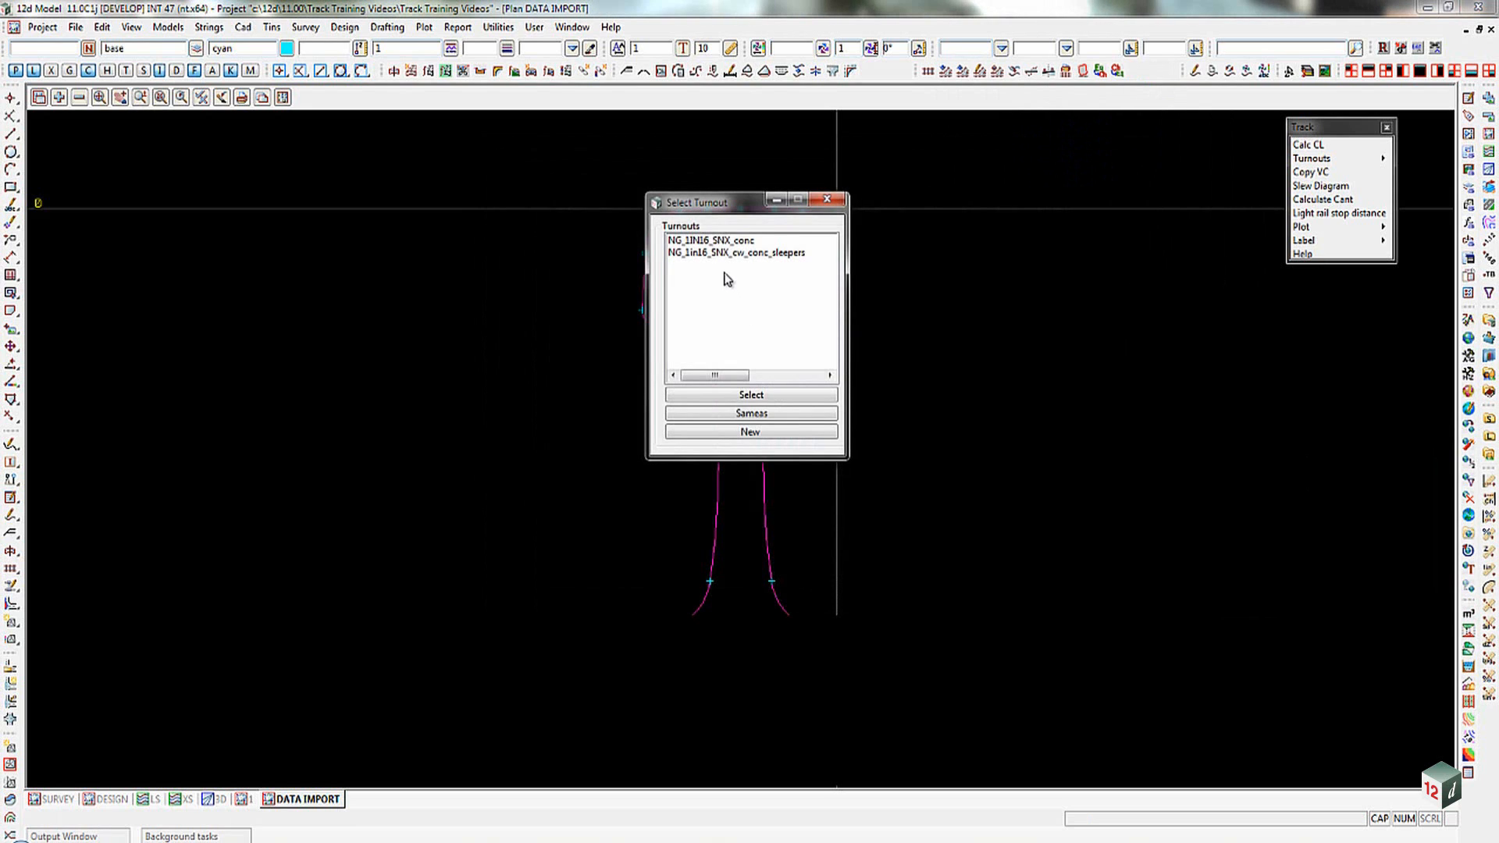
mouse_move(720, 262)
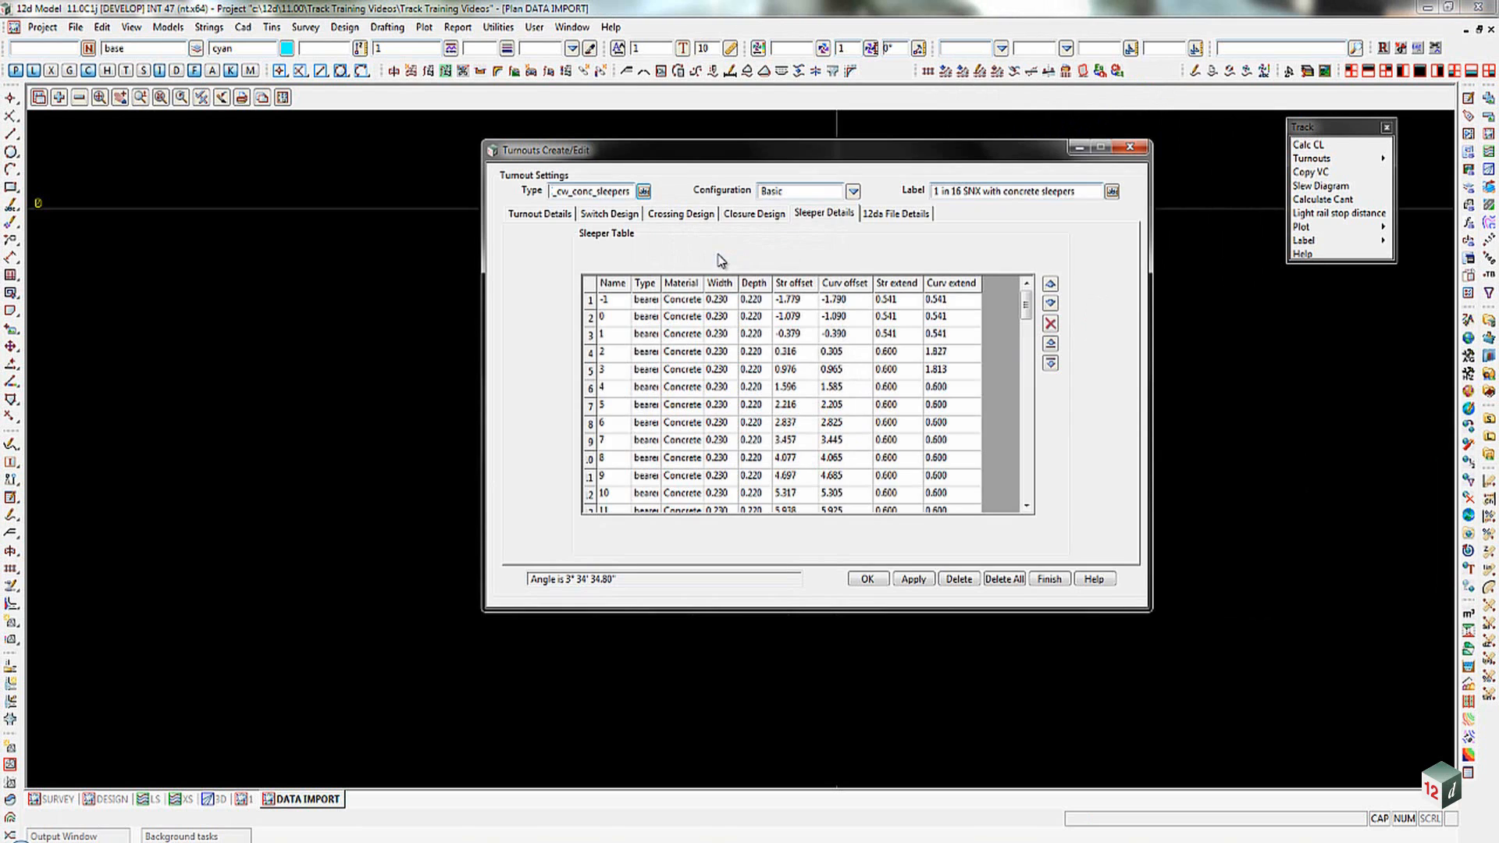
mouse_move(813, 318)
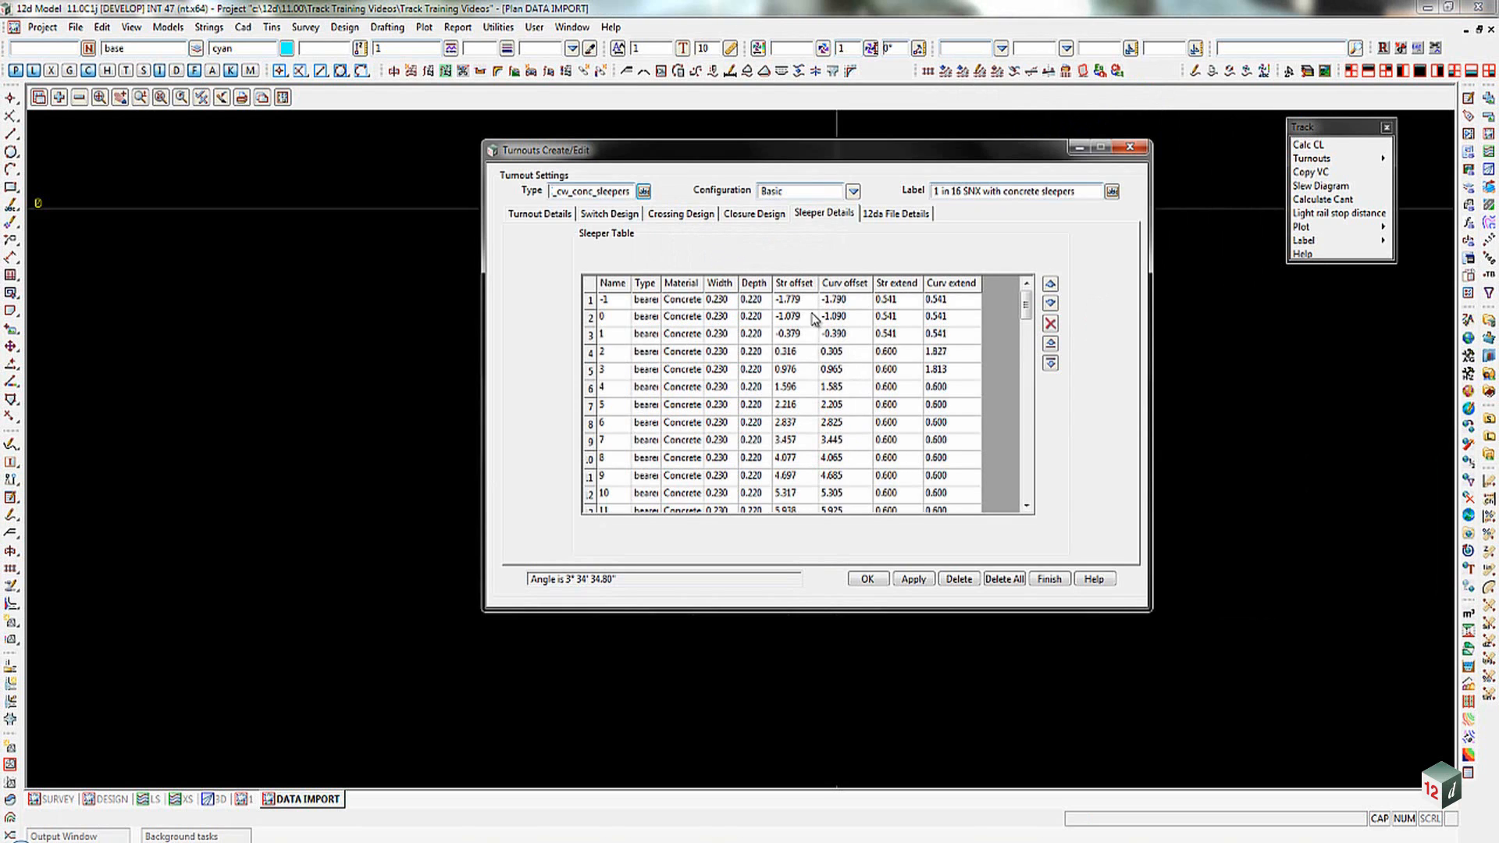
mouse_move(640, 286)
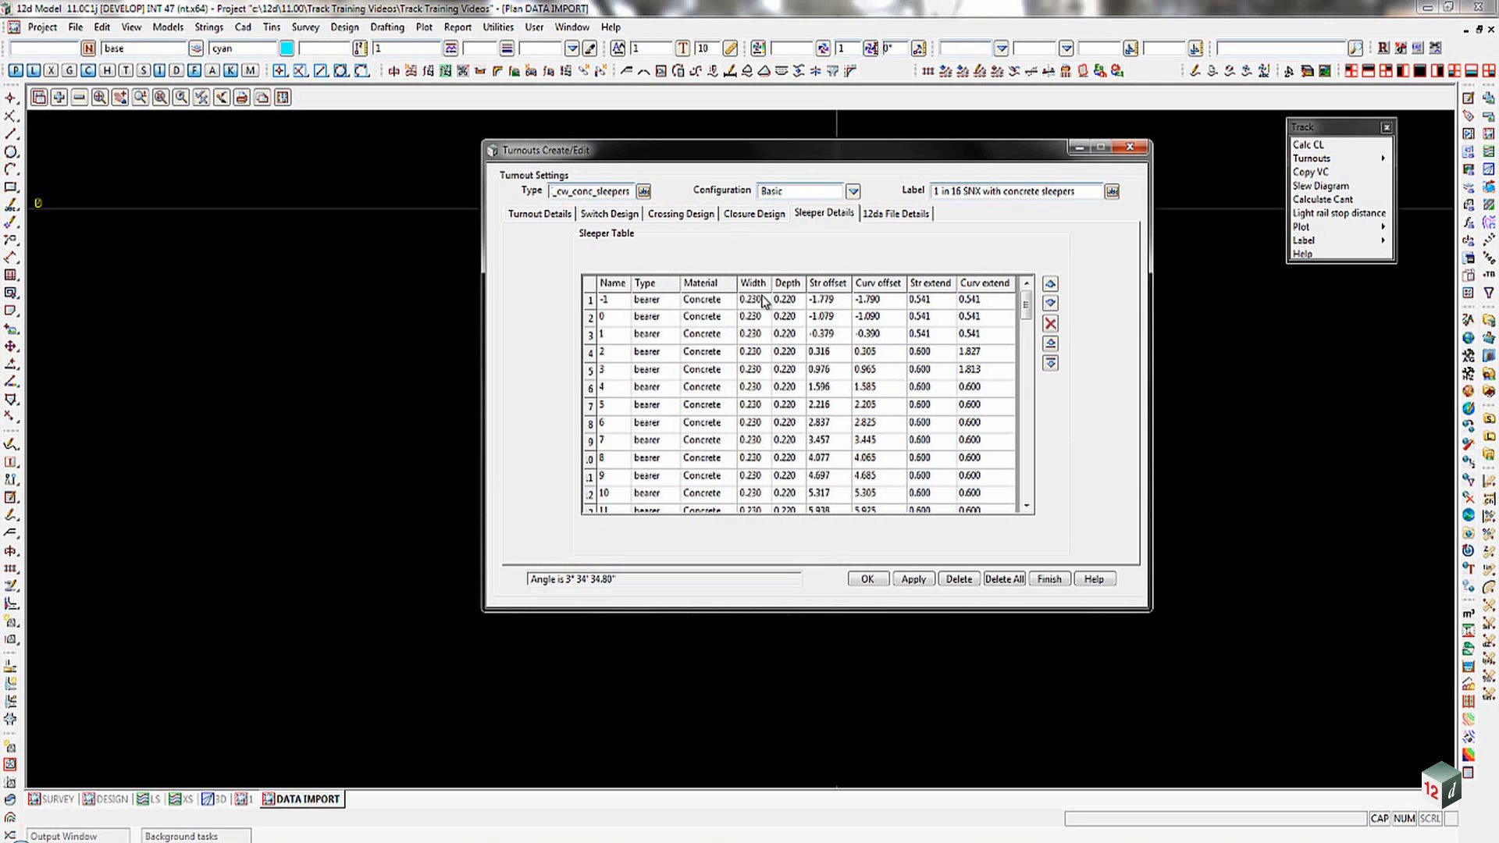
mouse_move(827, 300)
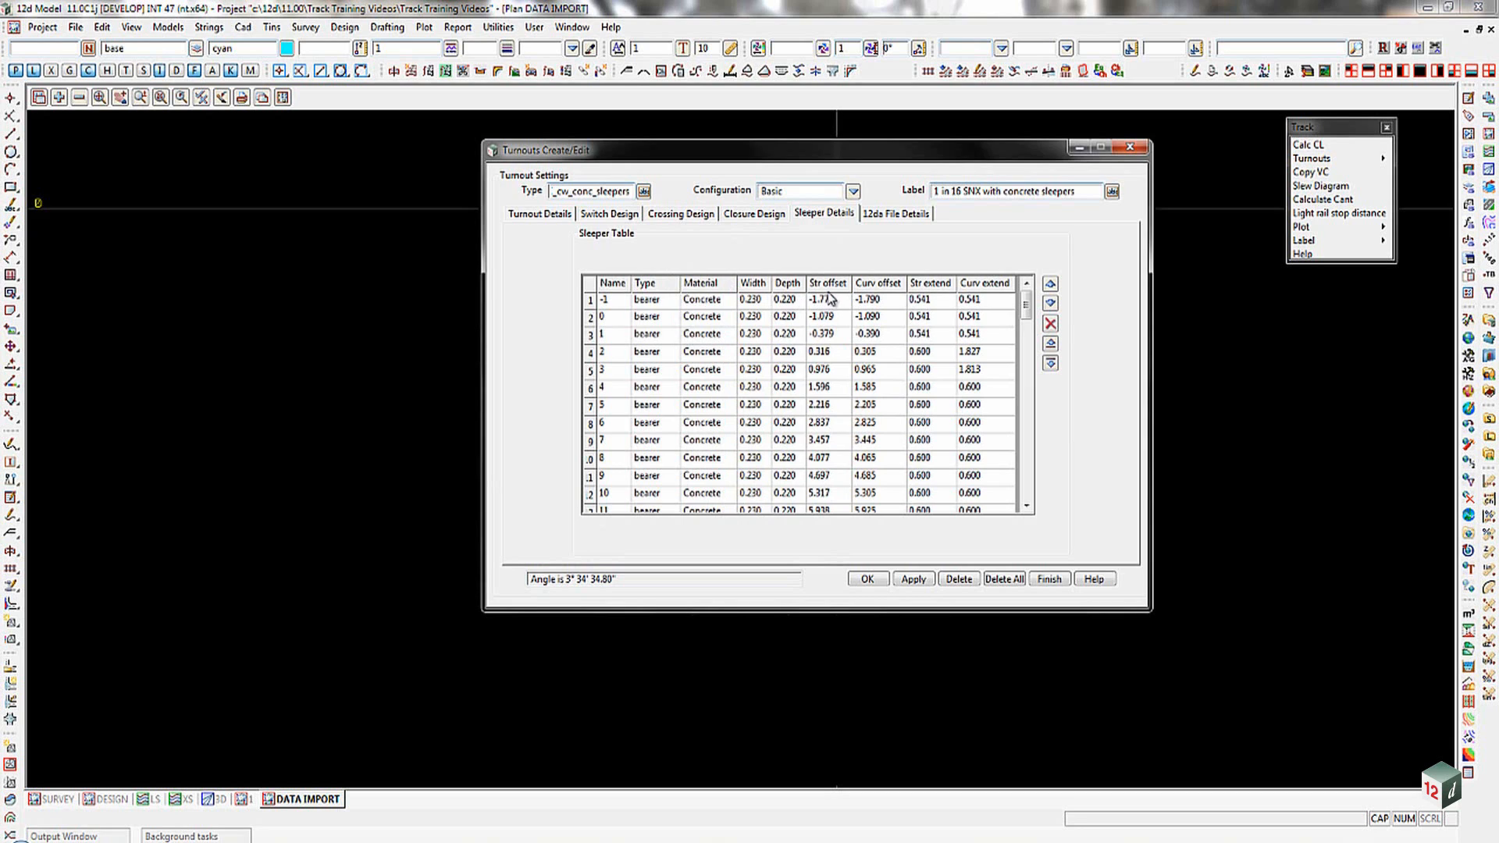
mouse_move(921, 298)
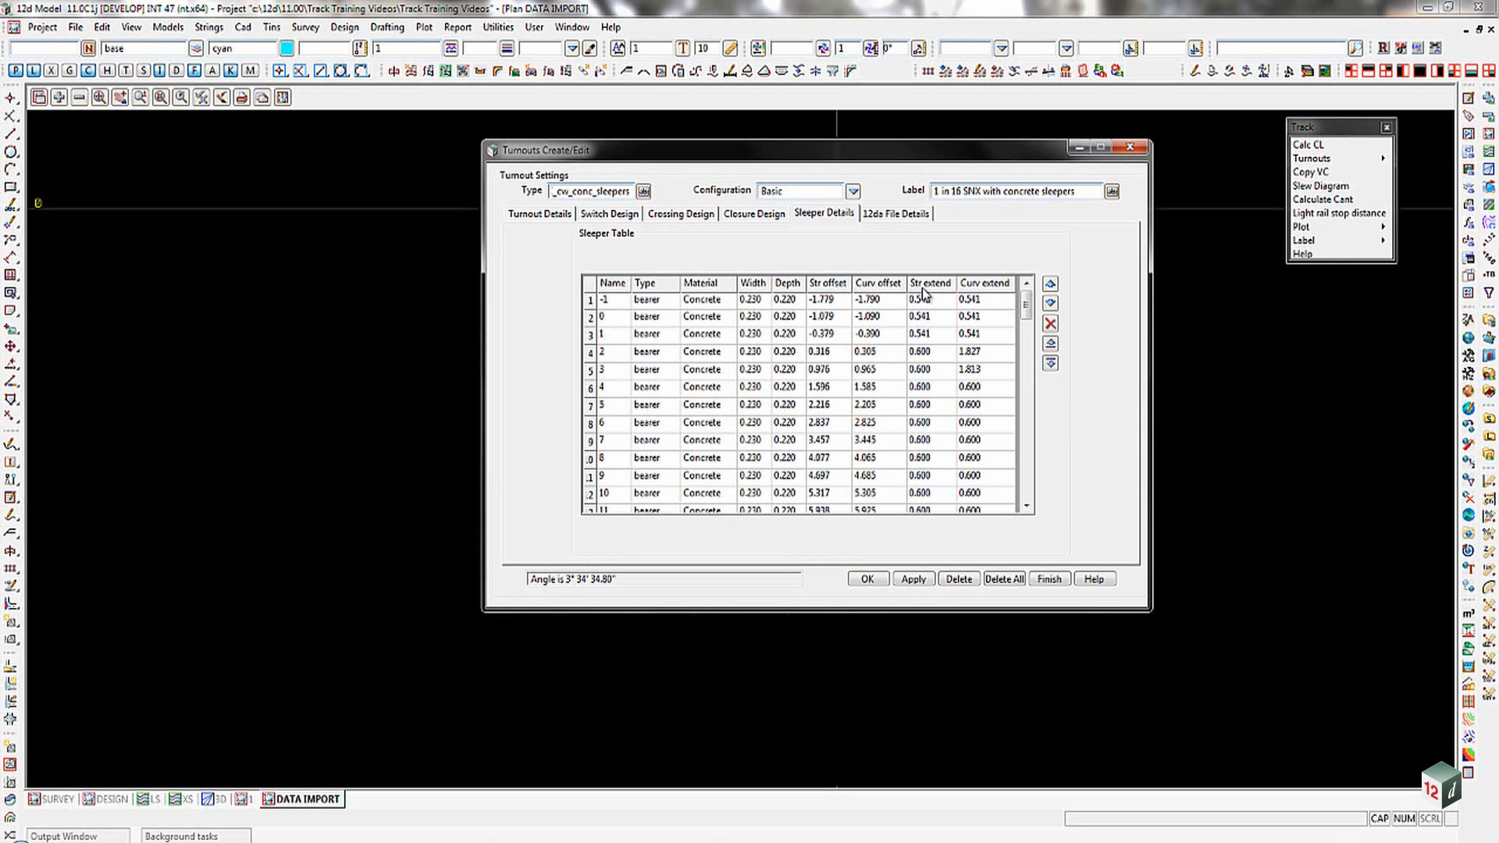
mouse_move(1035, 351)
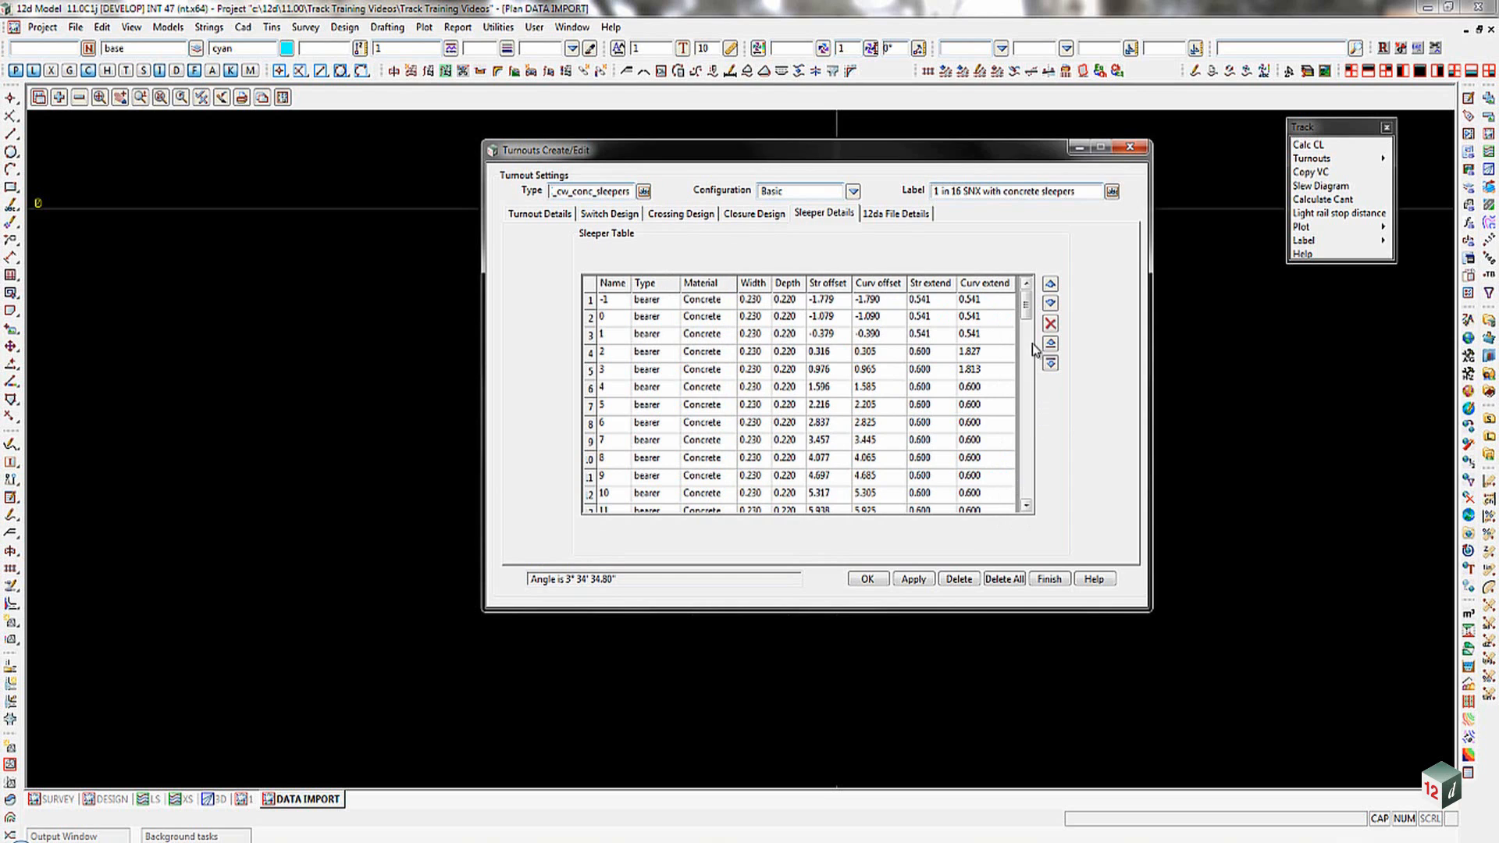
scroll("down", 3)
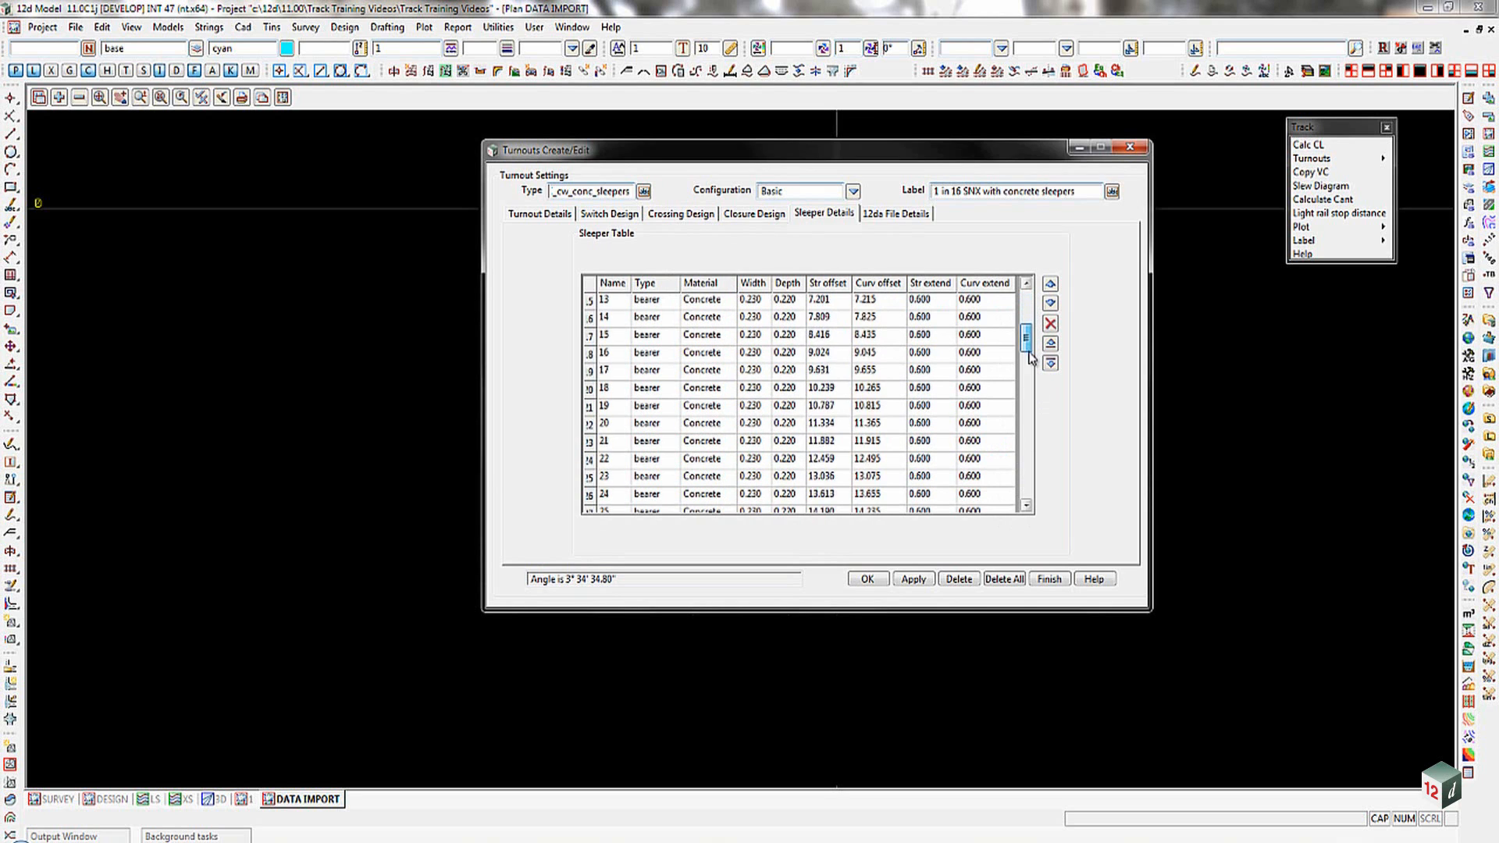